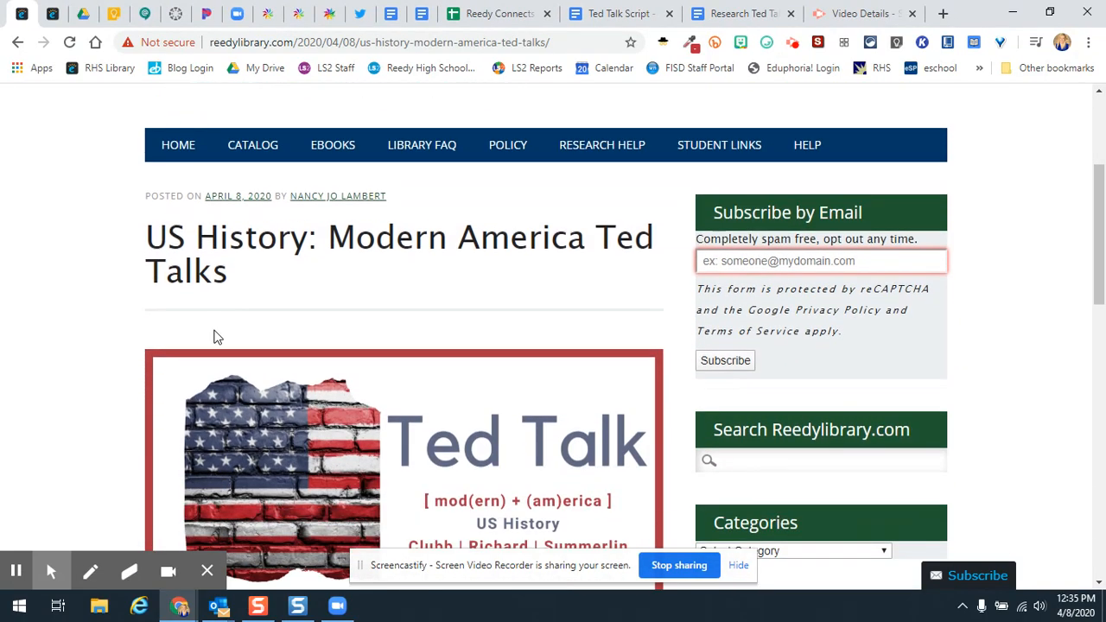
mouse_move(214, 344)
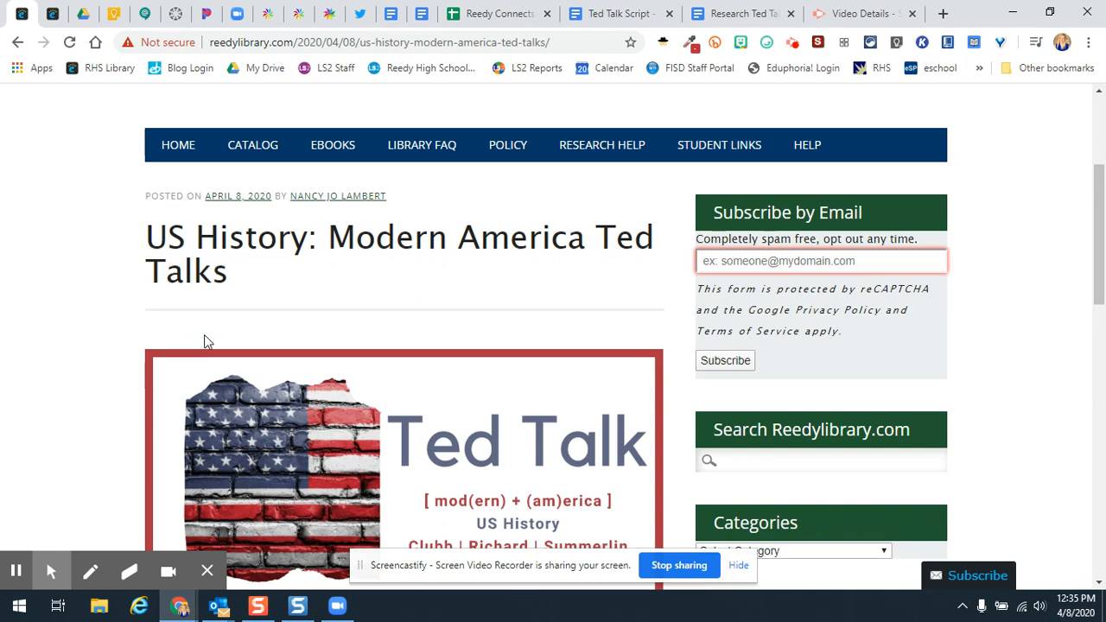
Switch to the Research Ted Talk organizer document and follow its Additional Resources link.
scroll("down", 3)
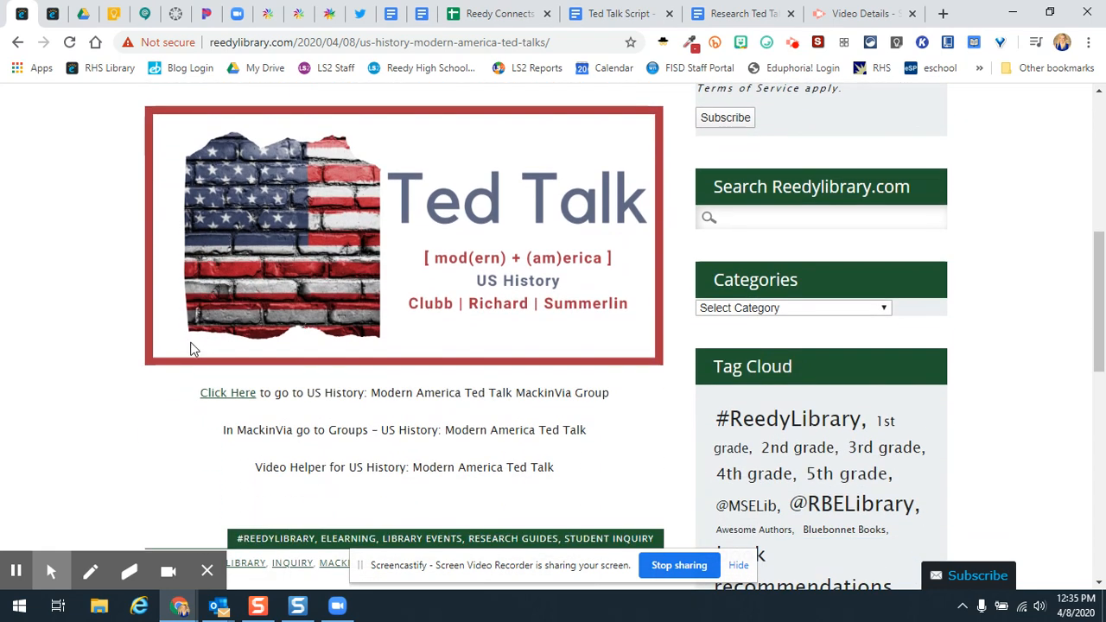
mouse_move(289, 473)
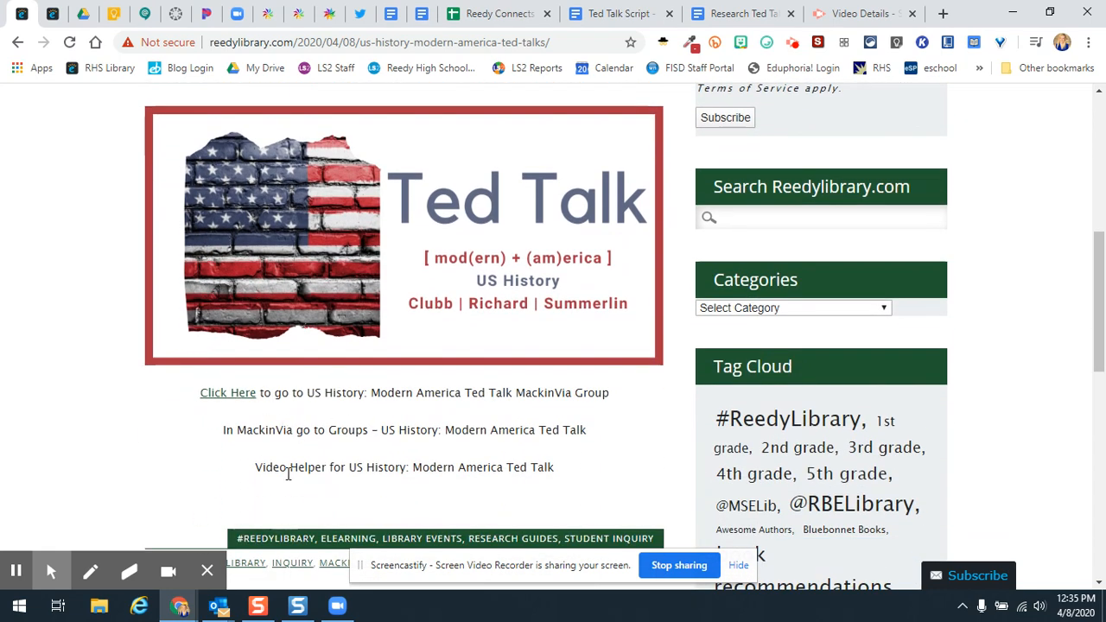
mouse_move(201, 100)
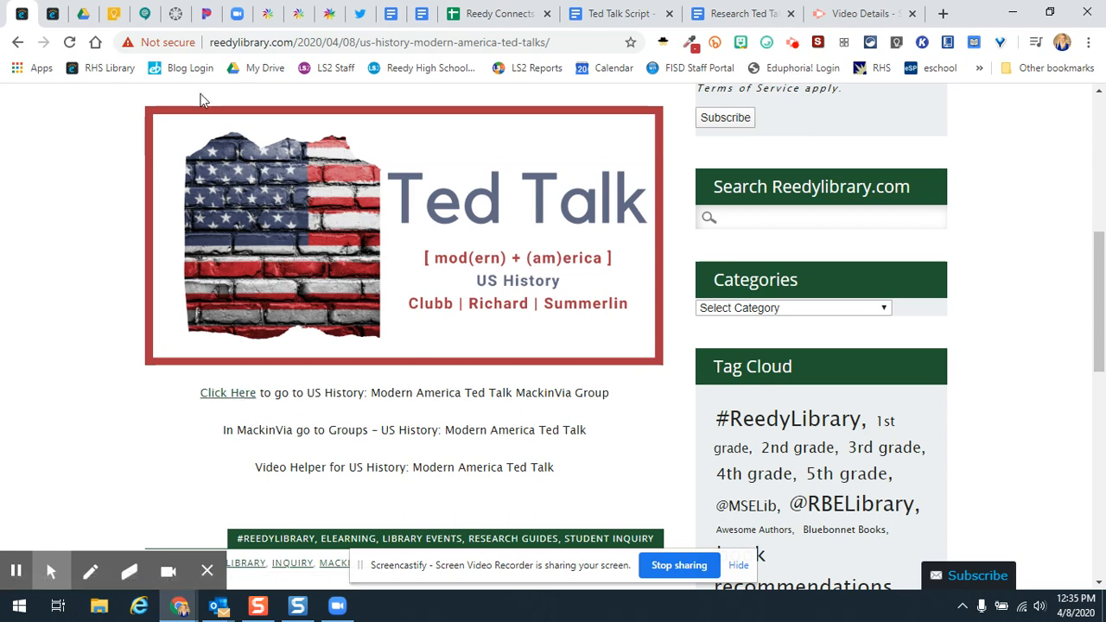
mouse_move(752, 14)
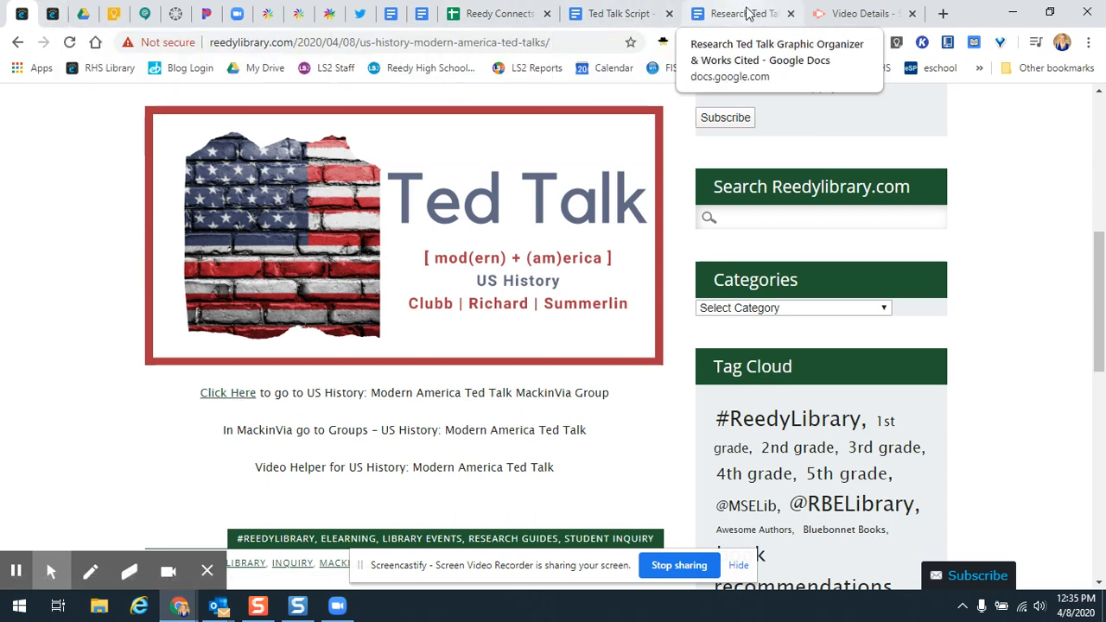
left_click(740, 14)
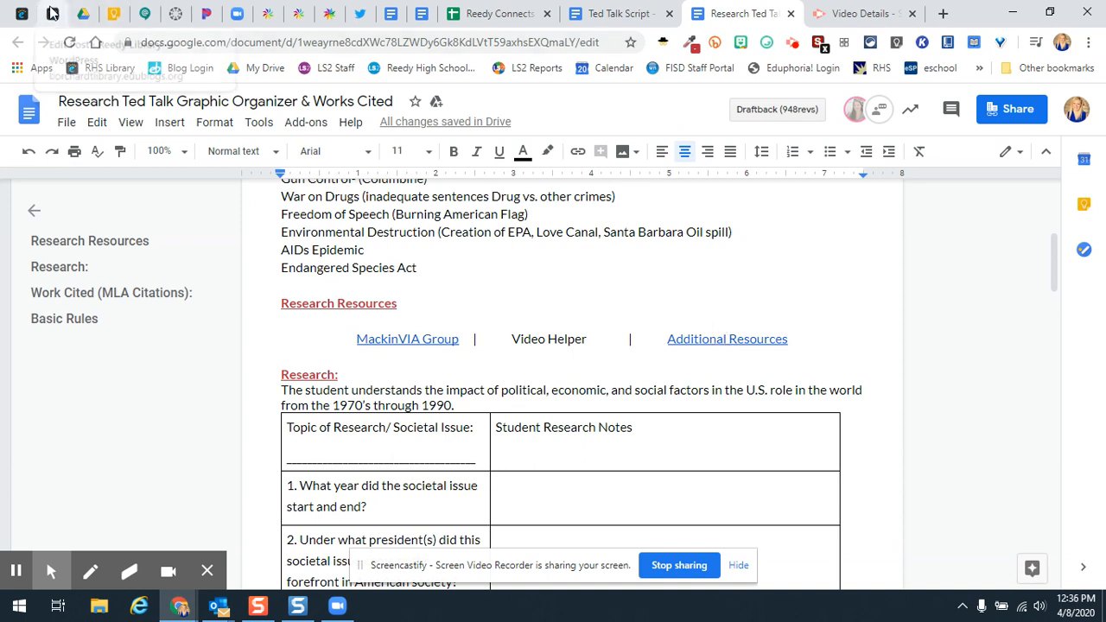
mouse_move(59, 14)
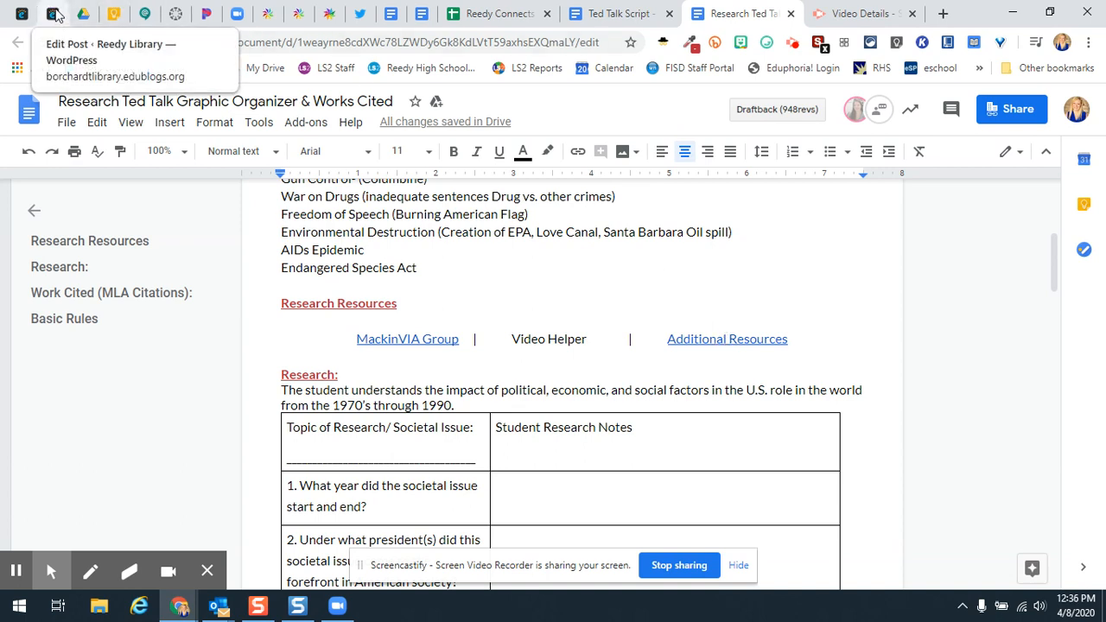
mouse_move(339, 19)
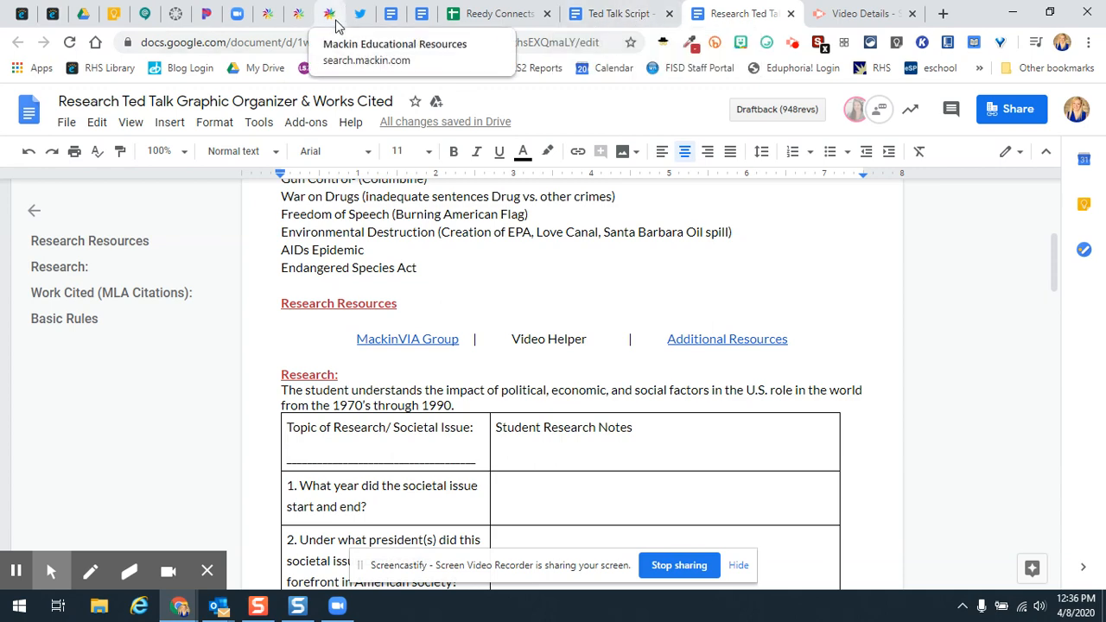
mouse_move(285, 17)
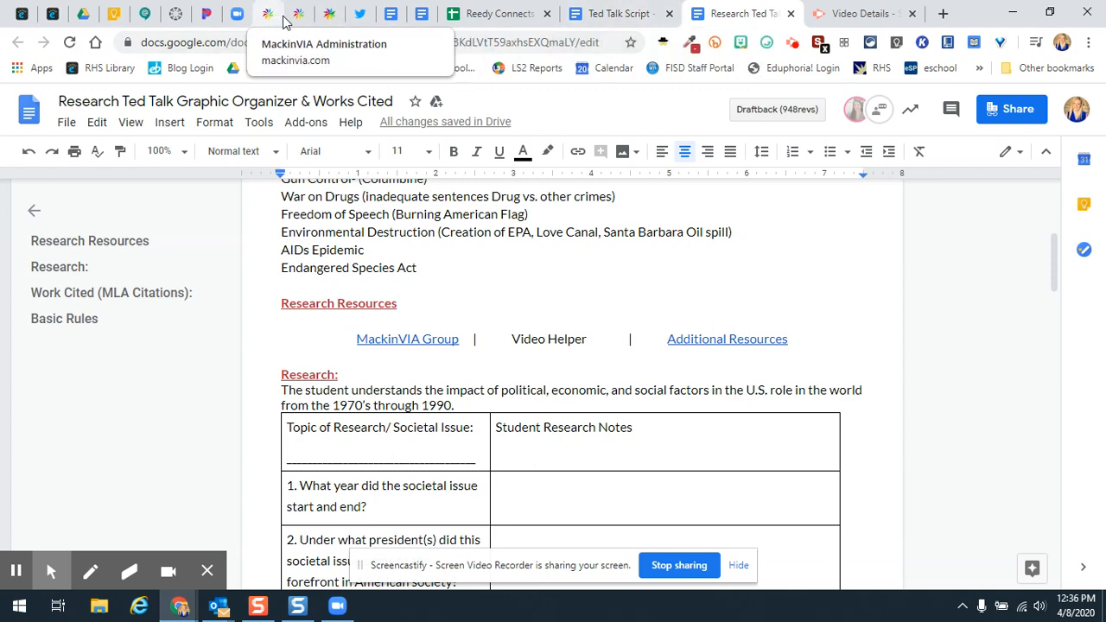
left_click(297, 14)
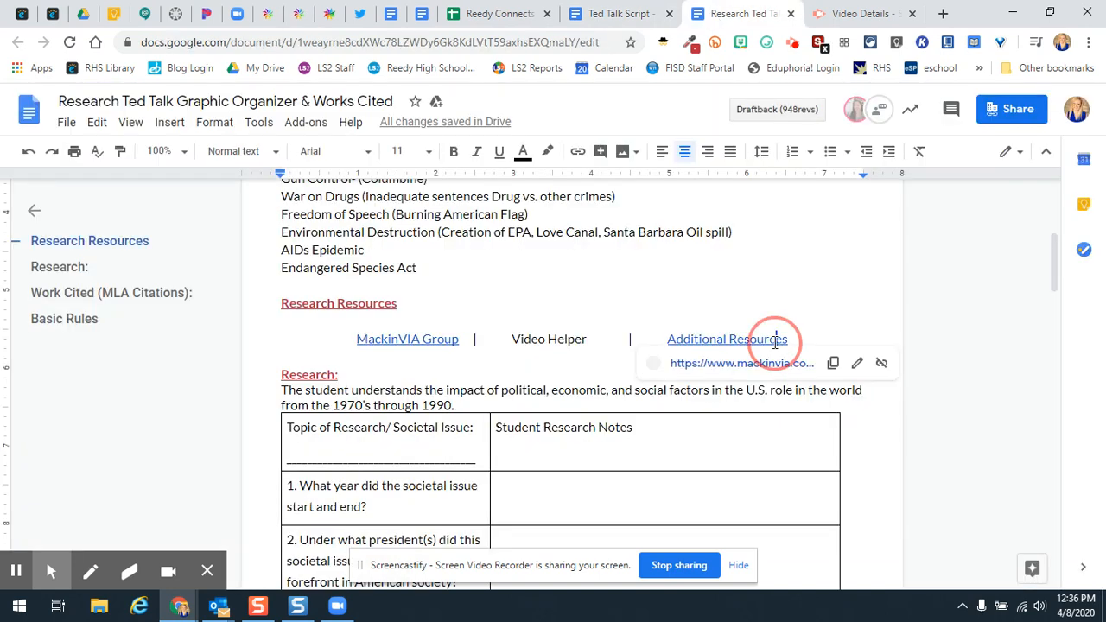
Open the US History: Ted Talk Additional Resources group in MackinVIA and expand its topic instructions.
left_click(408, 339)
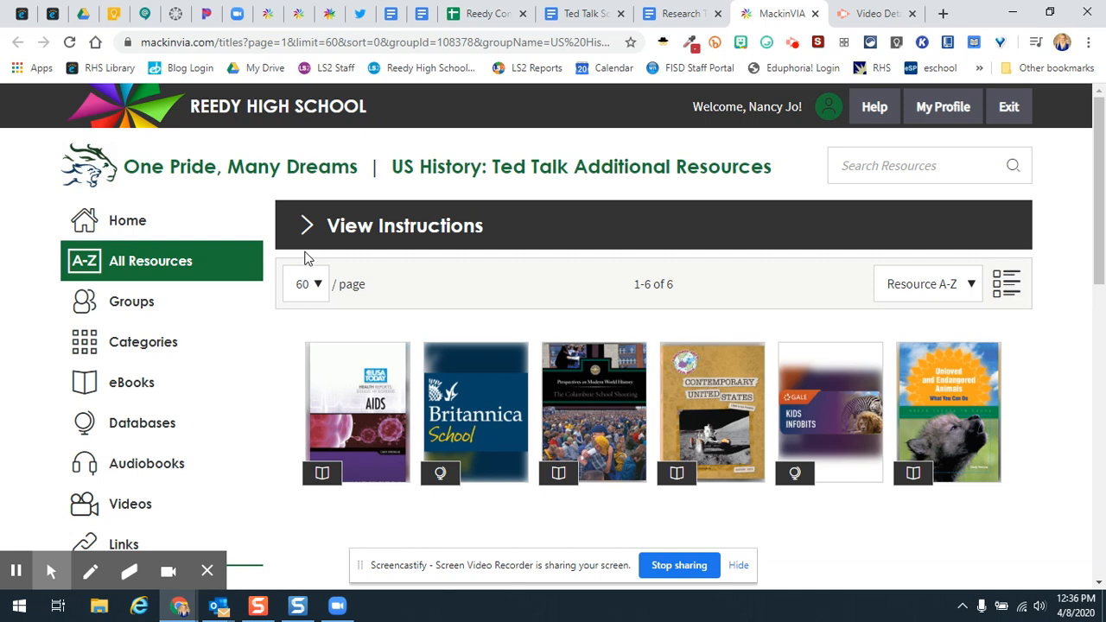
left_click(404, 225)
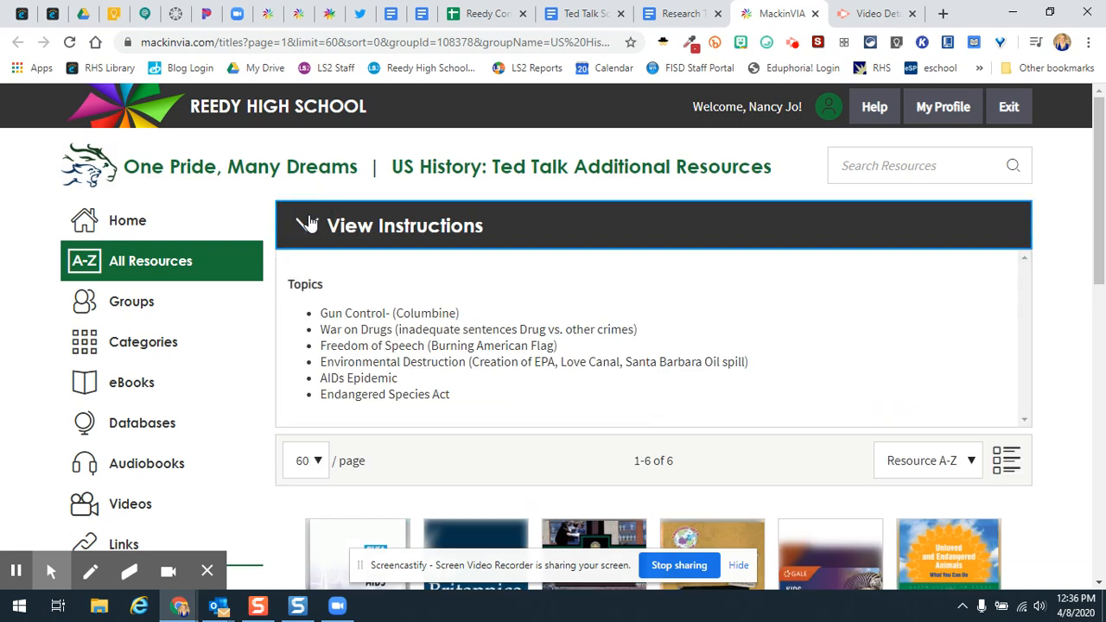
scroll("down", 3)
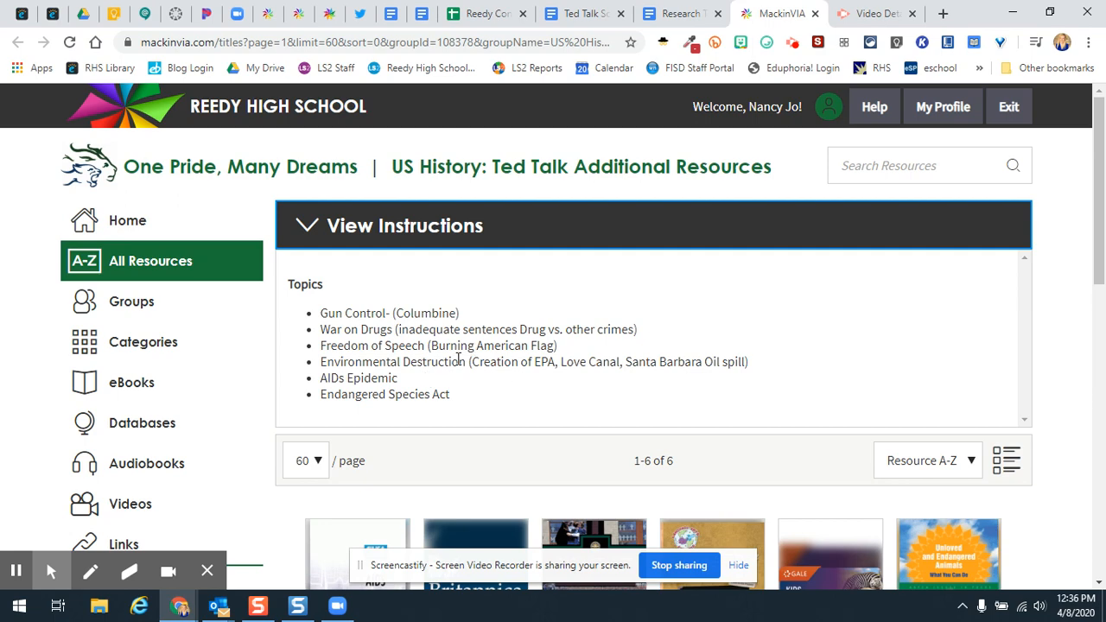
scroll("down", 3)
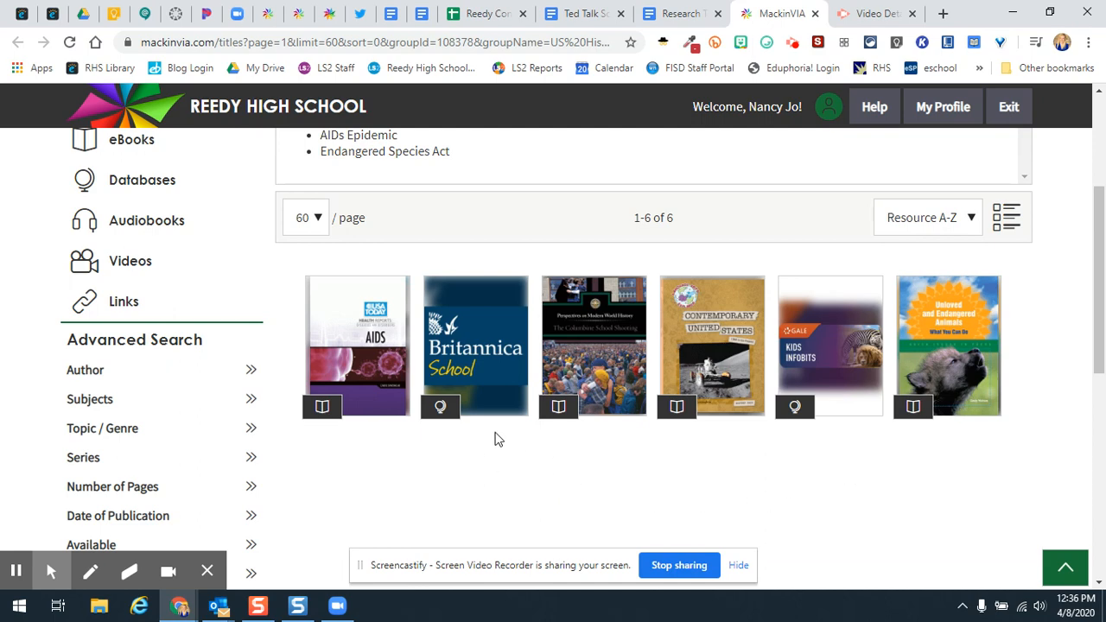
mouse_move(439, 418)
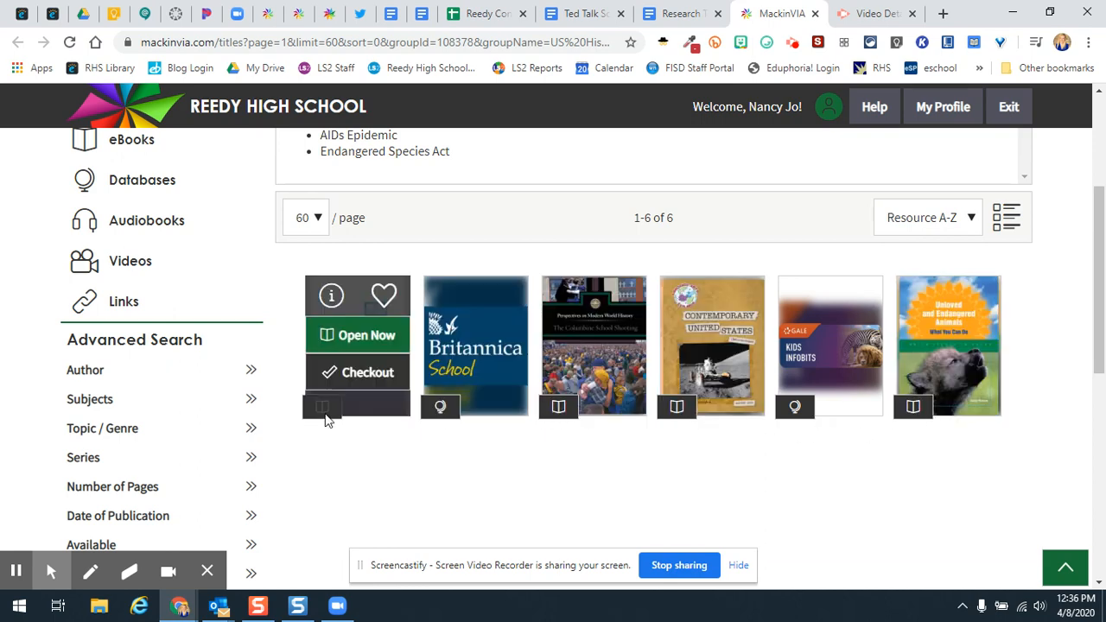
mouse_move(821, 453)
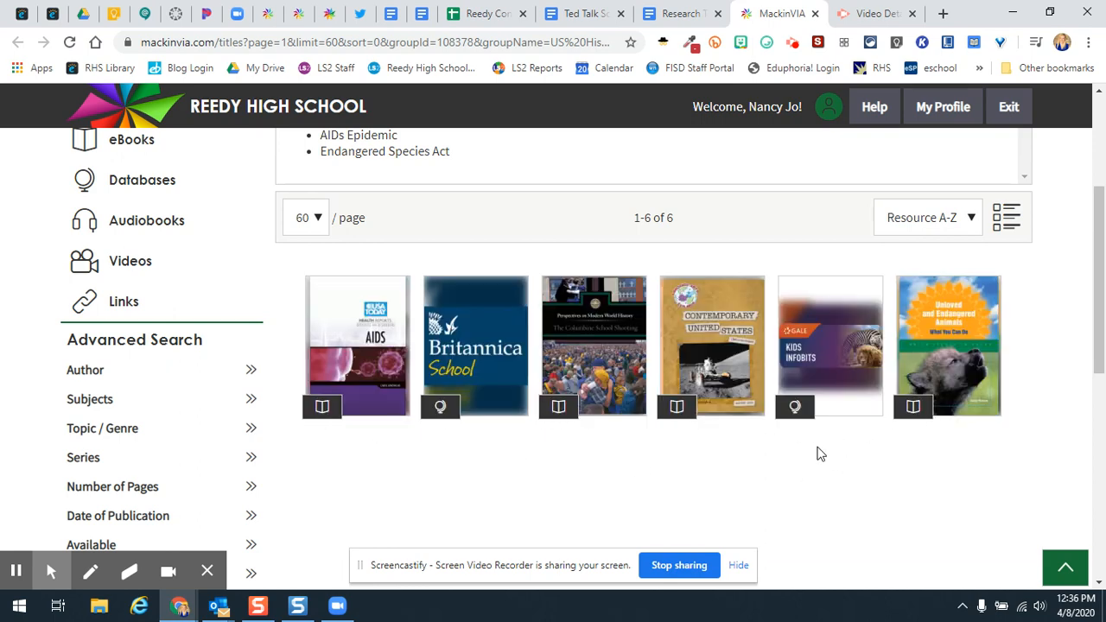
mouse_move(830, 337)
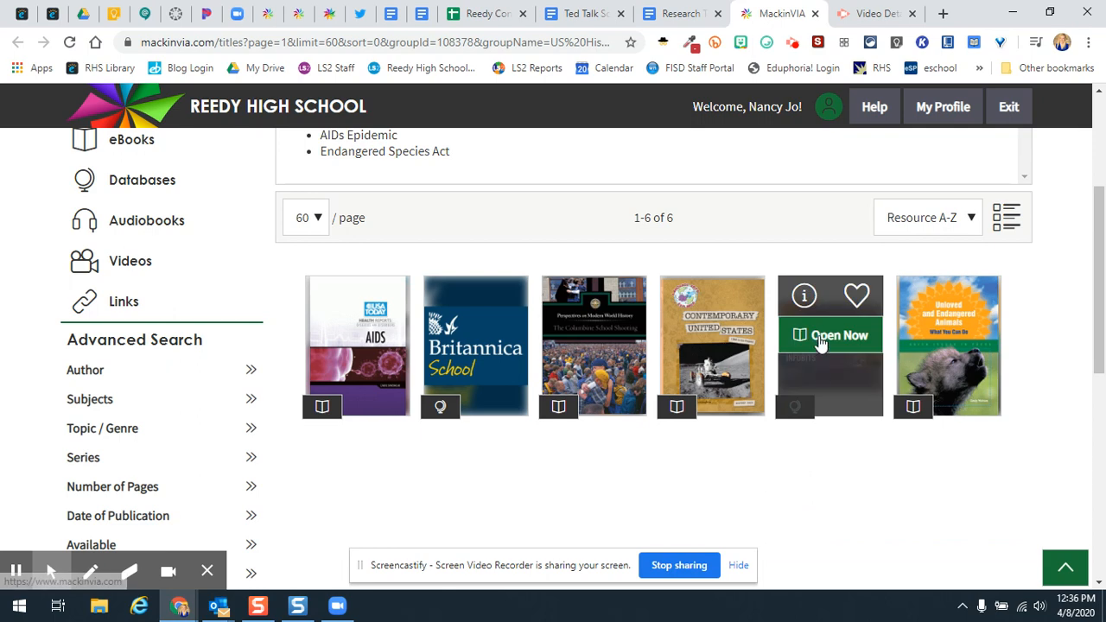
Launch Kids InfoBits and search for 'aids', choosing the AIDS (Disease) suggestion.
left_click(830, 336)
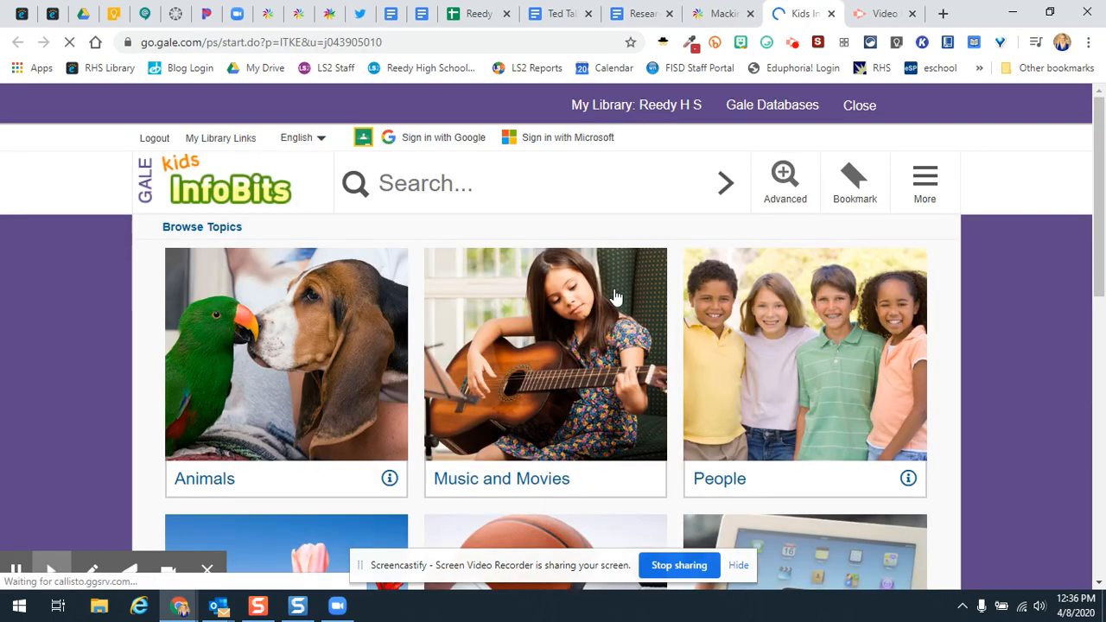
left_click(515, 183)
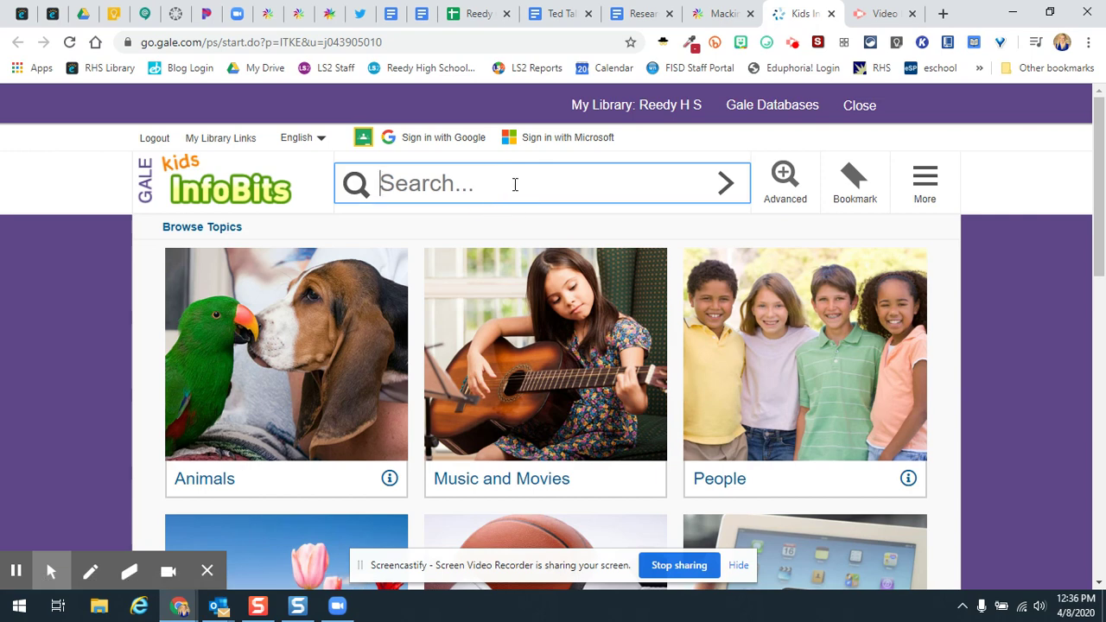
type("aids")
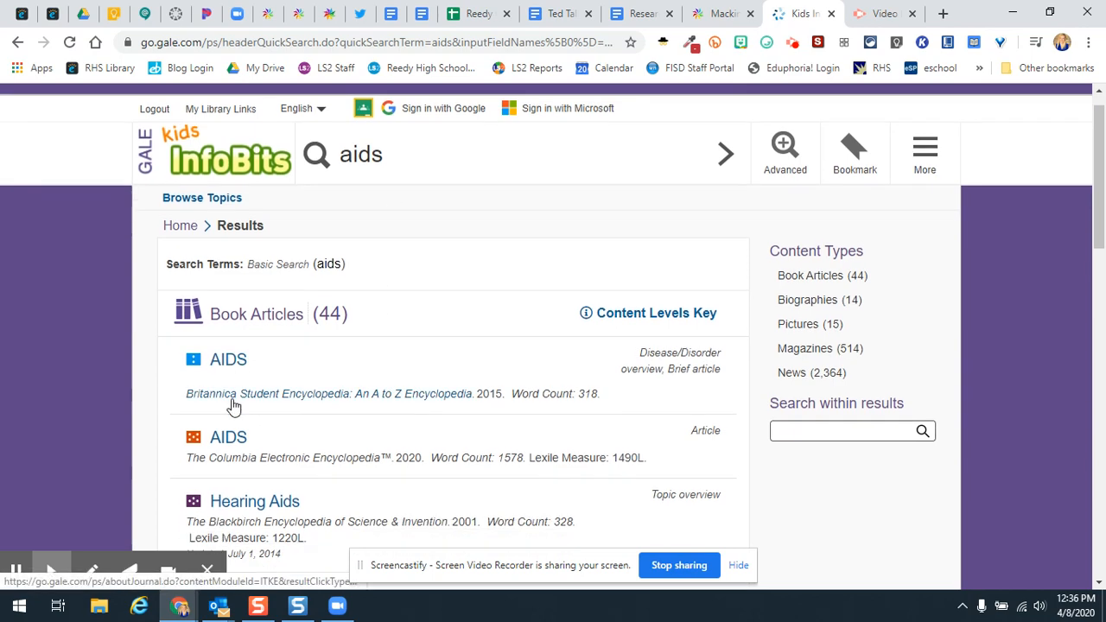
scroll("down", 3)
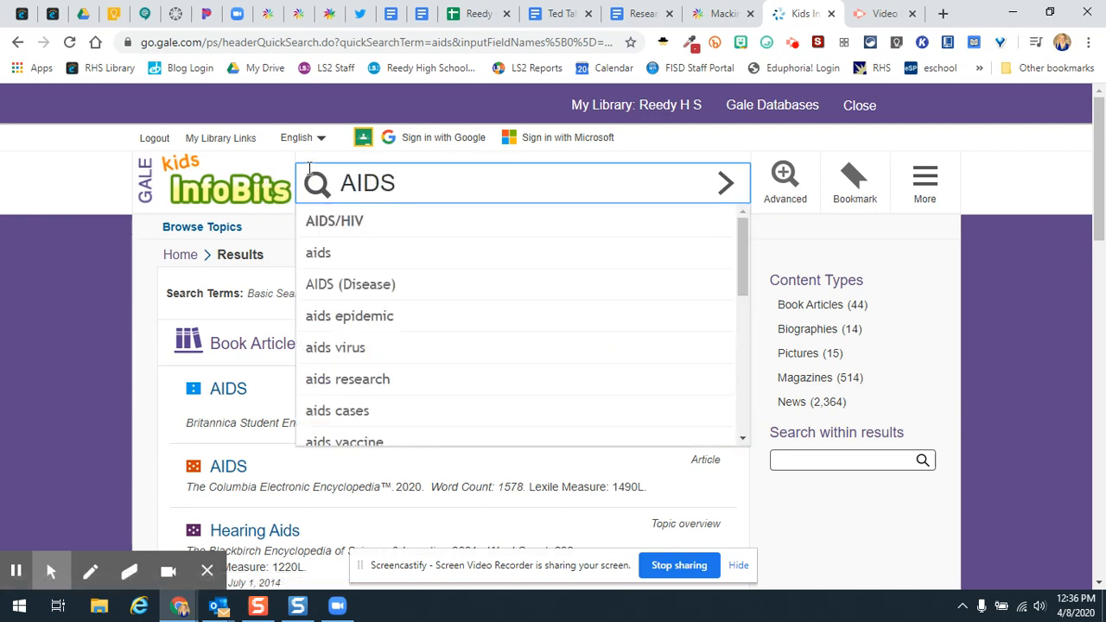
left_click(349, 284)
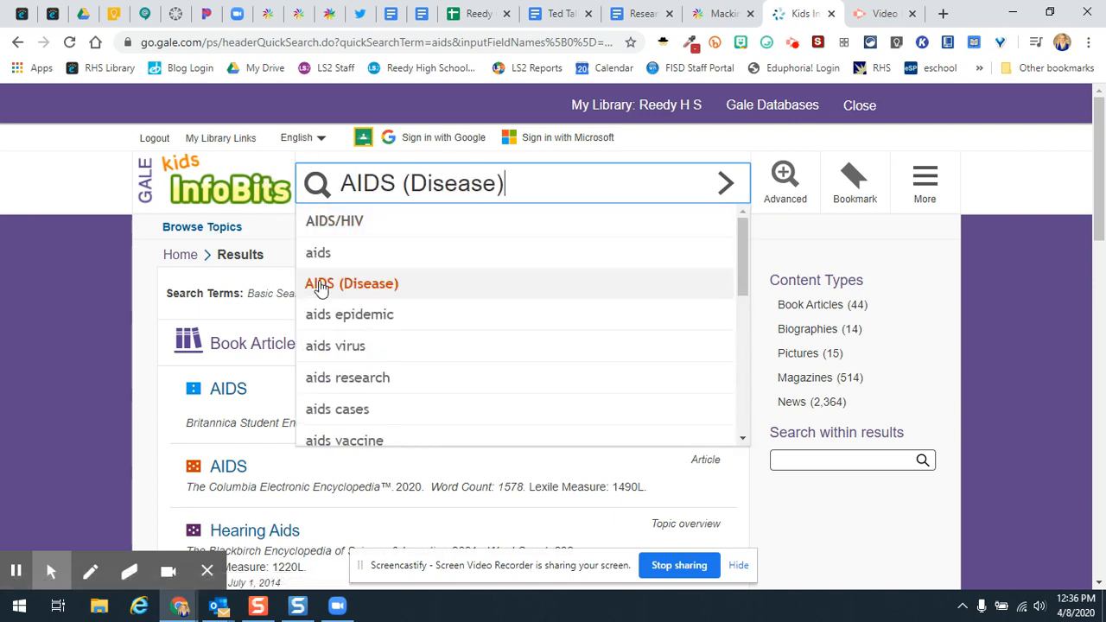
left_click(351, 284)
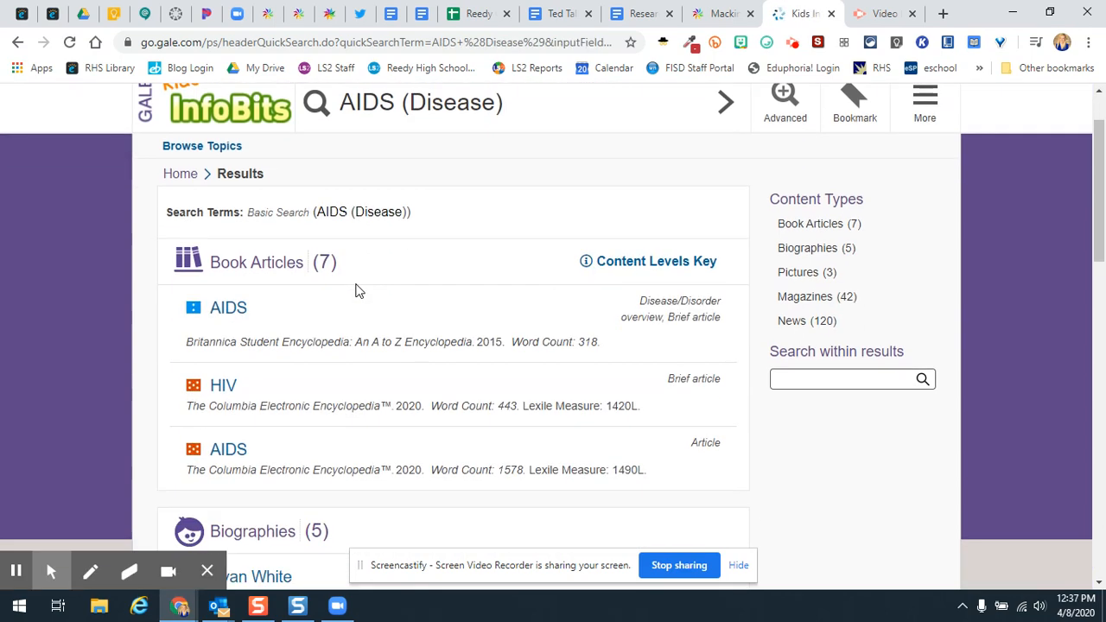
scroll("down", 3)
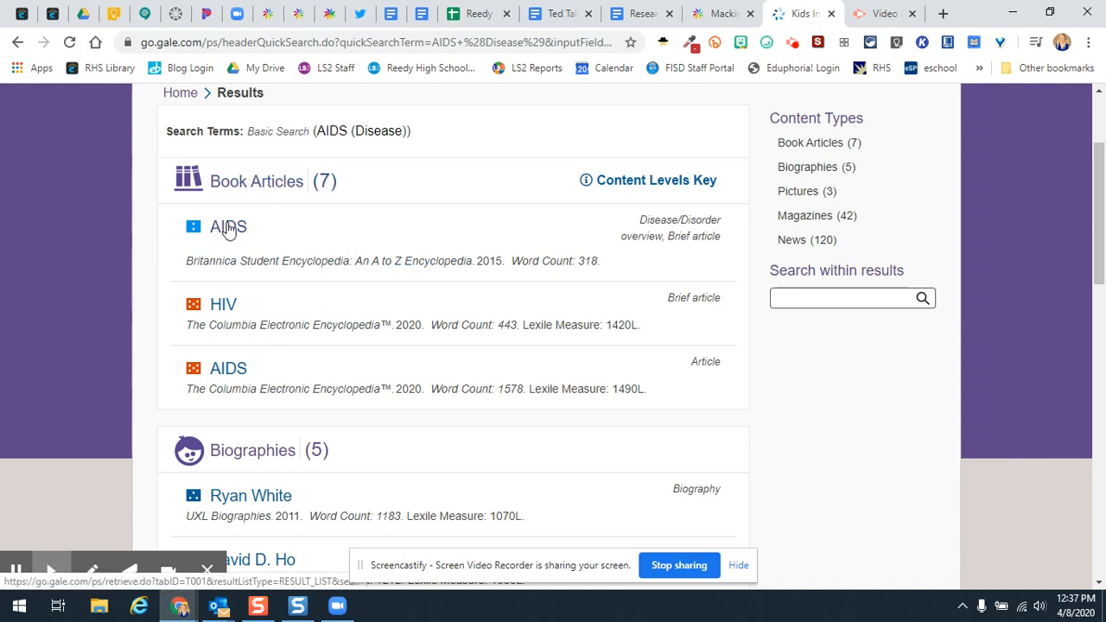
scroll("down", 3)
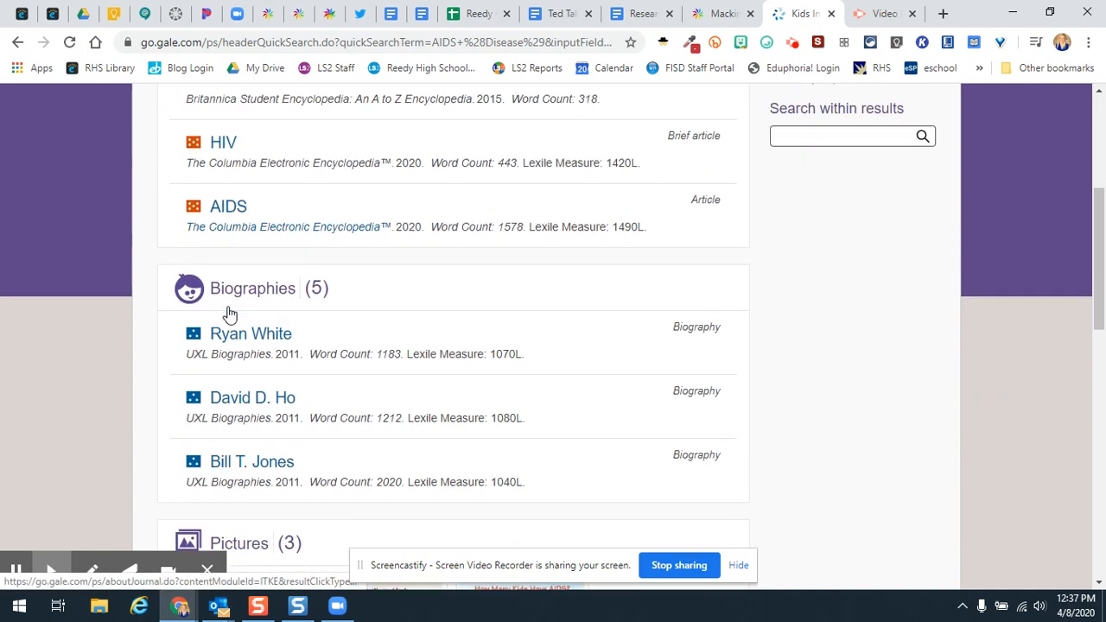
mouse_move(256, 375)
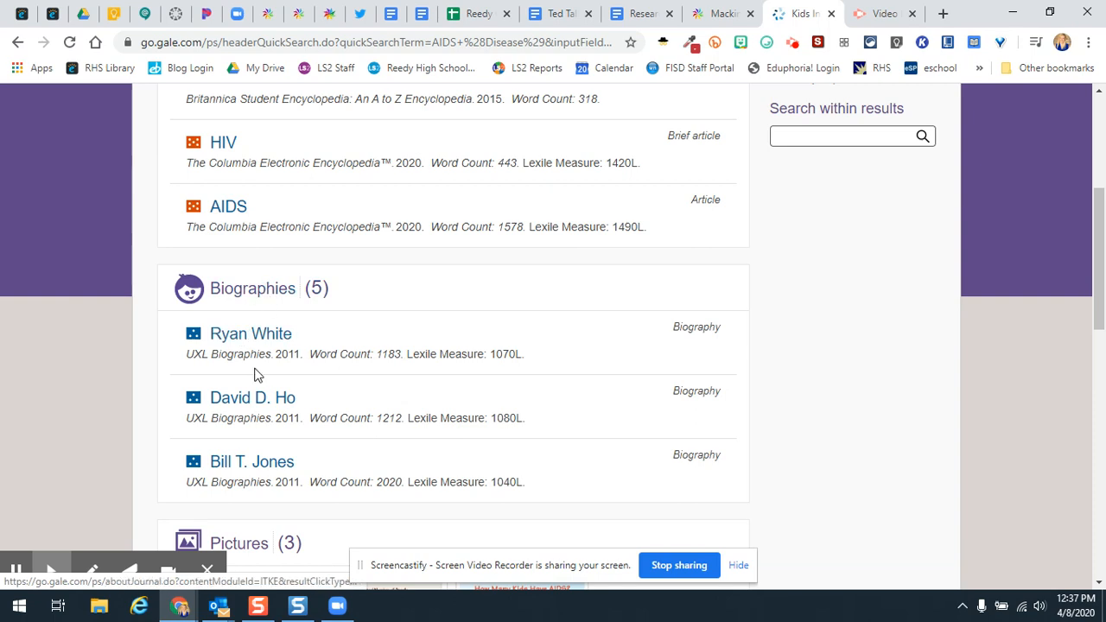
scroll("down", 3)
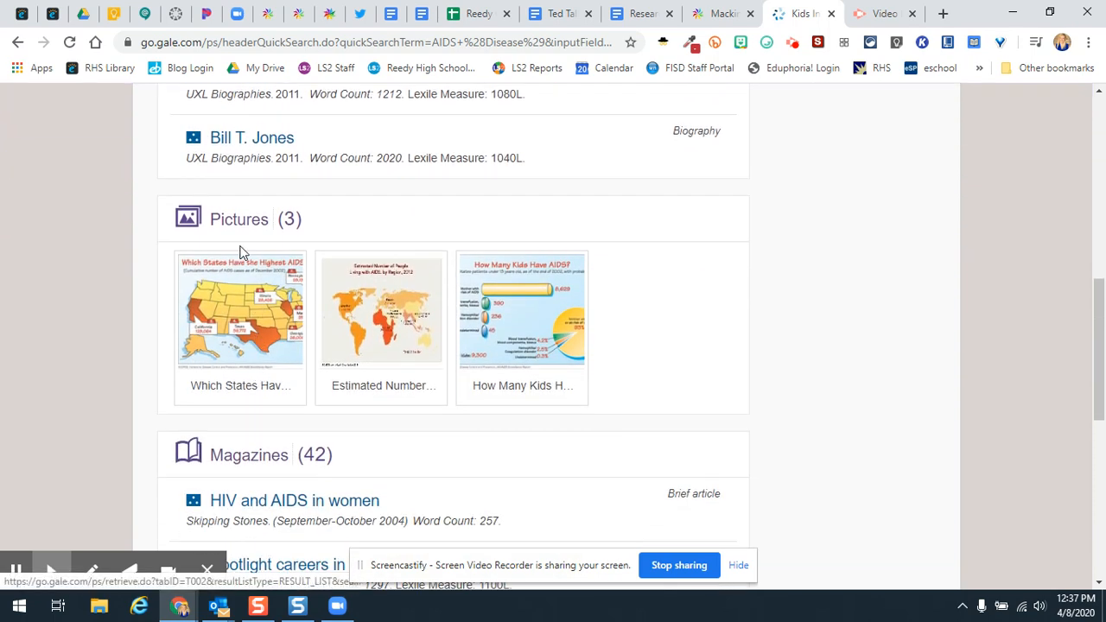
scroll("down", 3)
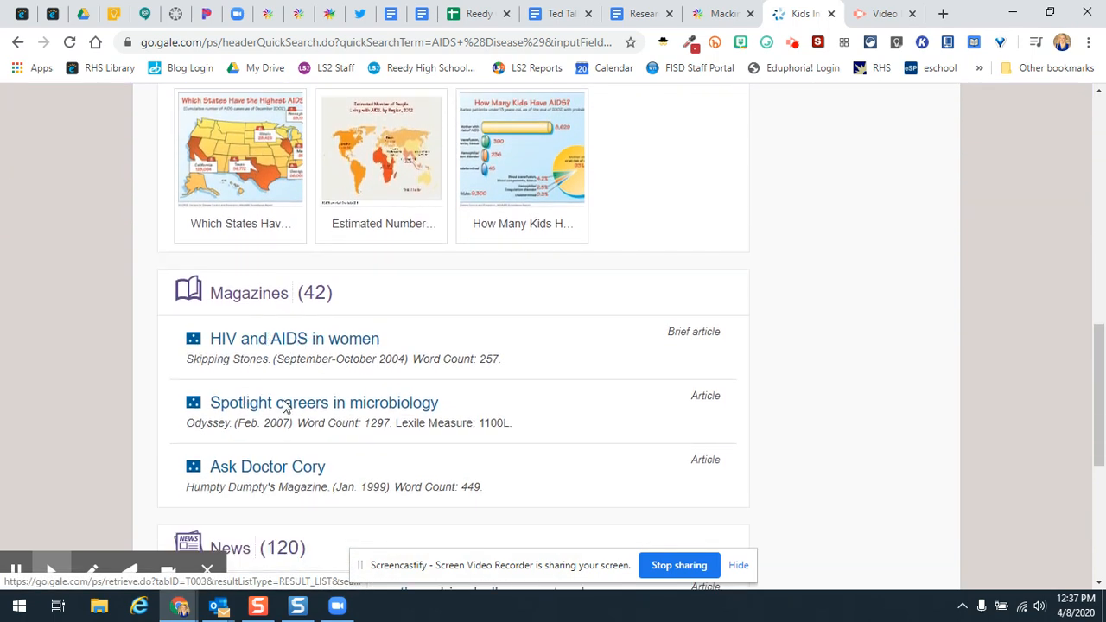
scroll("down", 3)
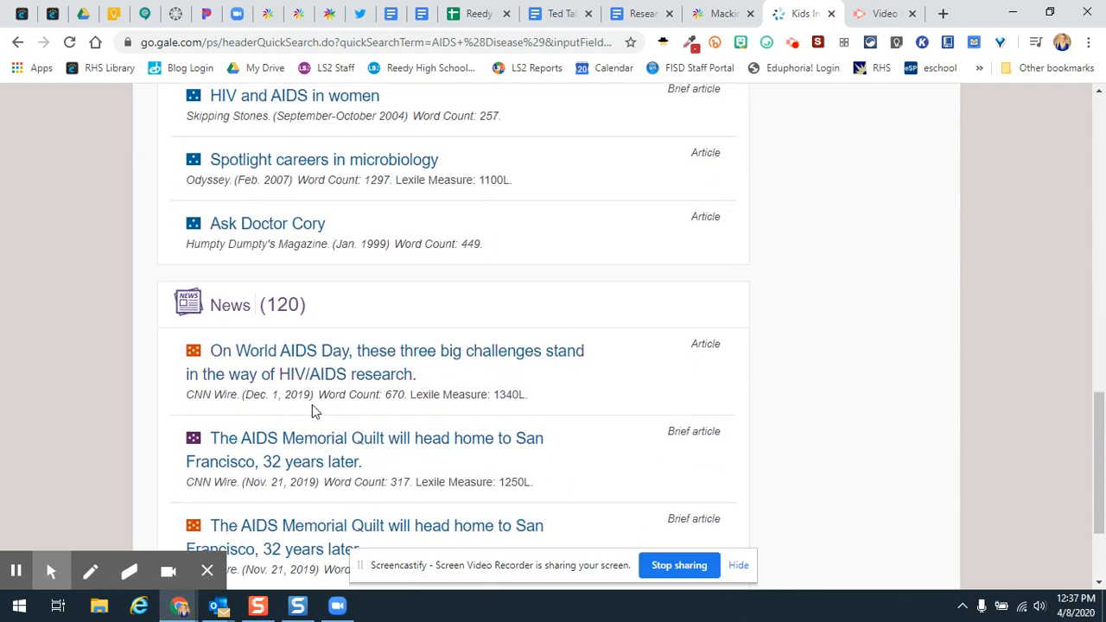
scroll("down", 3)
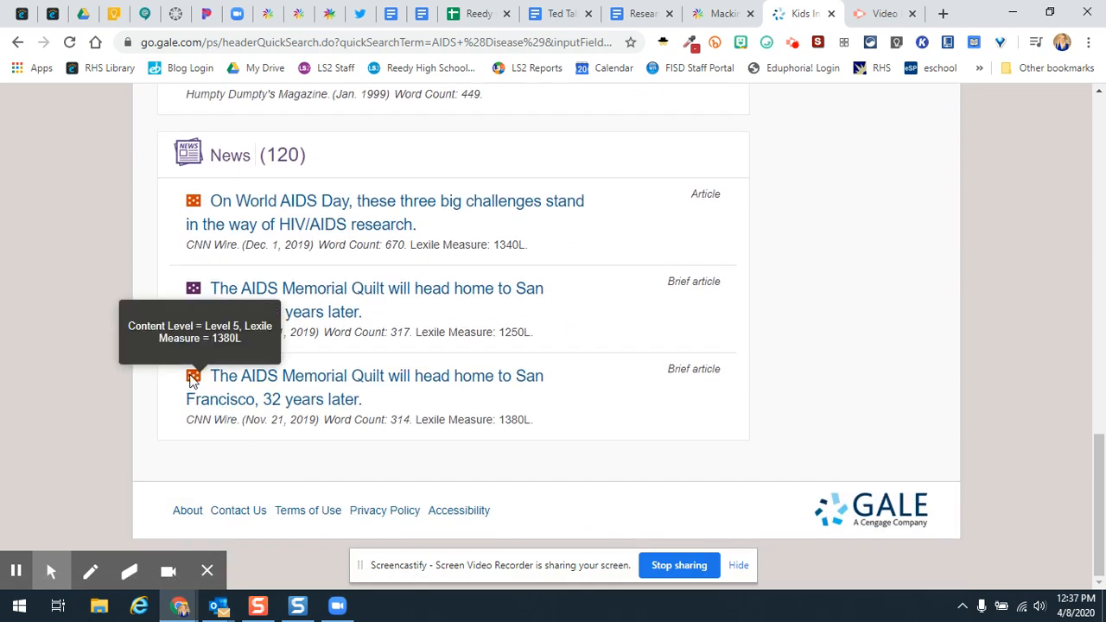
mouse_move(747, 359)
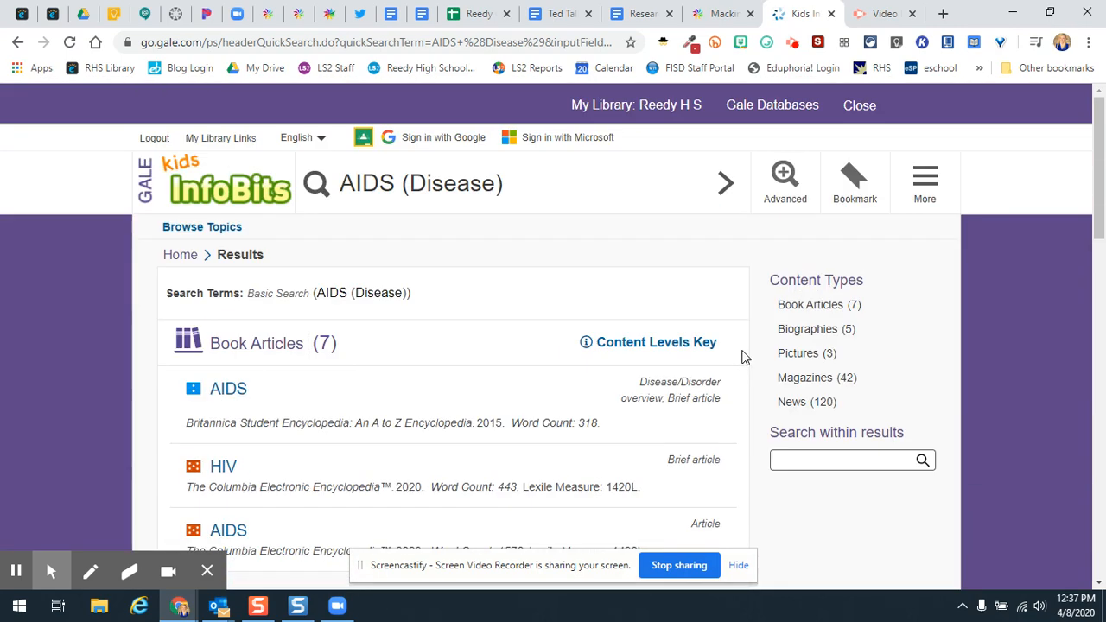
mouse_move(757, 337)
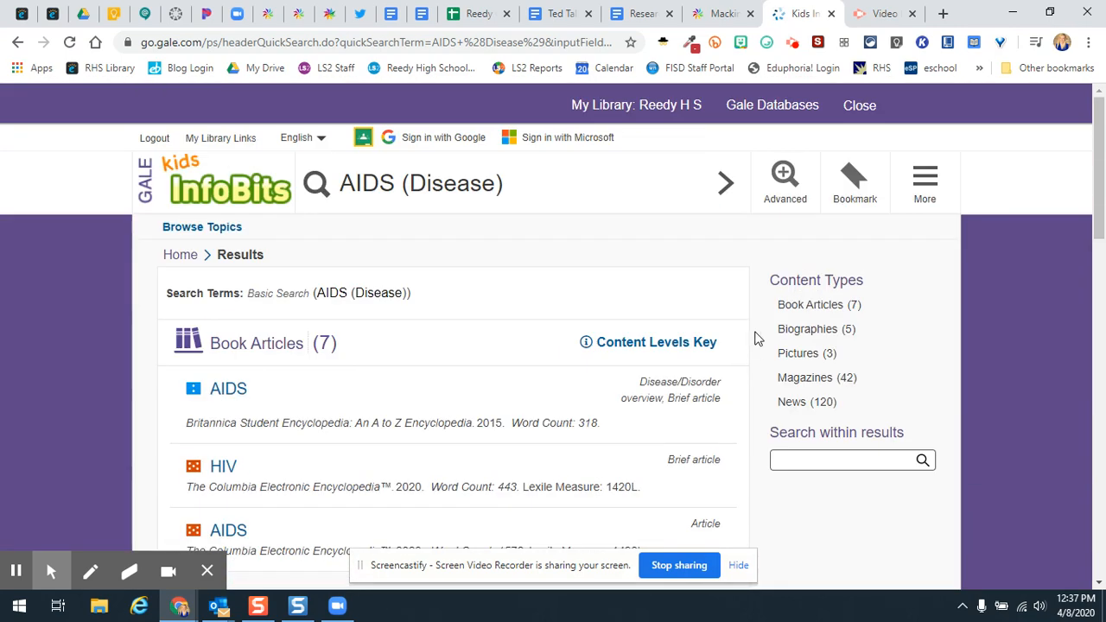
mouse_move(806, 277)
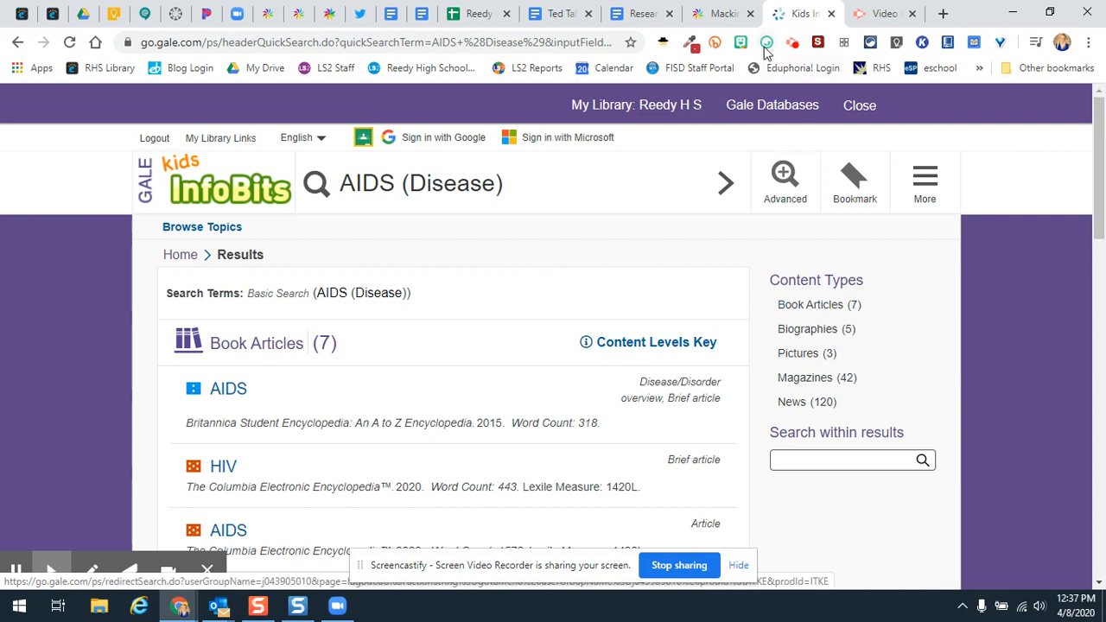
mouse_move(729, 13)
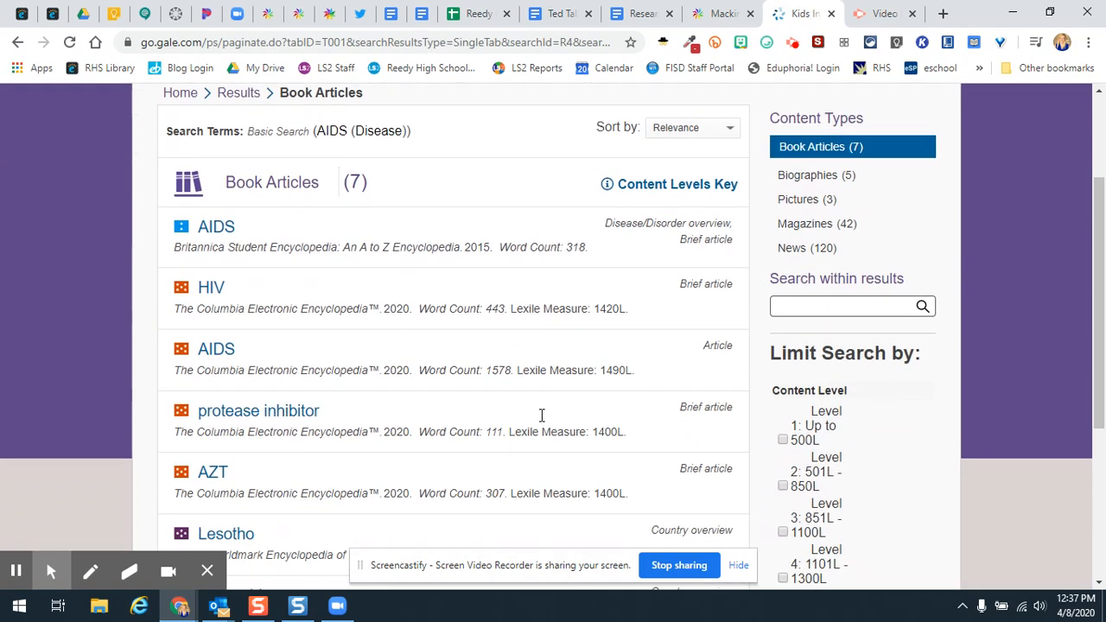
mouse_move(236, 374)
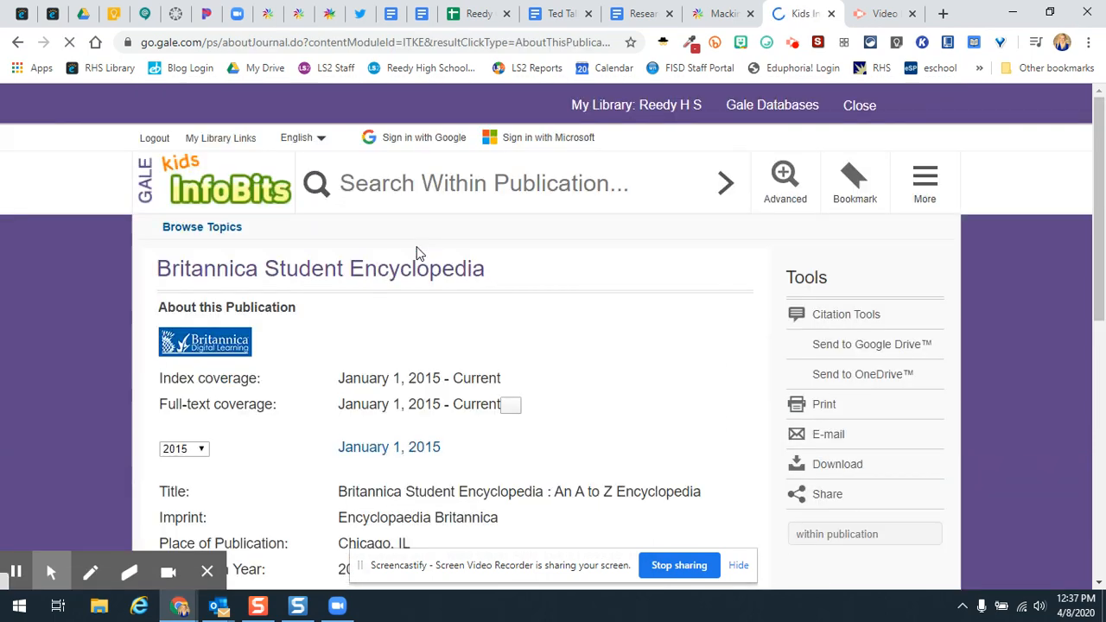
Review the Britannica encyclopedia's publication details and return to the Book Articles list.
scroll("down", 3)
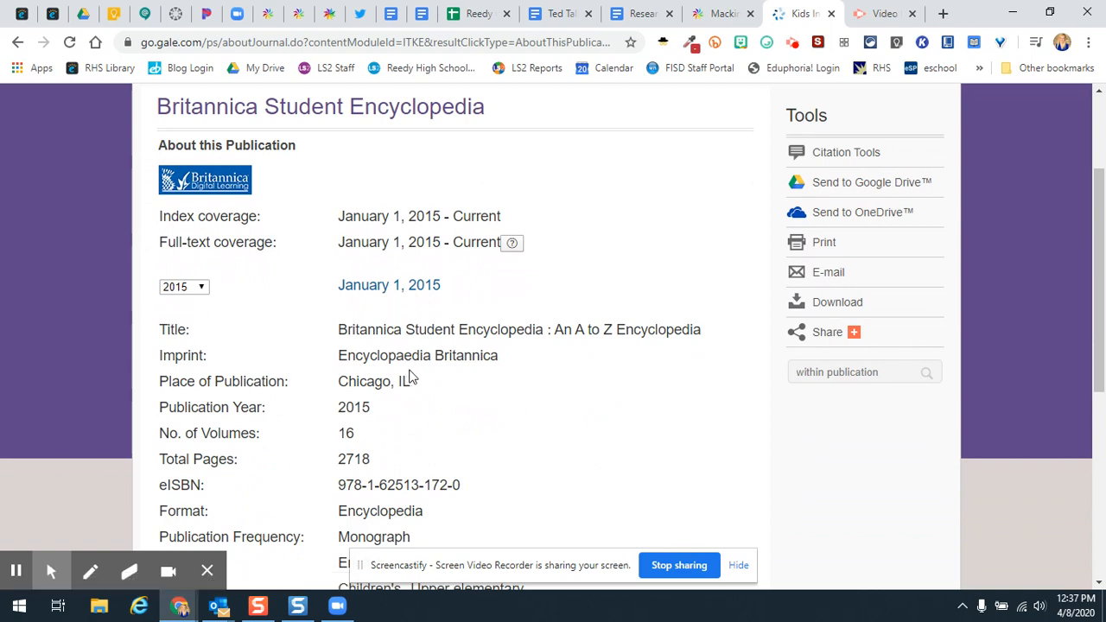
scroll("down", 3)
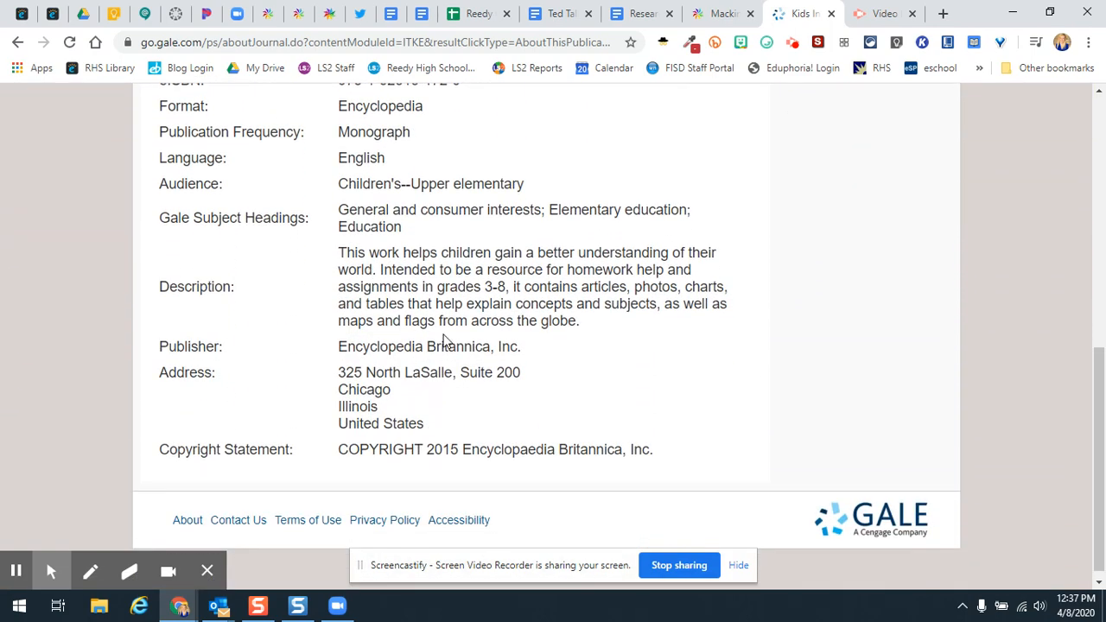
scroll("down", 3)
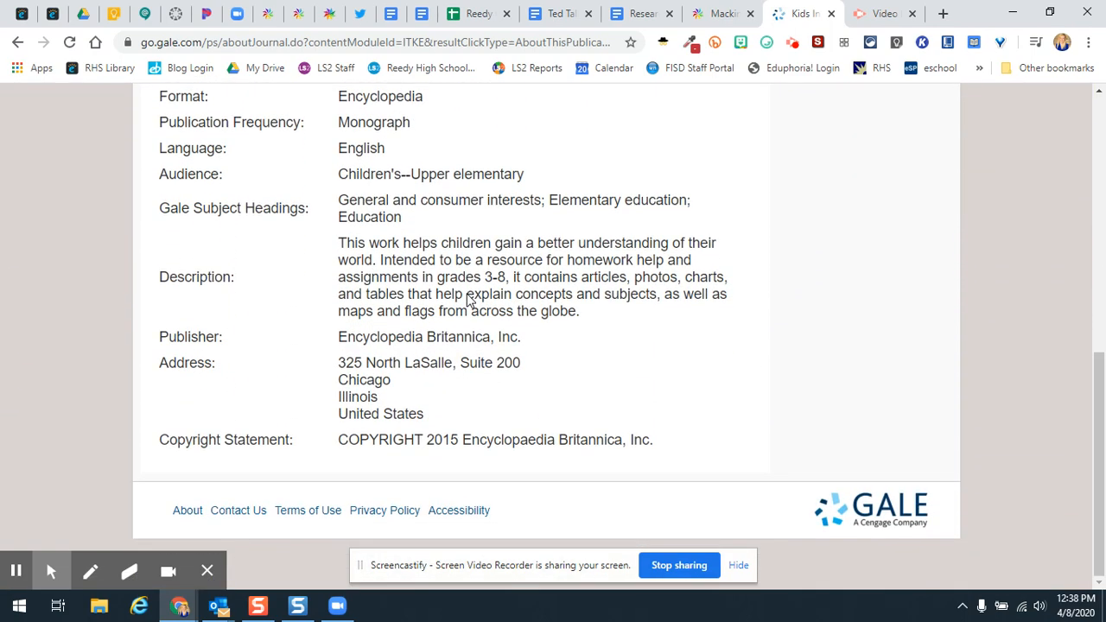
scroll("up", 3)
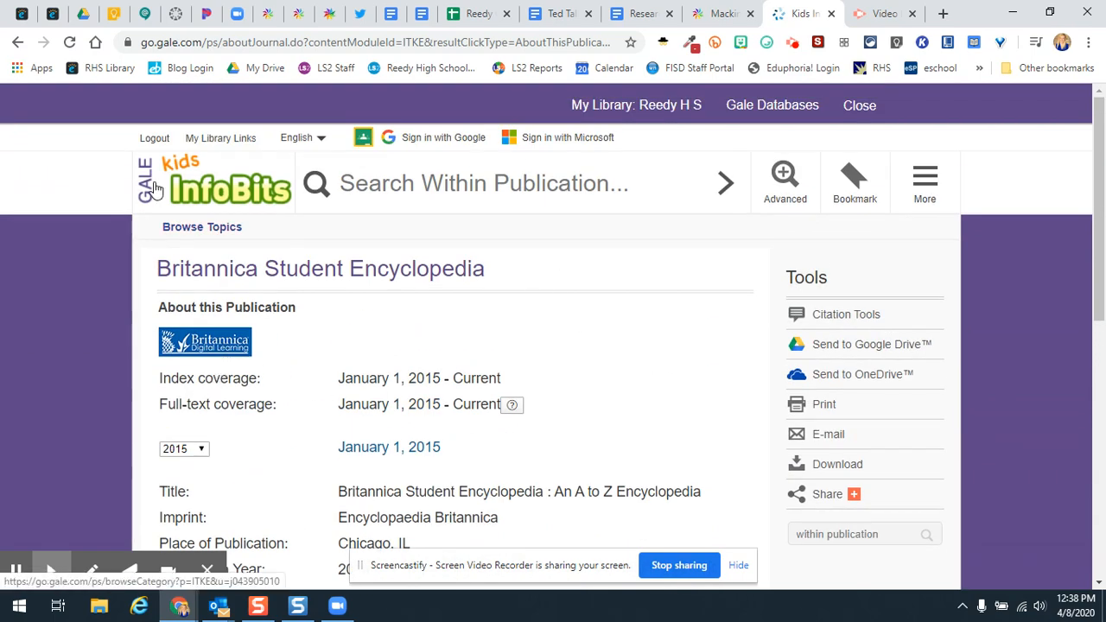
scroll("down", 3)
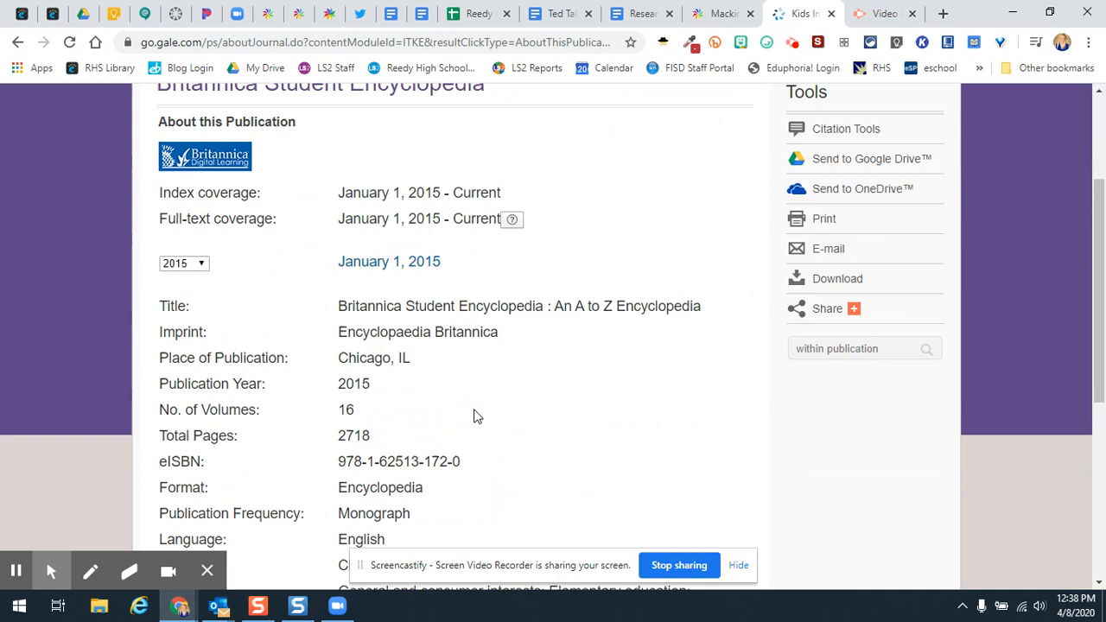
scroll("down", 3)
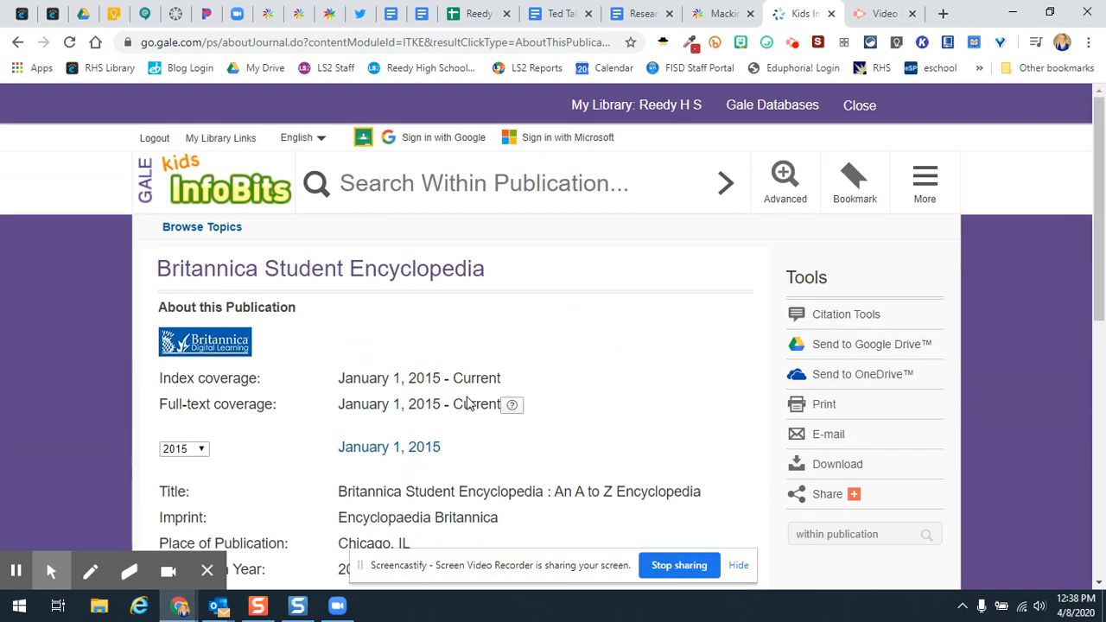
mouse_move(370, 457)
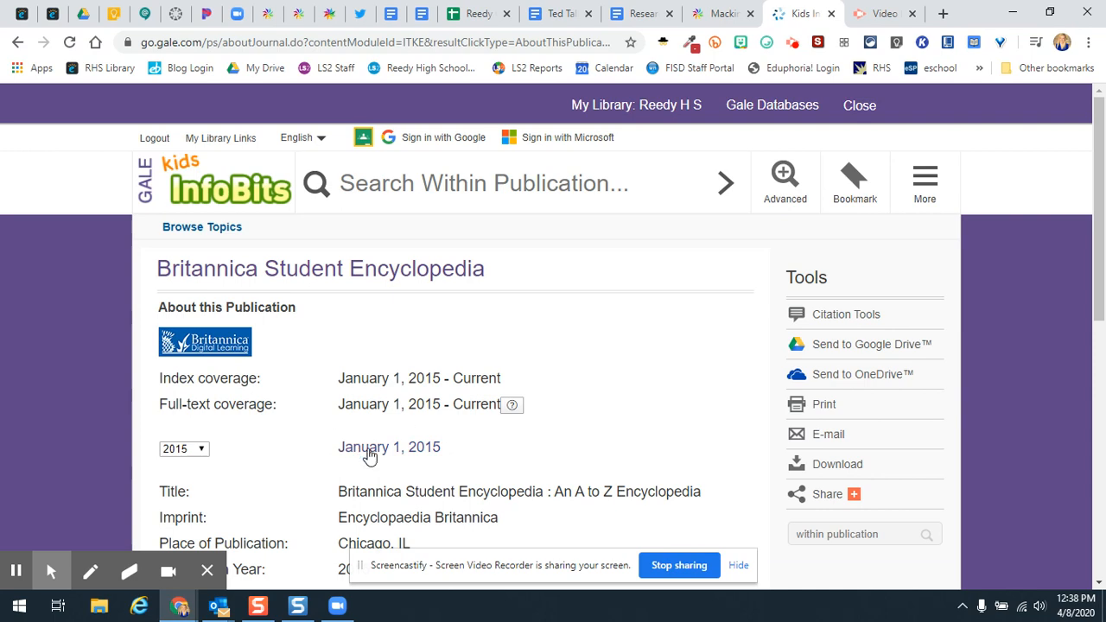
mouse_move(415, 353)
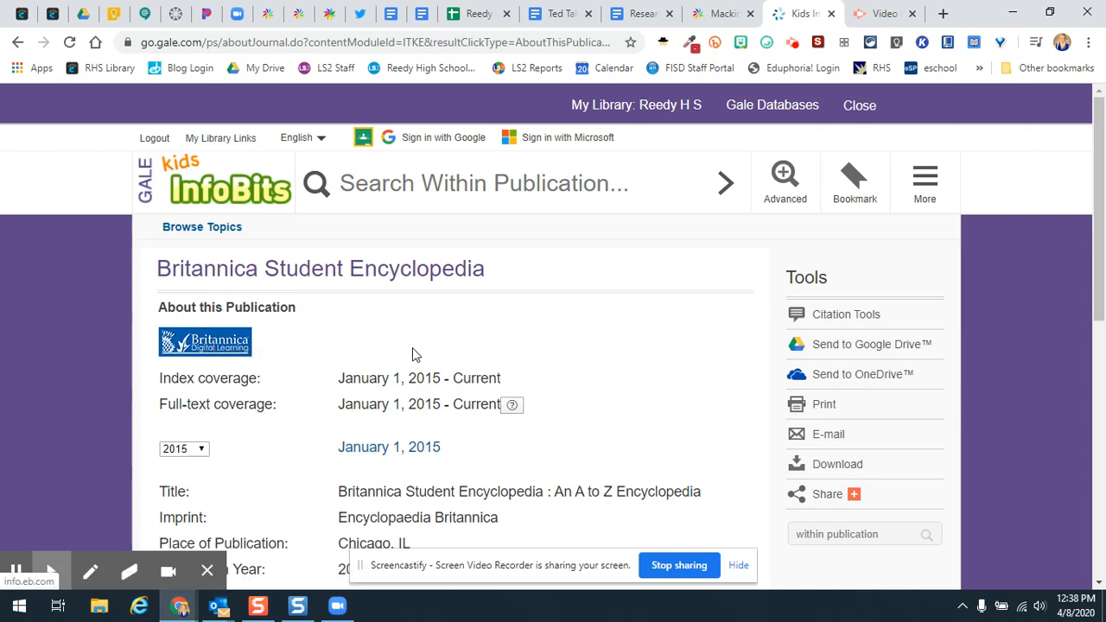
scroll("down", 3)
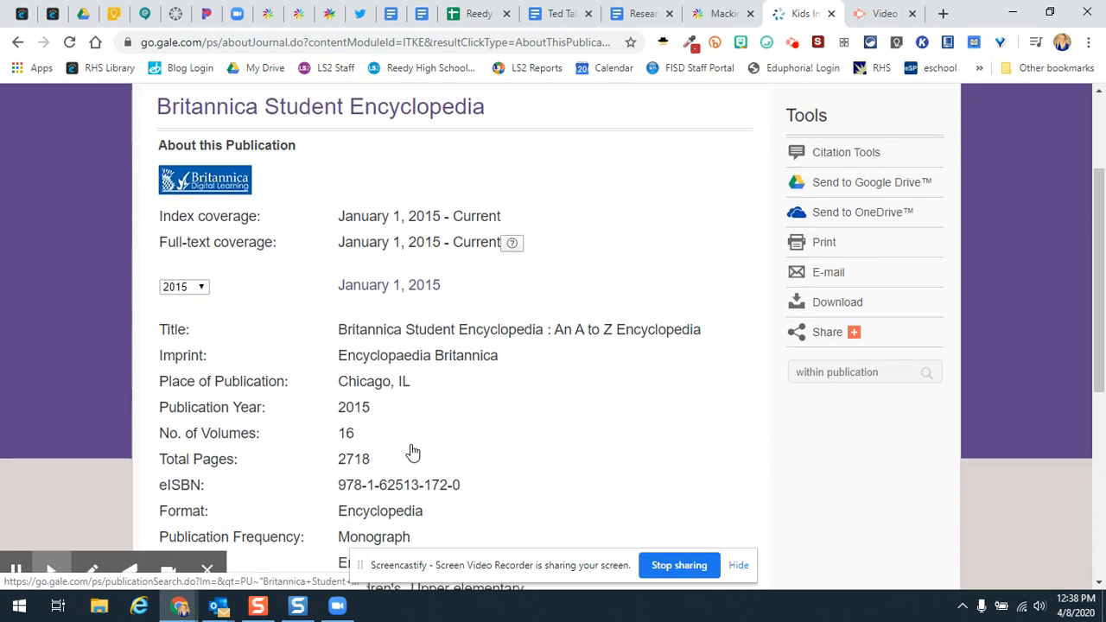
scroll("down", 3)
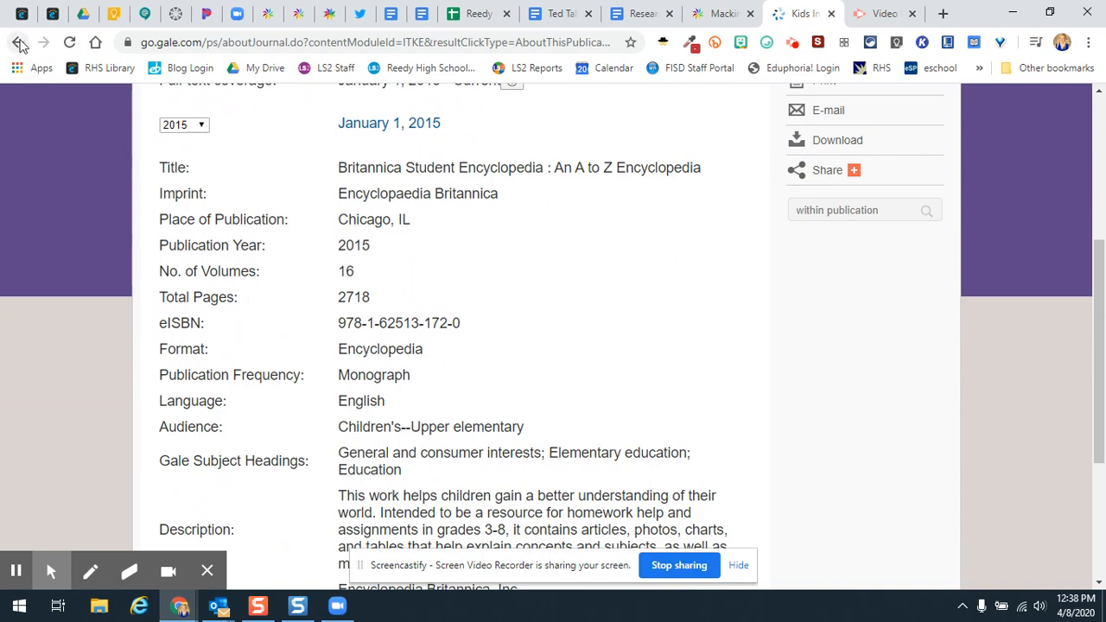
left_click(21, 41)
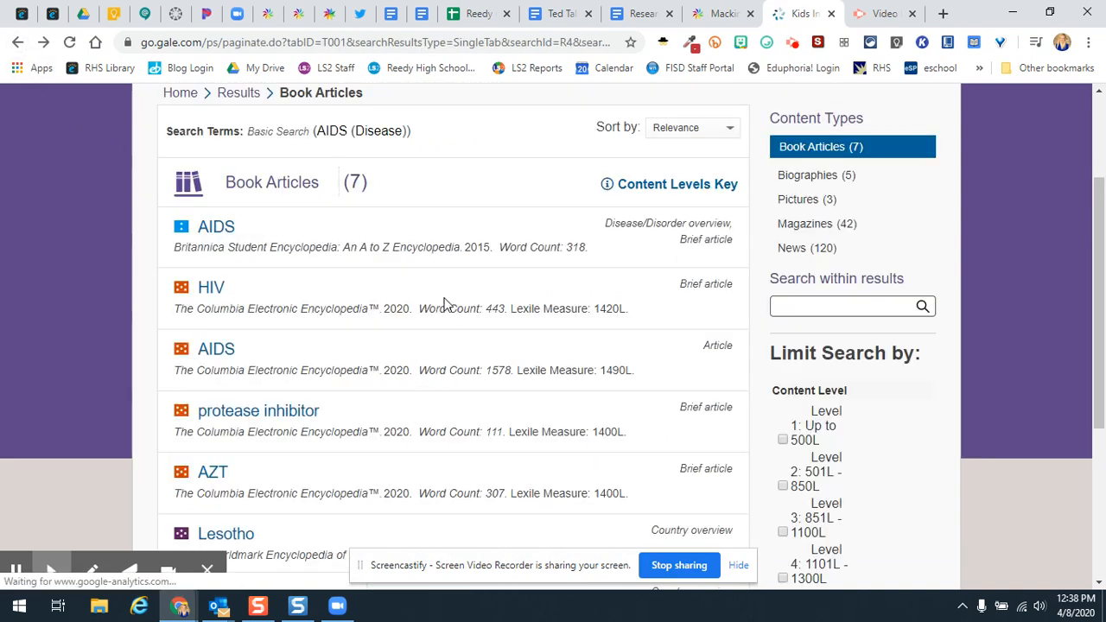
mouse_move(230, 314)
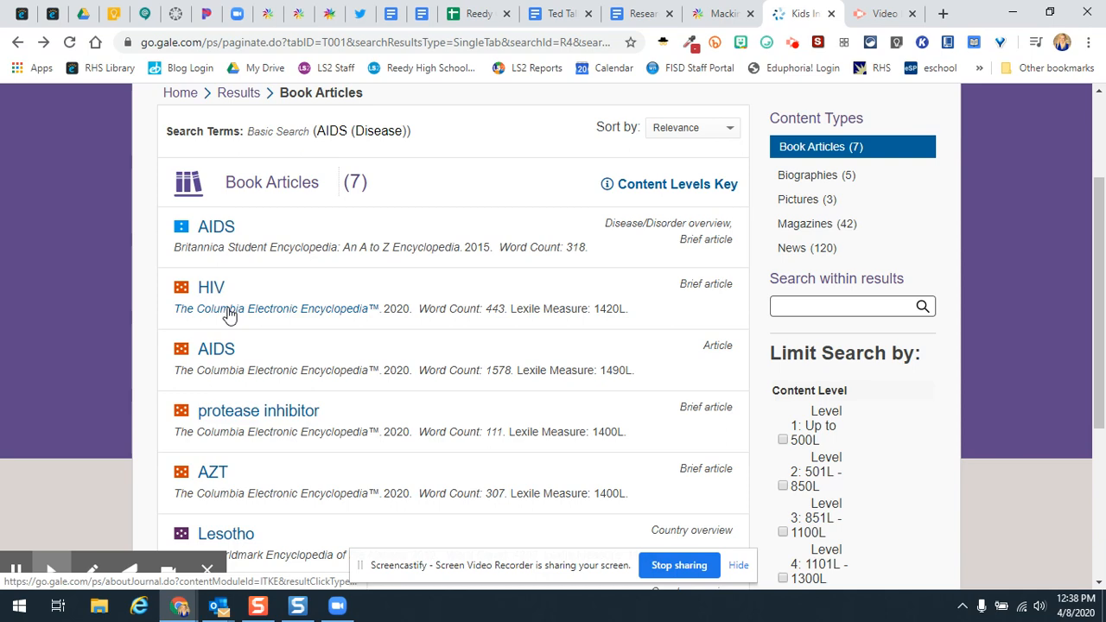
Review The Columbia Electronic Encyclopedia's About this Publication details.
left_click(273, 308)
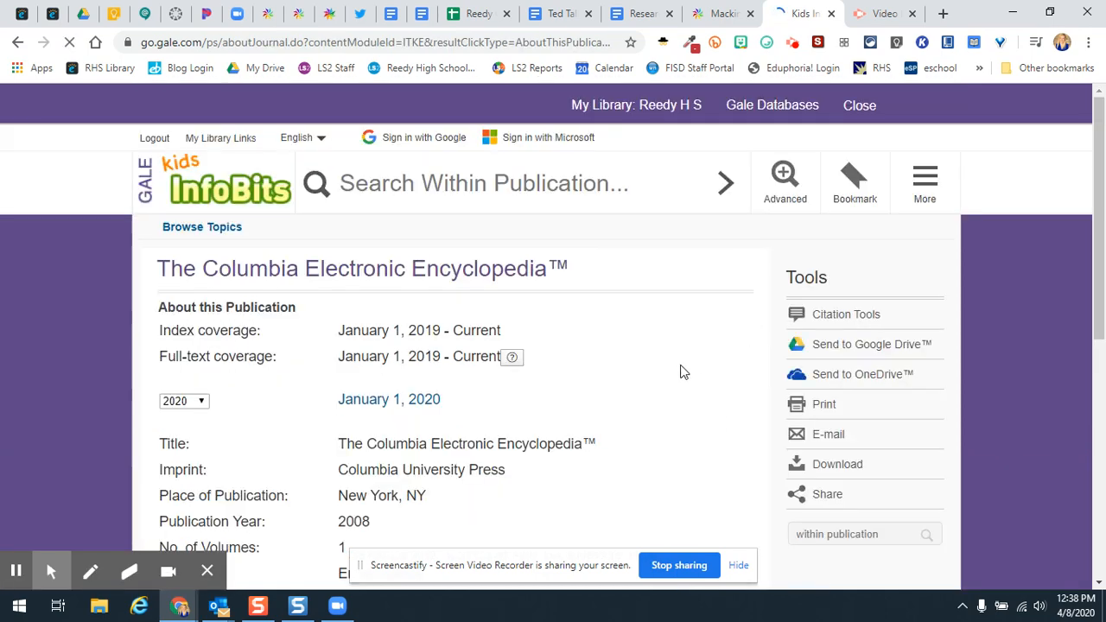
scroll("down", 3)
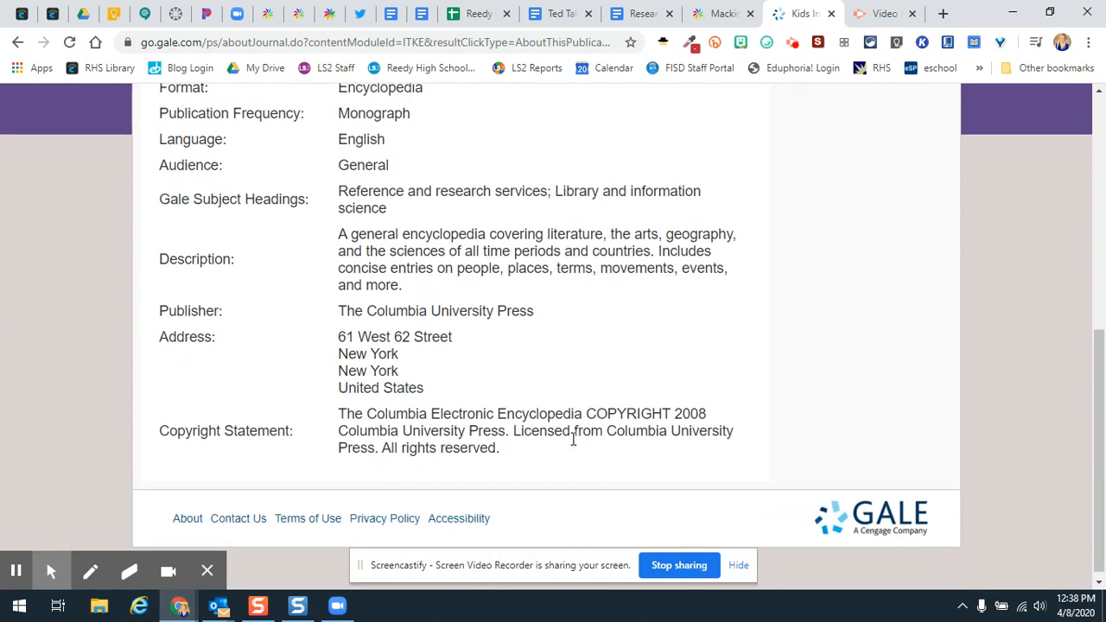
scroll("down", 3)
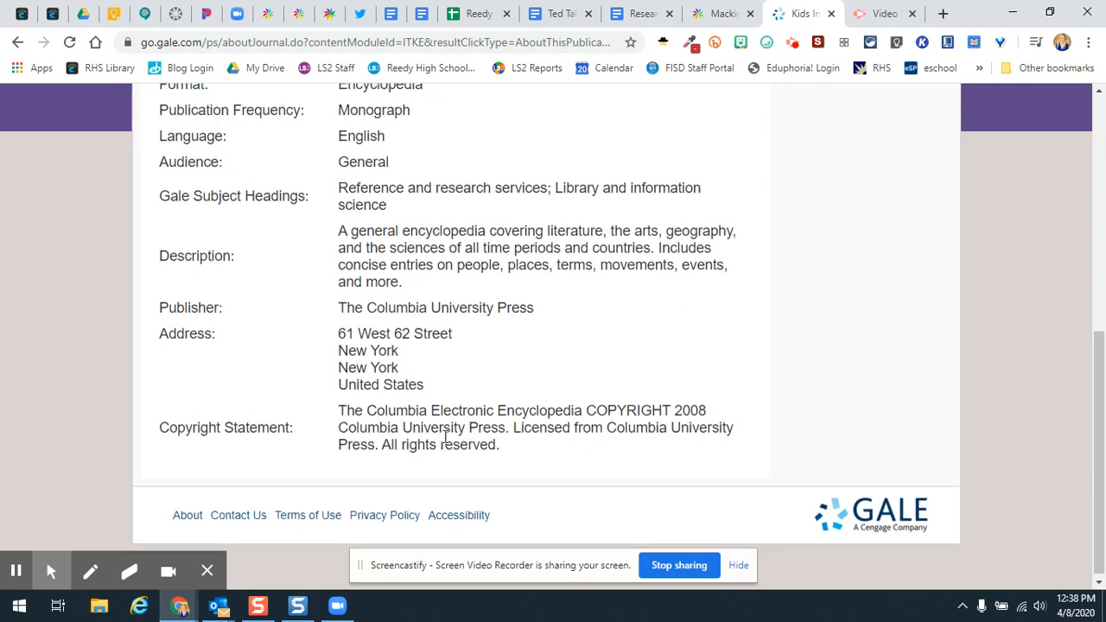
scroll("up", 3)
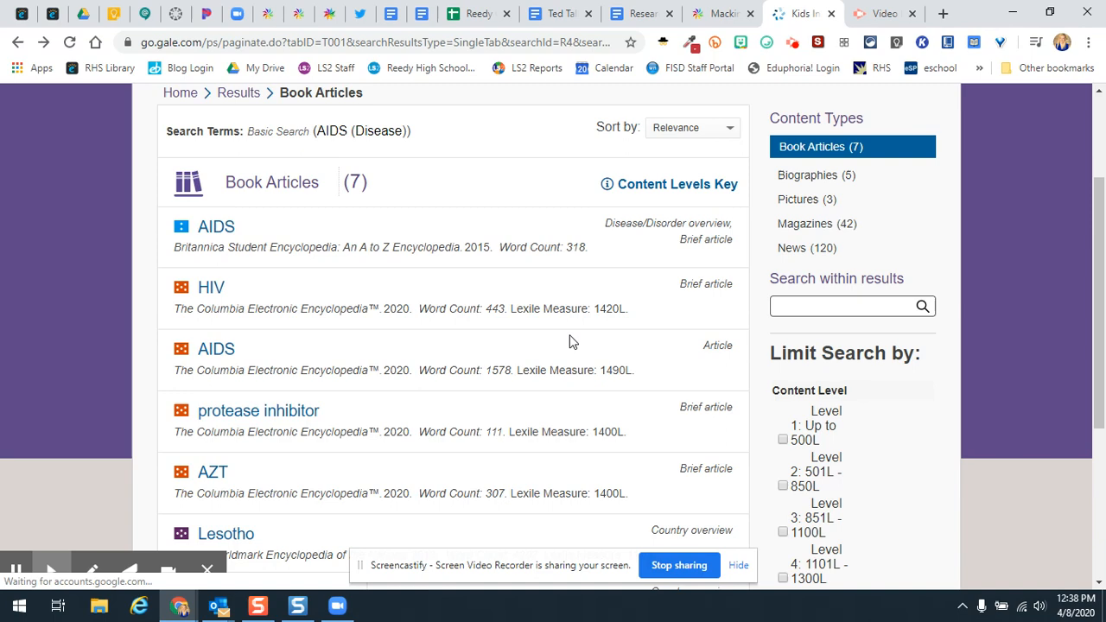
mouse_move(211, 374)
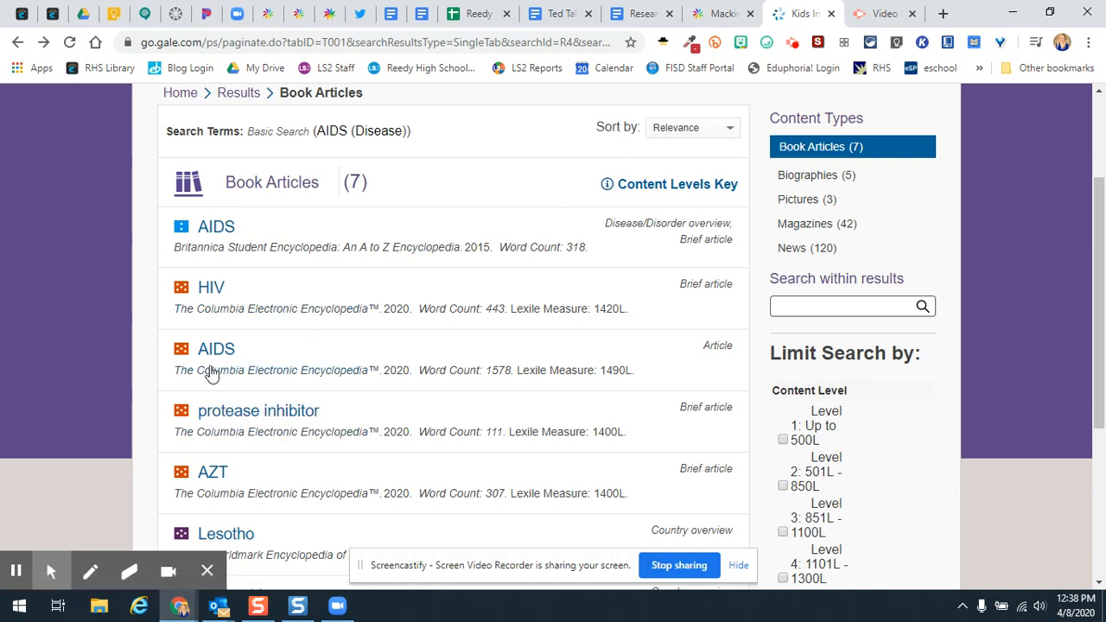
left_click(216, 349)
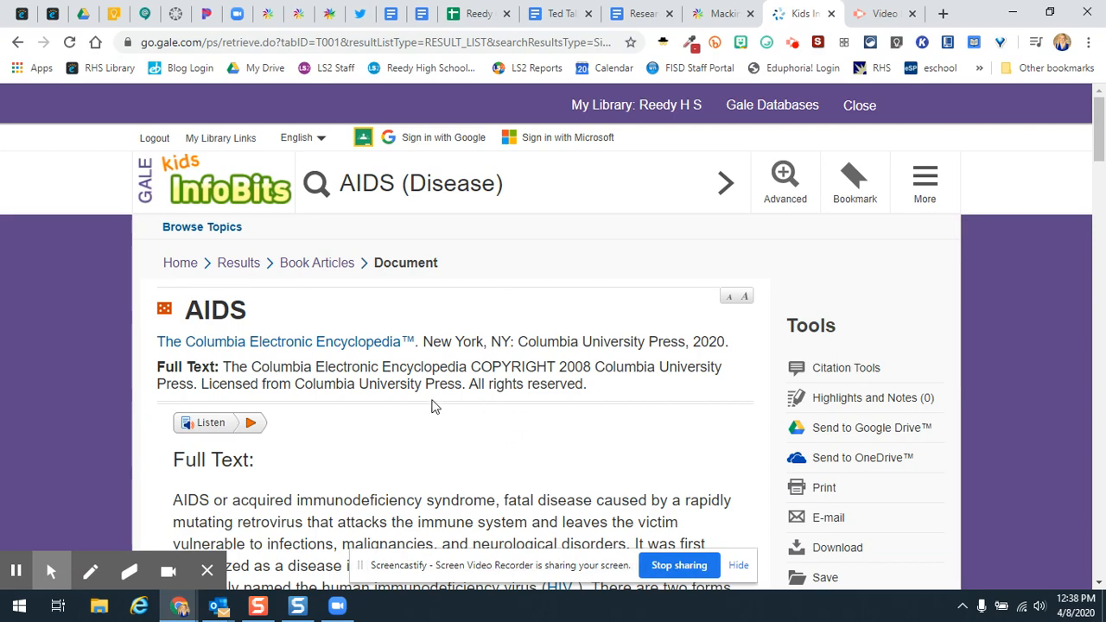
scroll("down", 3)
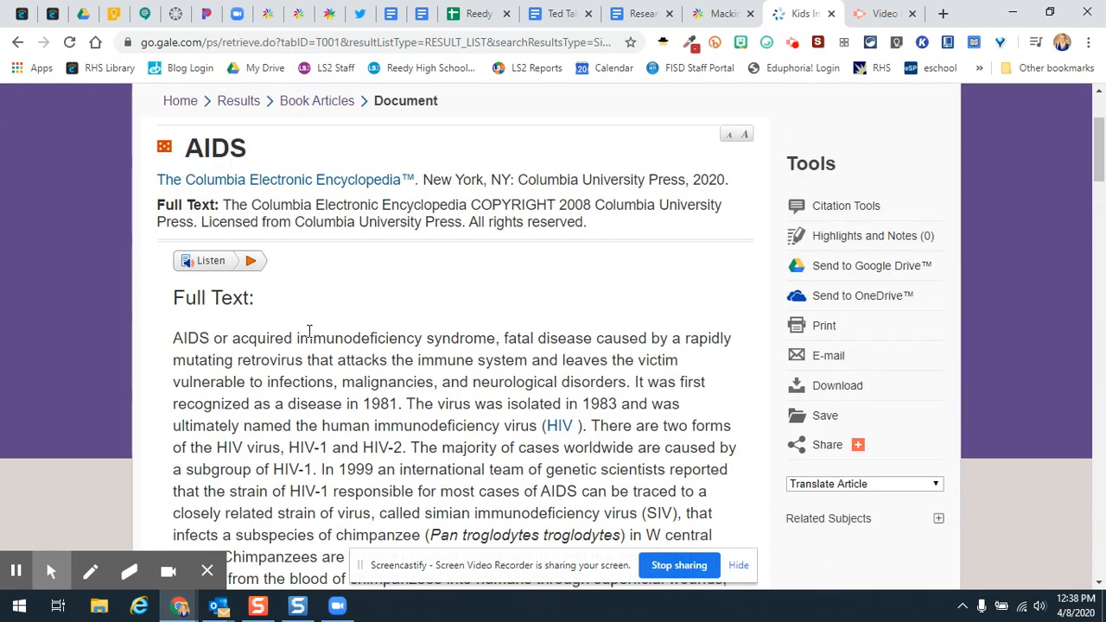
scroll("down", 3)
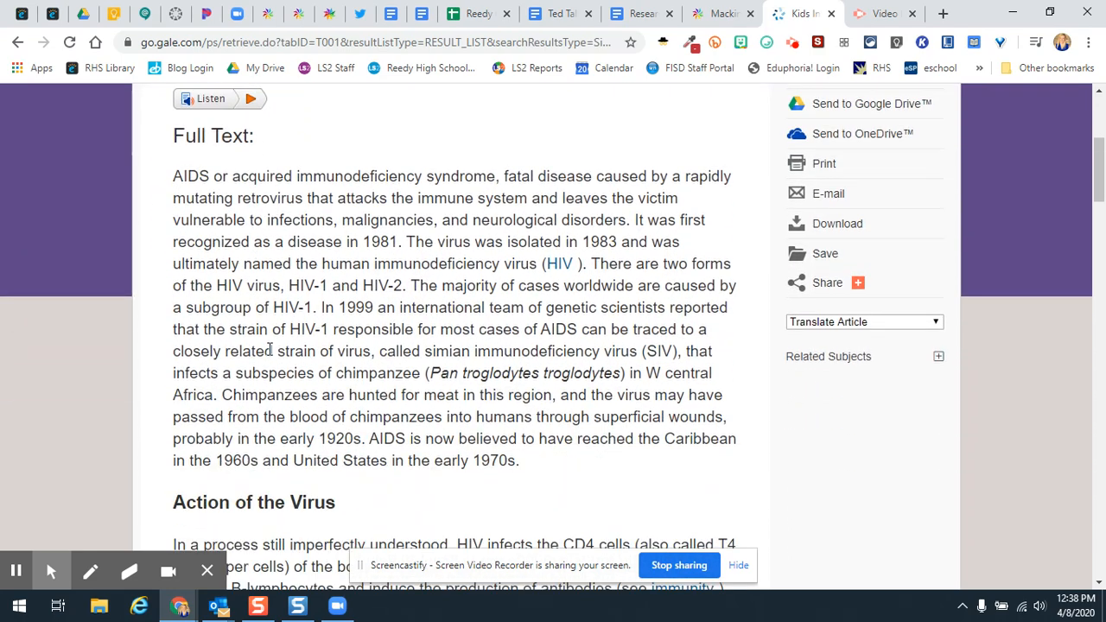
scroll("down", 3)
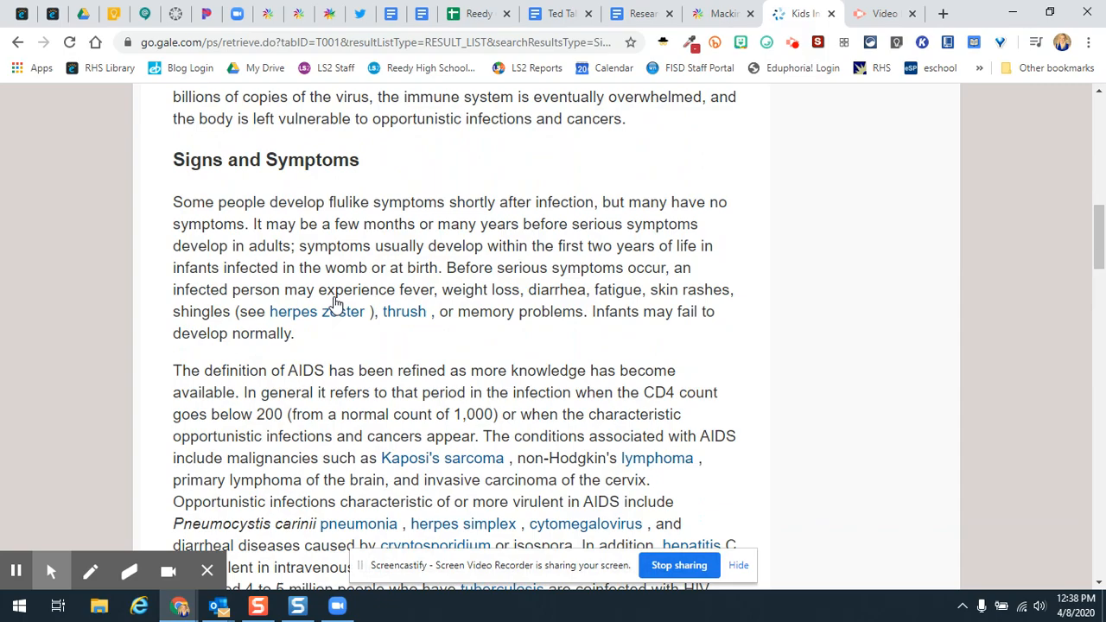
scroll("down", 3)
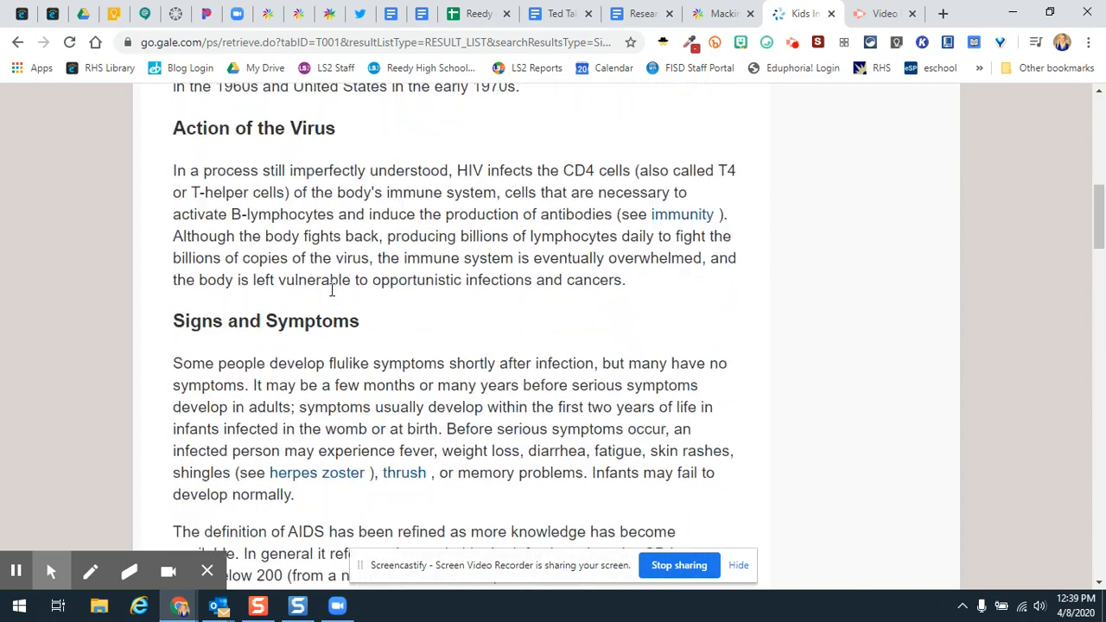
scroll("up", 3)
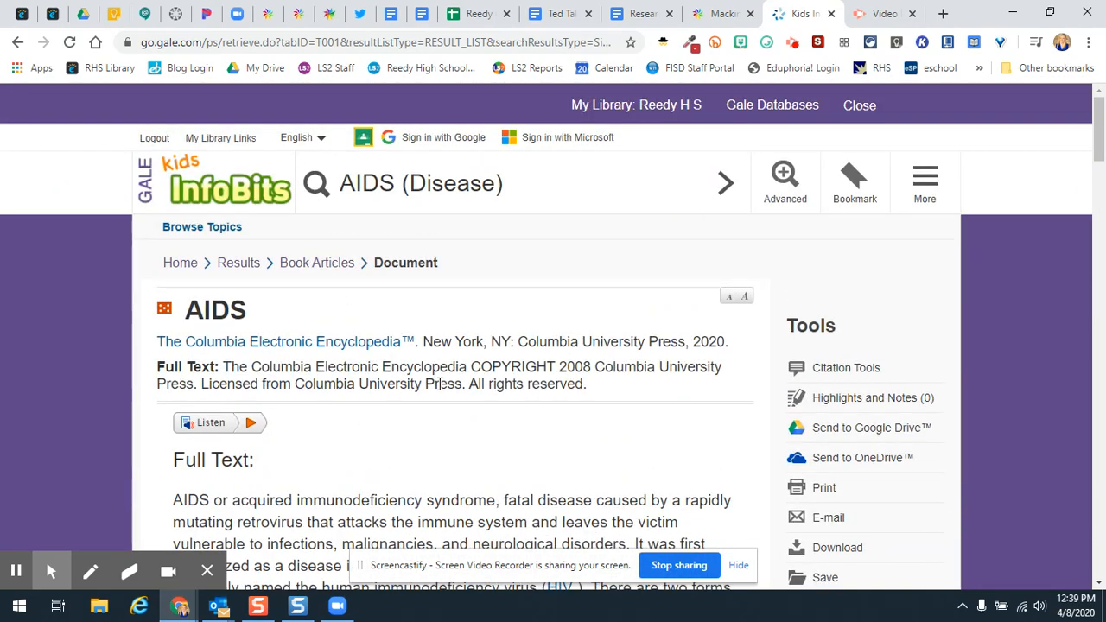
scroll("down", 3)
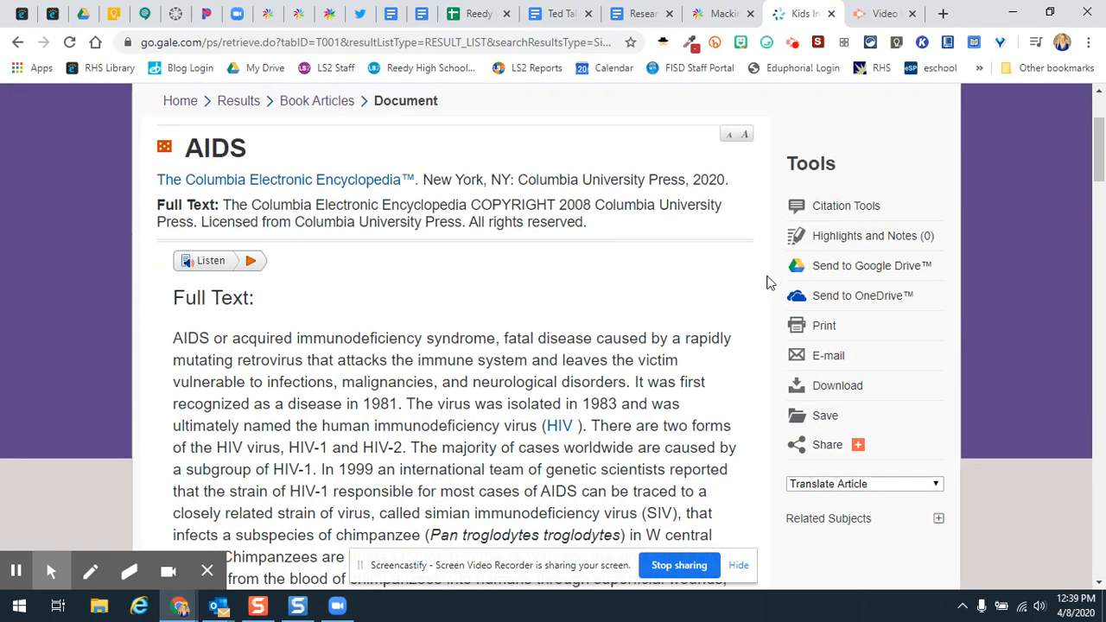
mouse_move(592, 14)
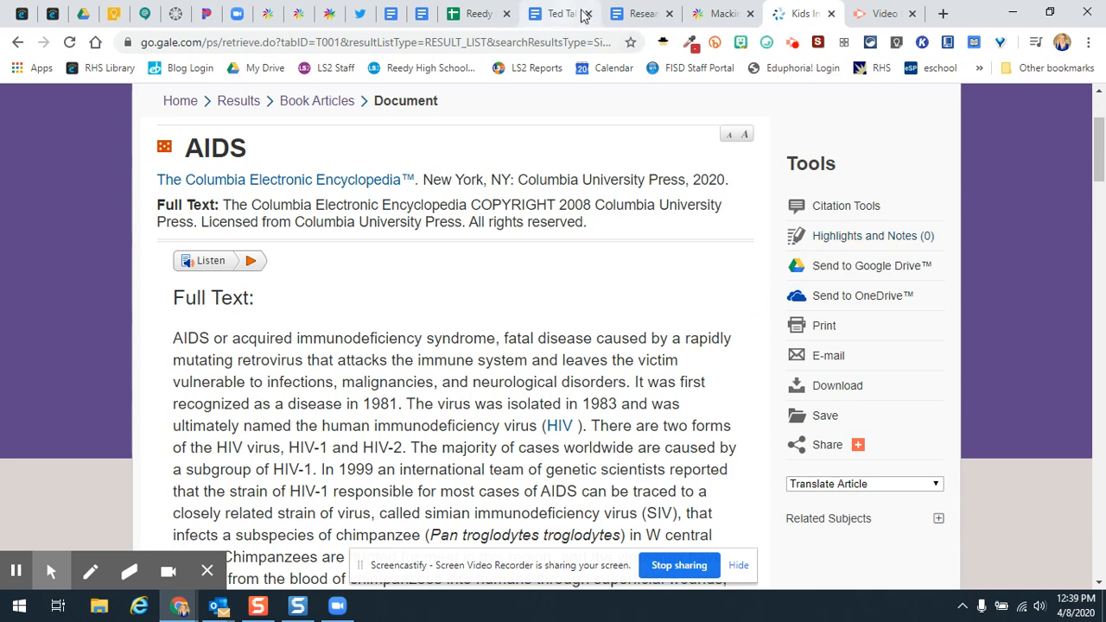
left_click(633, 14)
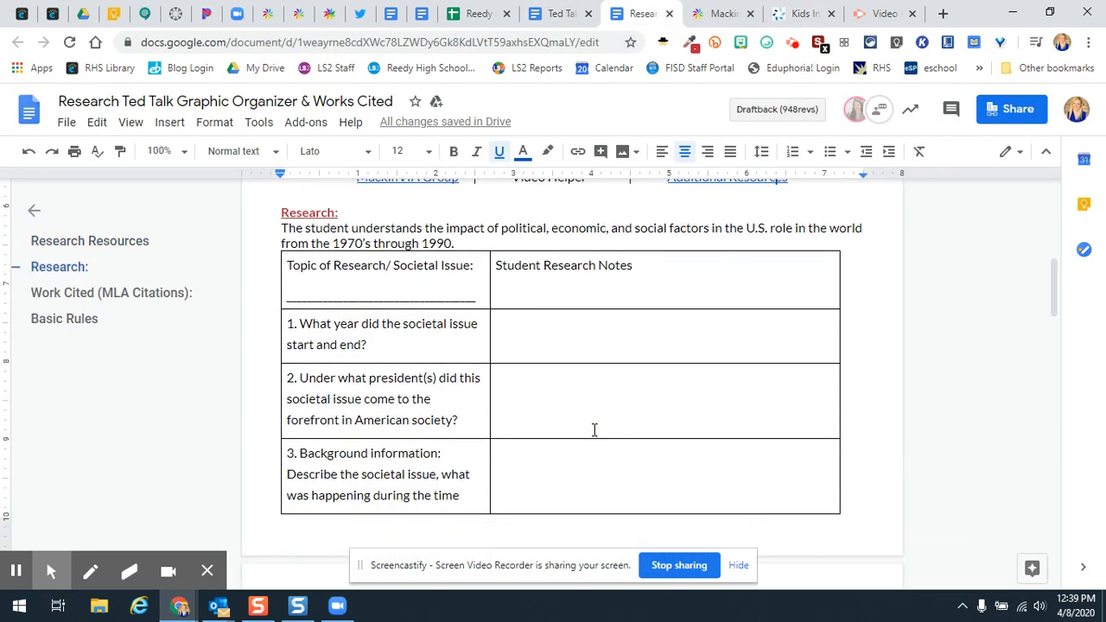
left_click(805, 13)
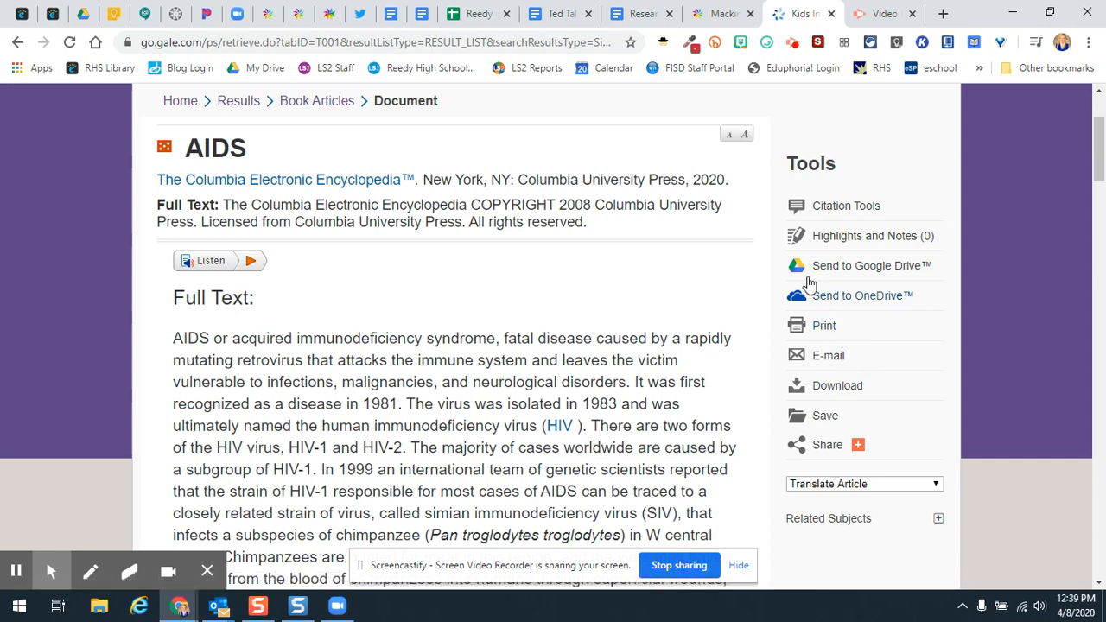
left_click(846, 205)
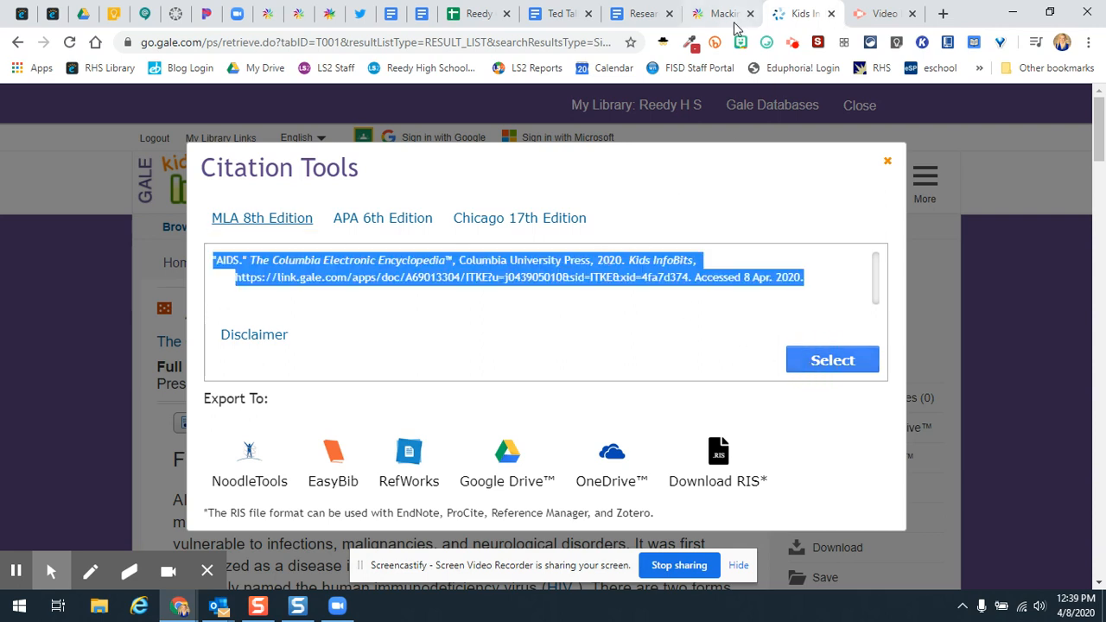
mouse_move(498, 299)
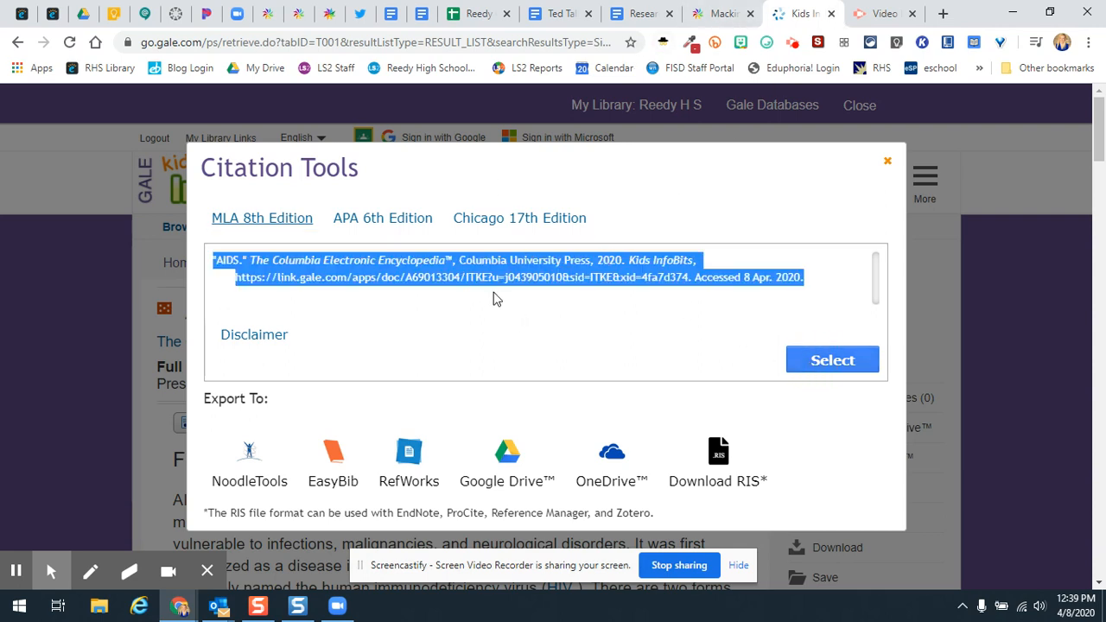
left_click(643, 14)
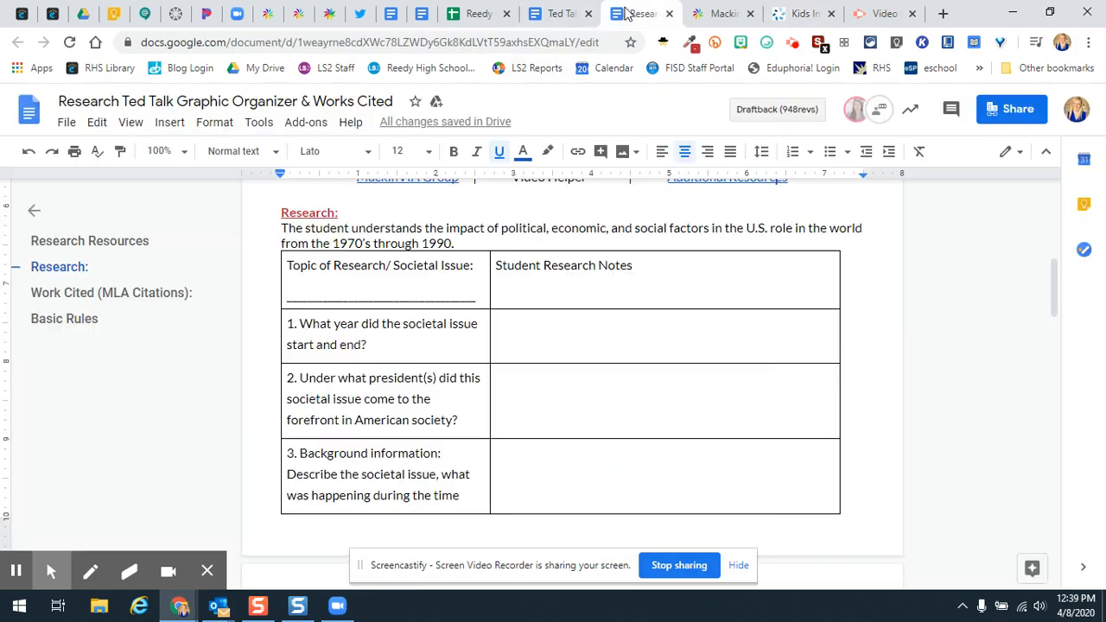
left_click(64, 318)
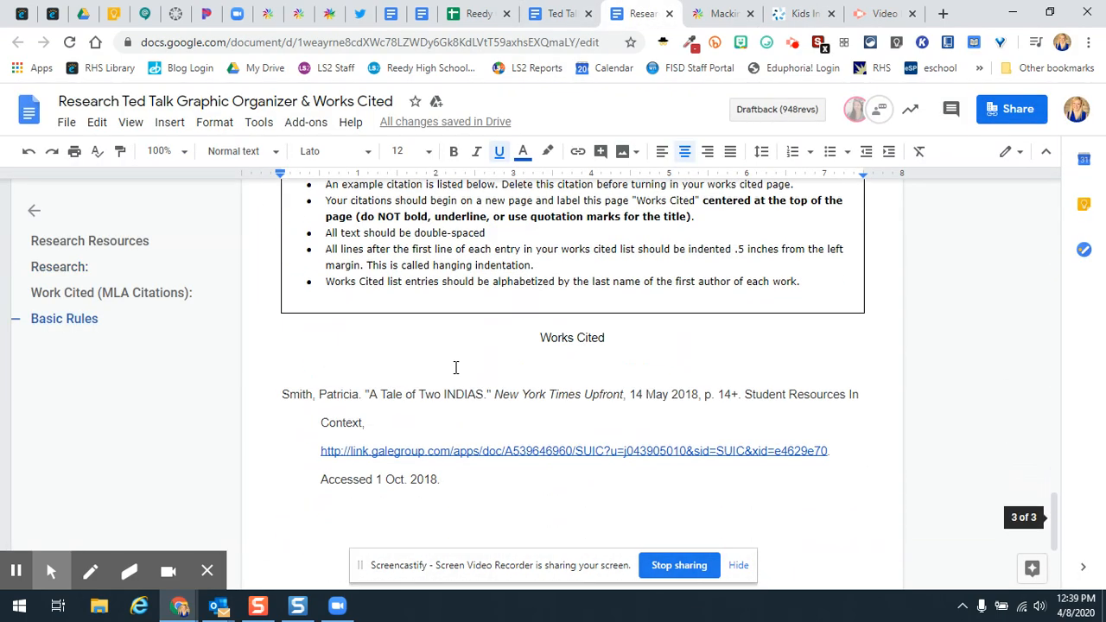
scroll("down", 3)
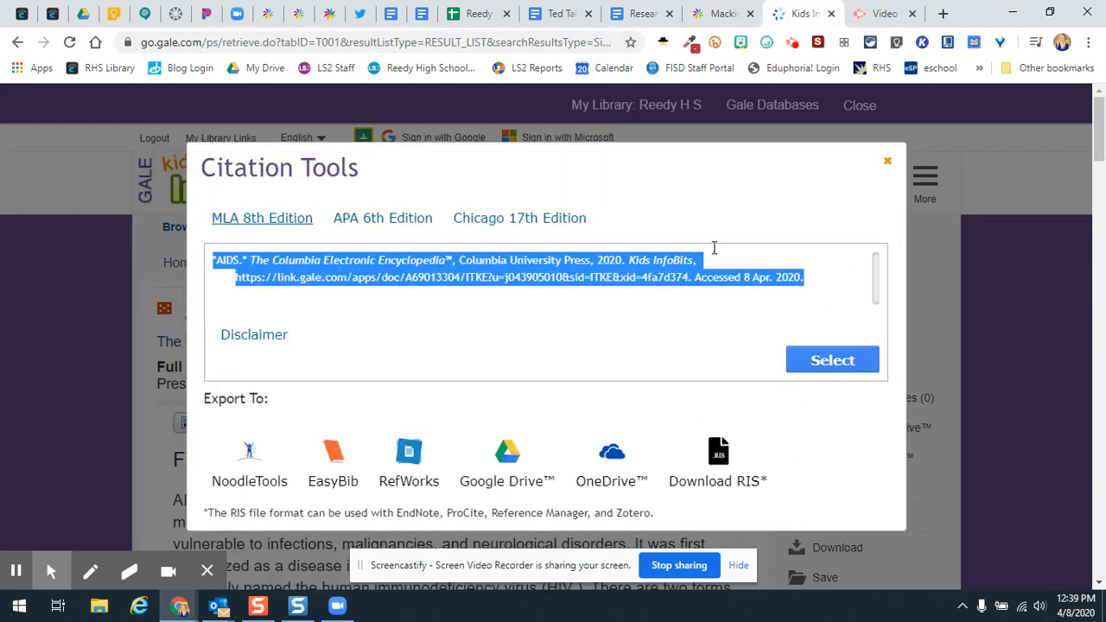
left_click(889, 161)
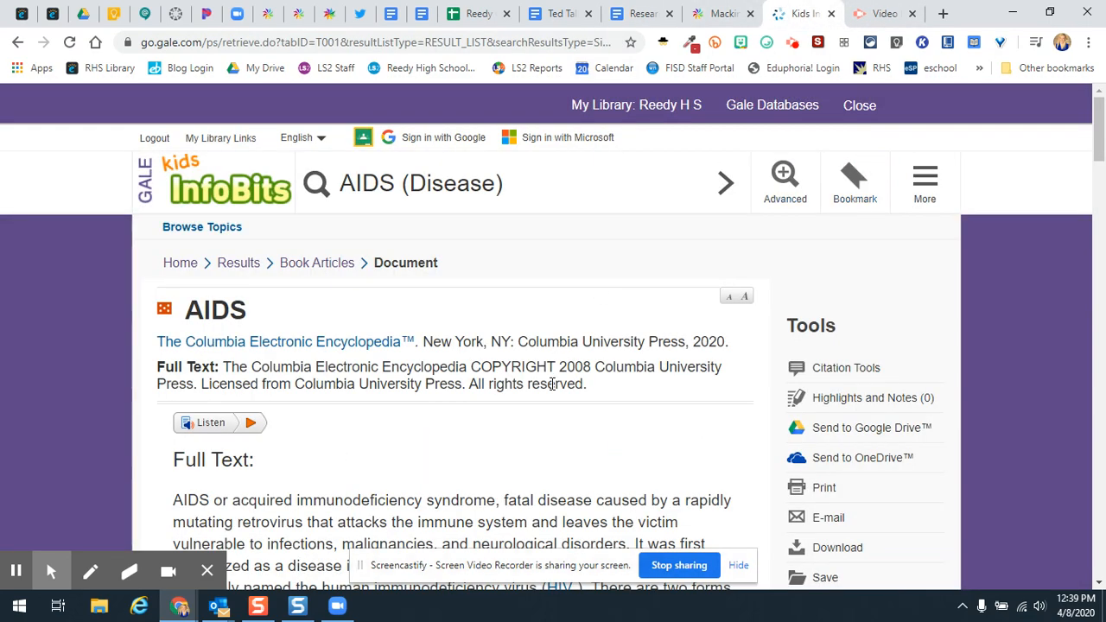
mouse_move(481, 14)
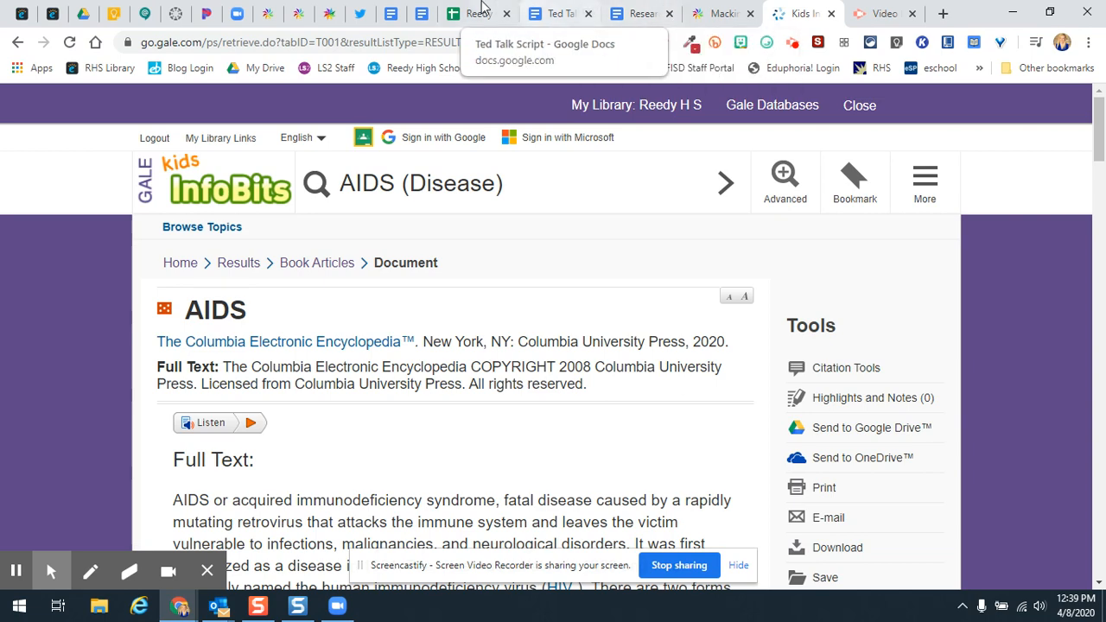
Launch Britannica School from MackinVIA and search for 'columbine'.
left_click(722, 13)
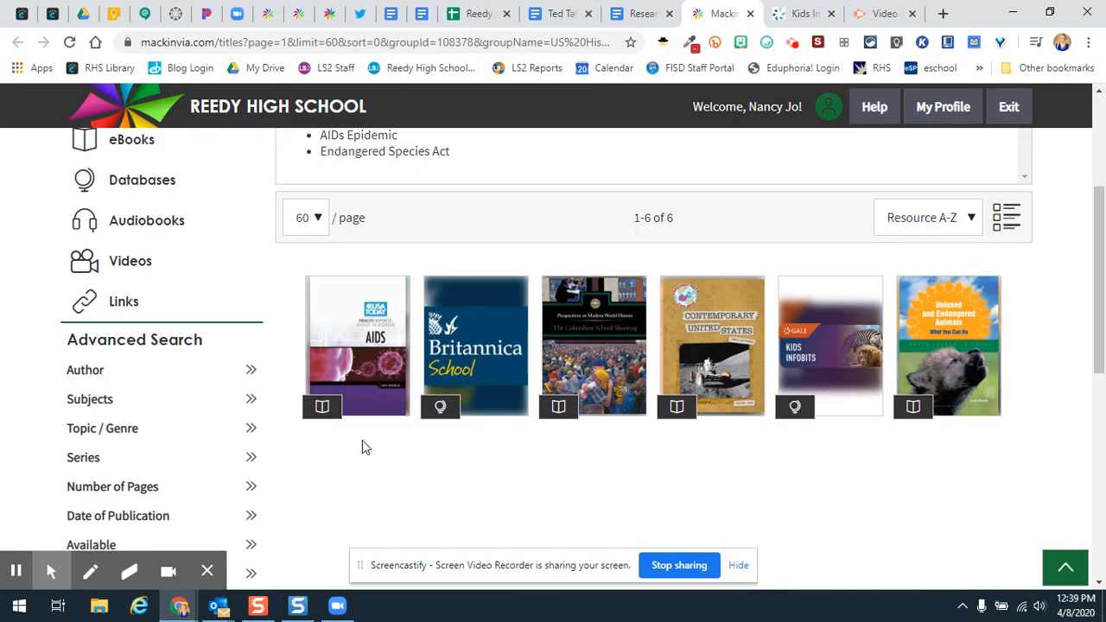
left_click(474, 346)
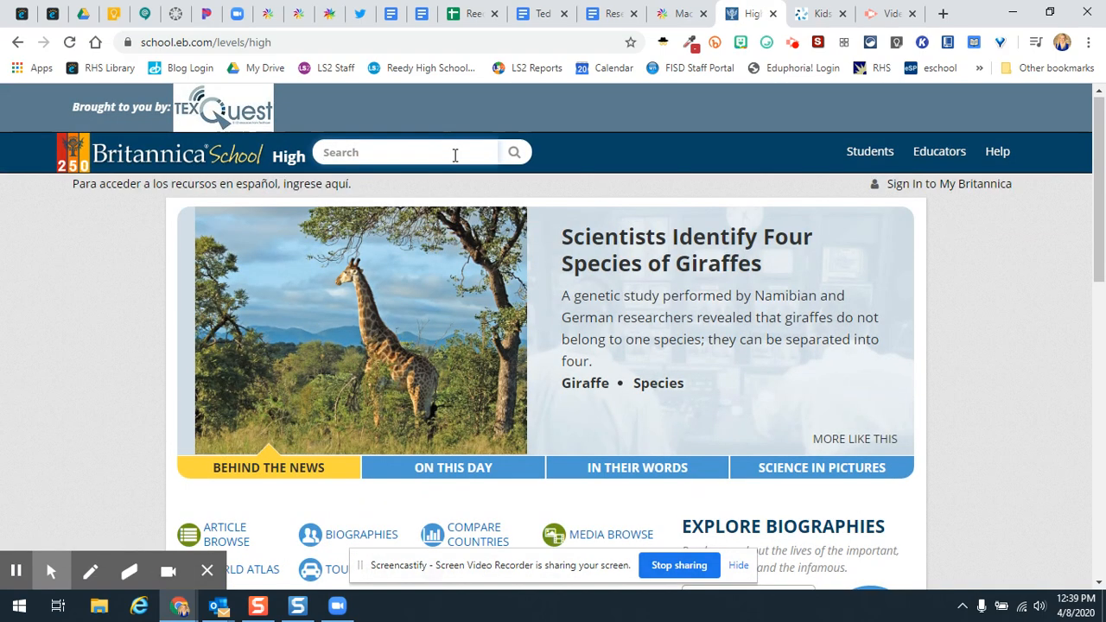
type("cou")
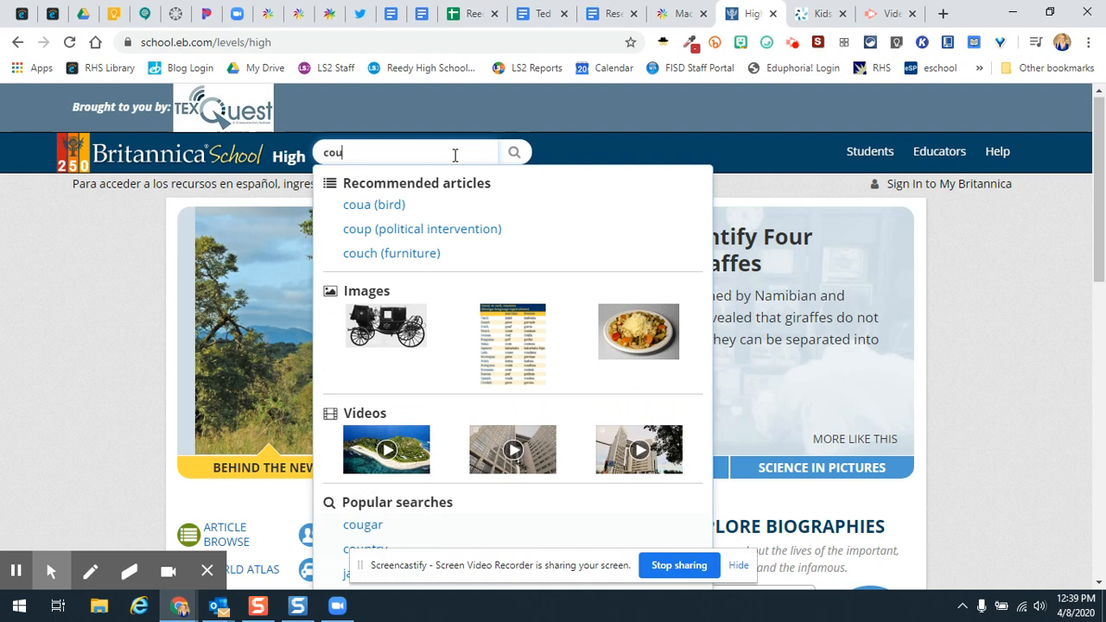
type("columbin")
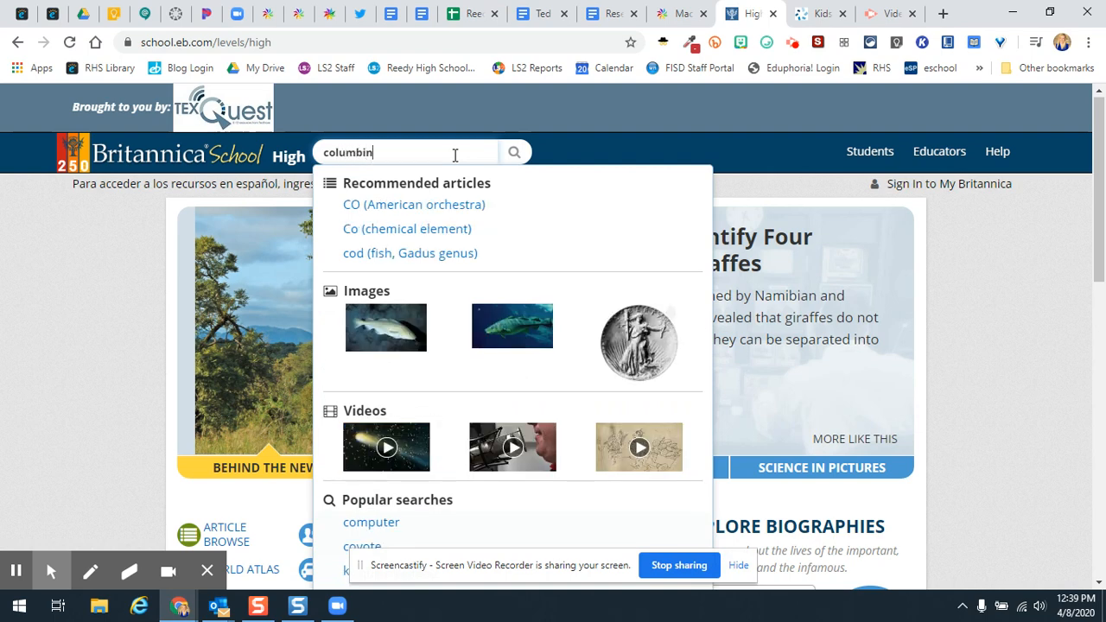
type("e")
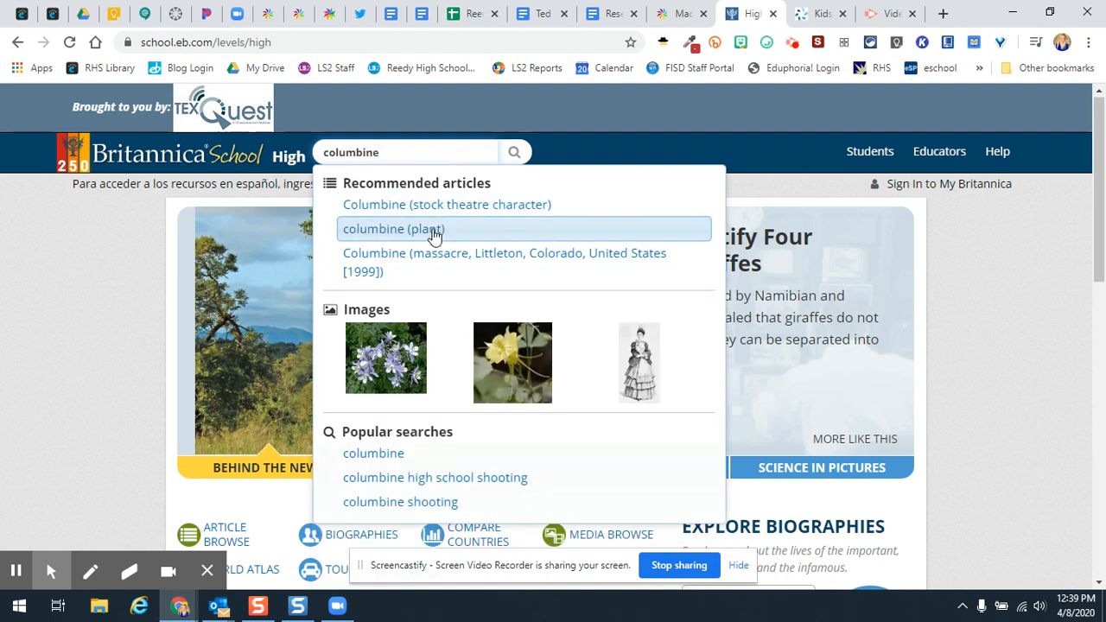
mouse_move(397, 263)
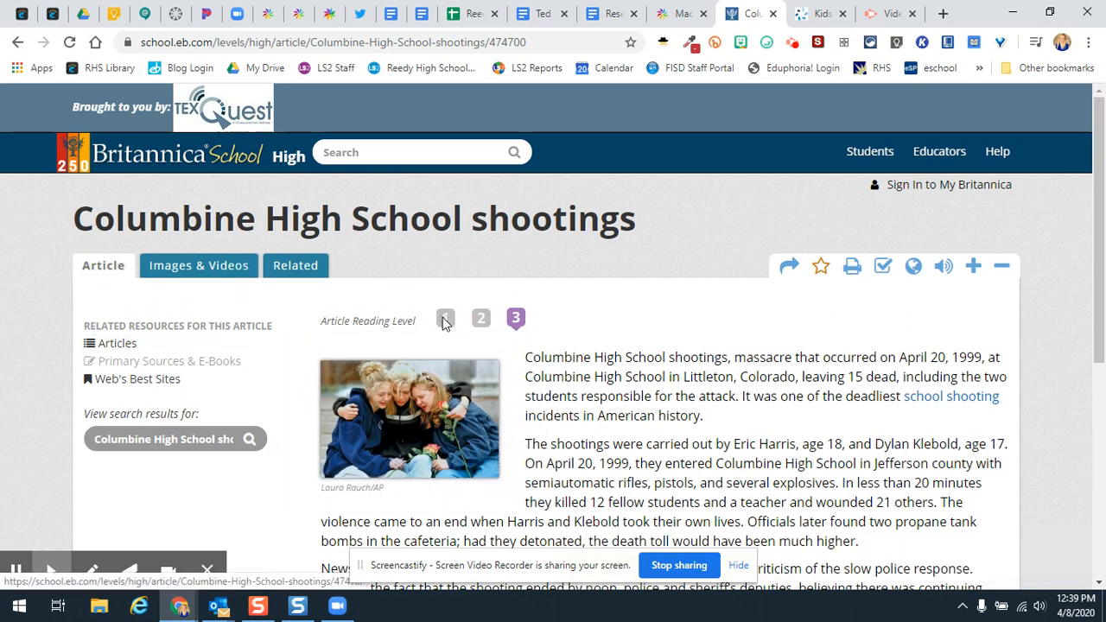
mouse_move(515, 318)
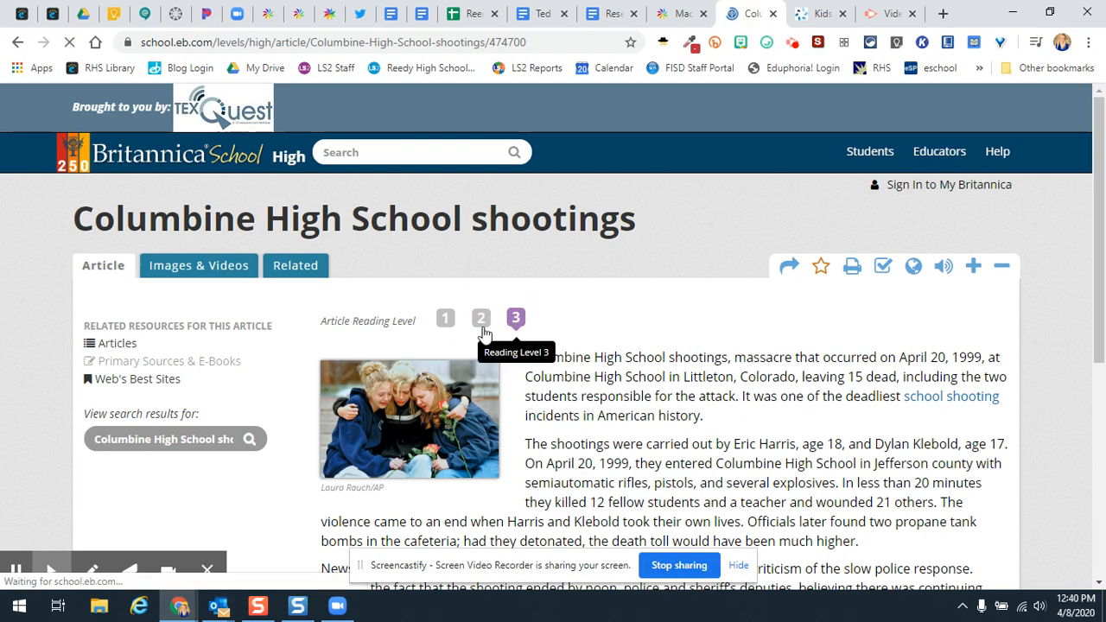
left_click(409, 418)
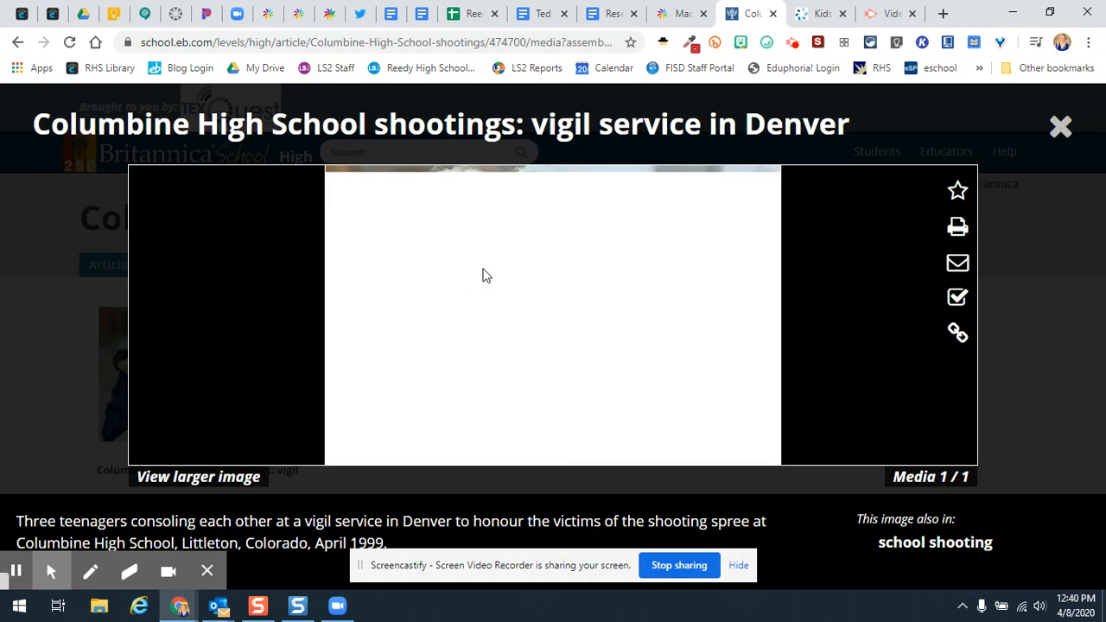
left_click(1060, 124)
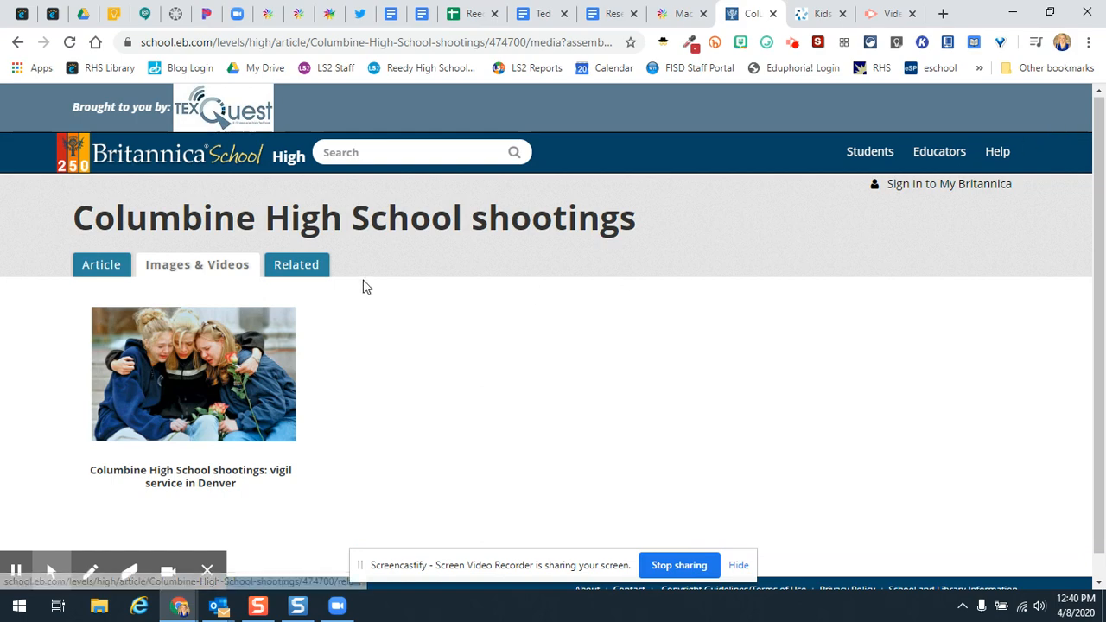
left_click(100, 265)
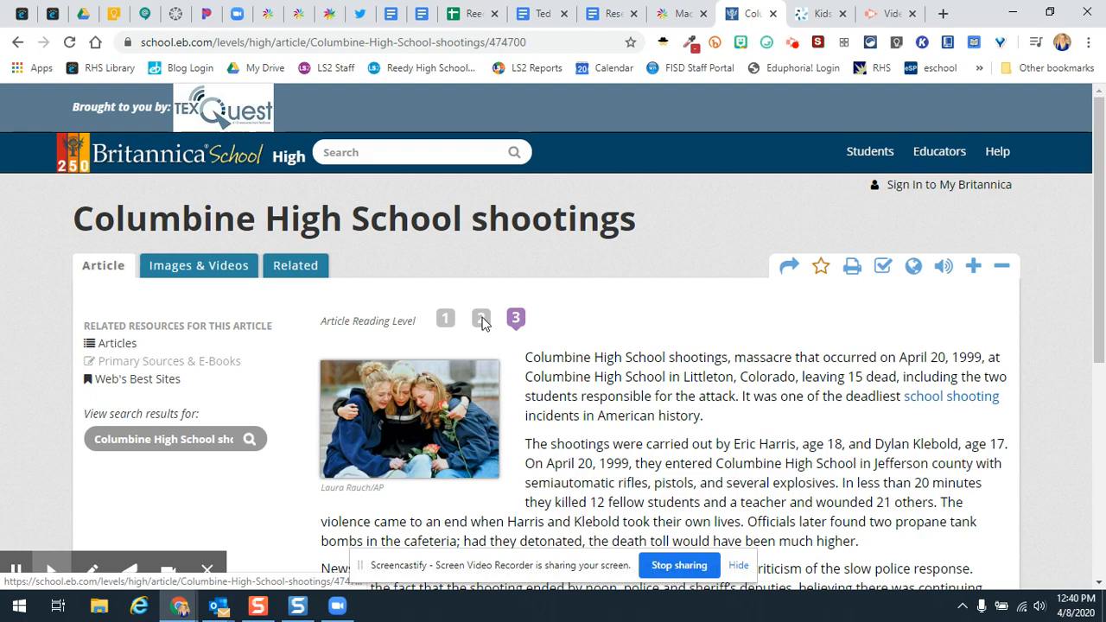
scroll("down", 3)
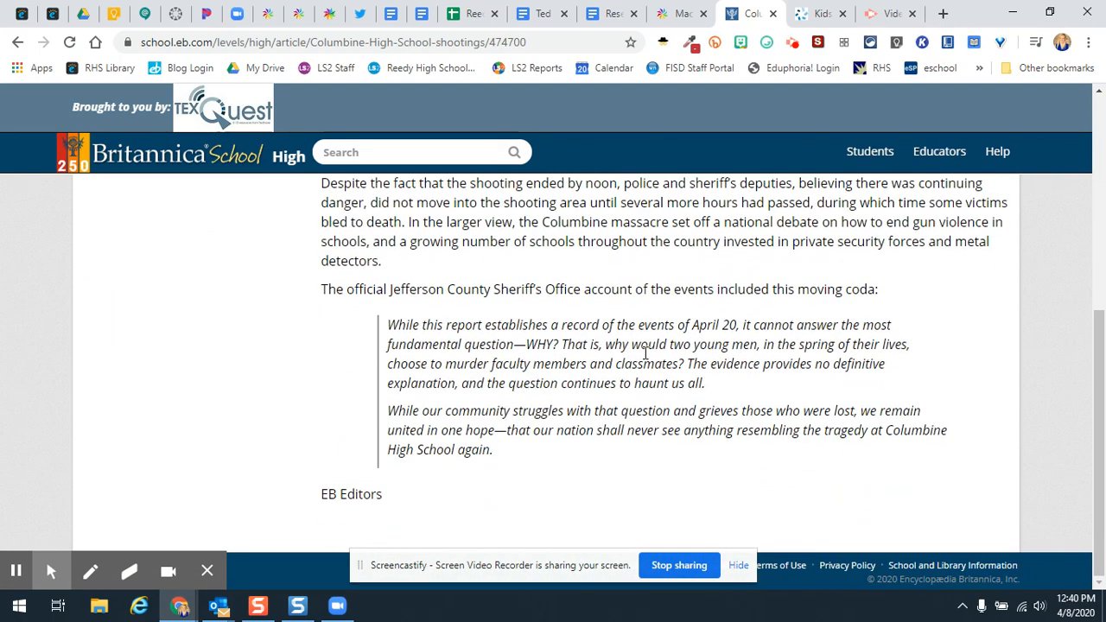
scroll("up", 3)
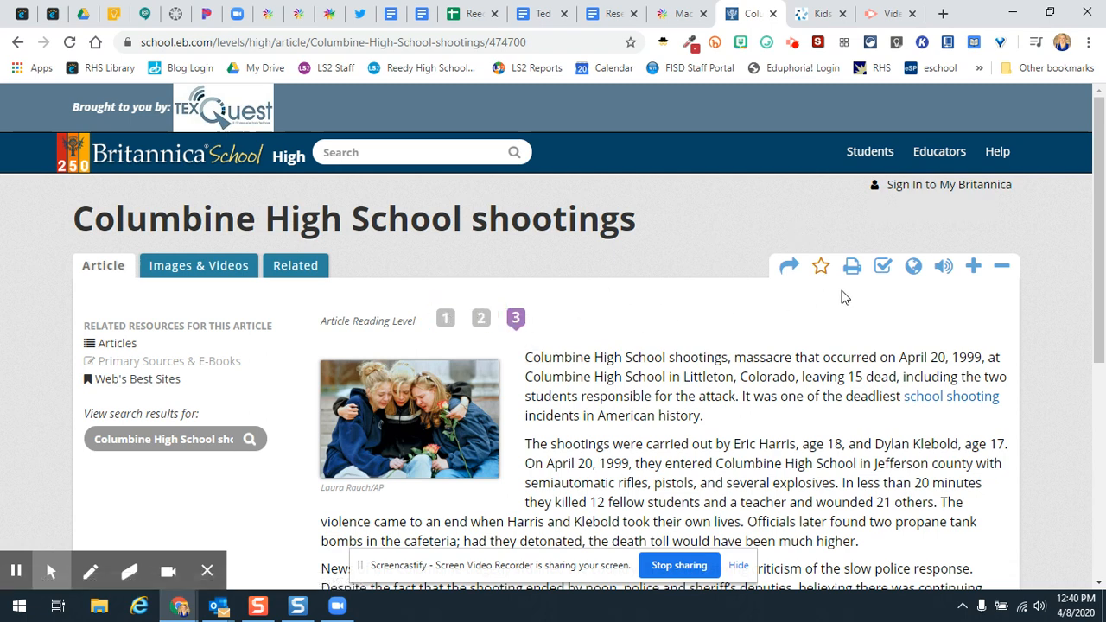
mouse_move(446, 318)
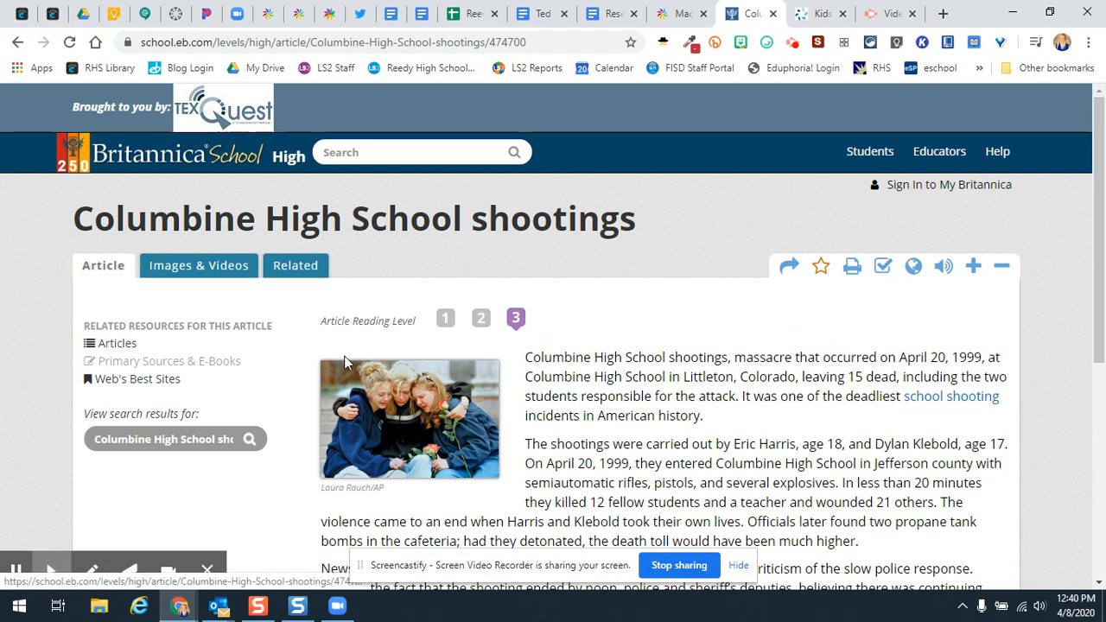
mouse_move(944, 266)
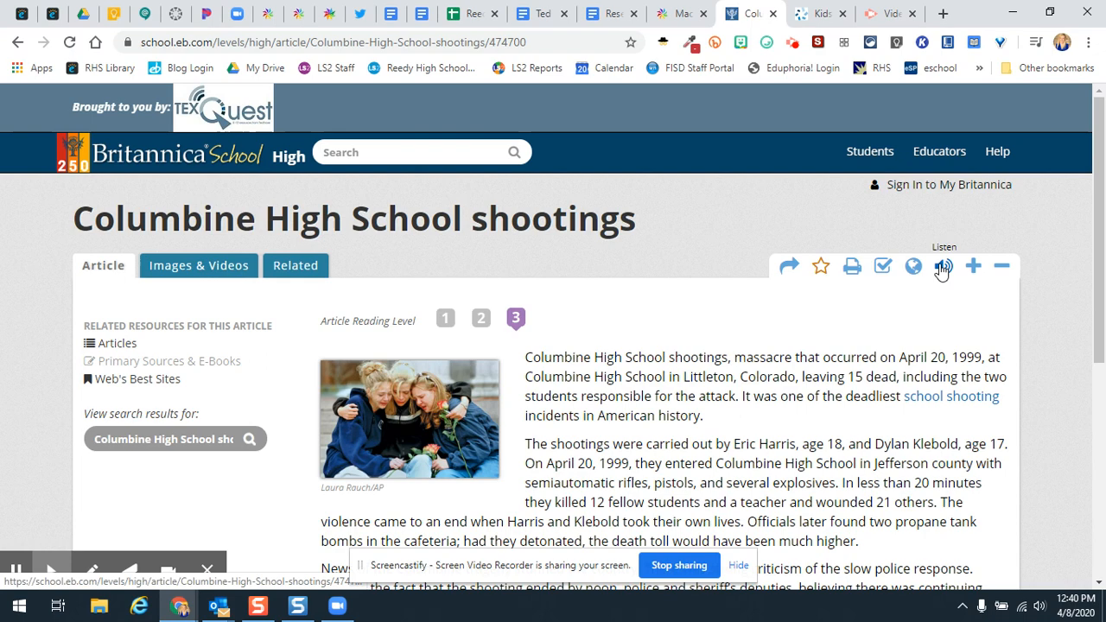
mouse_move(881, 267)
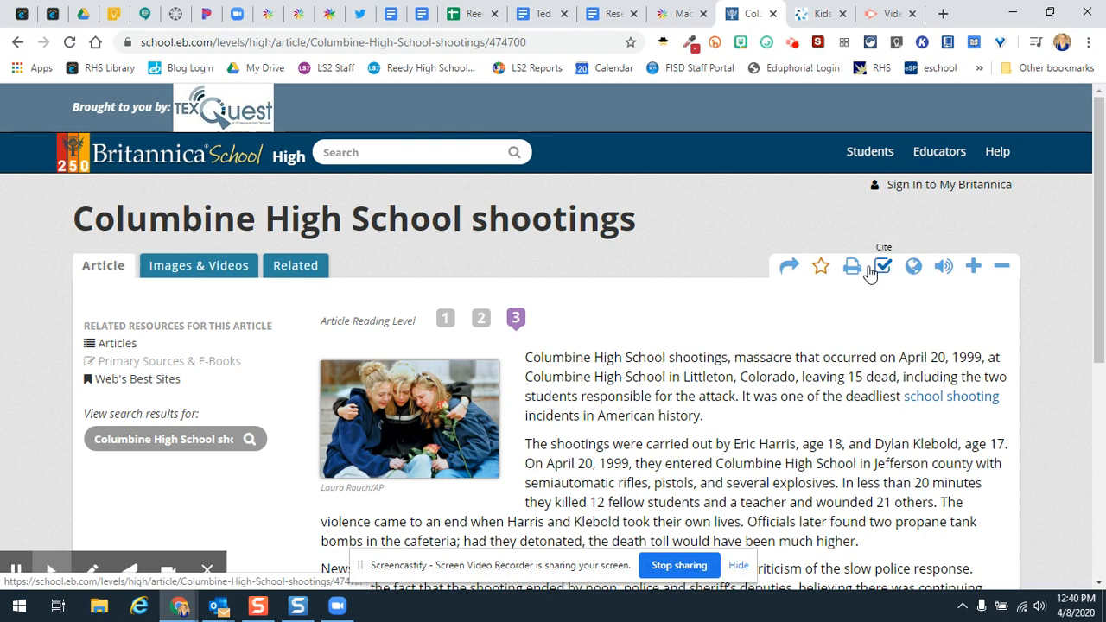
Generate an MLA citation for the Columbine article, dismiss it, and enter AIDS as a new search.
left_click(881, 266)
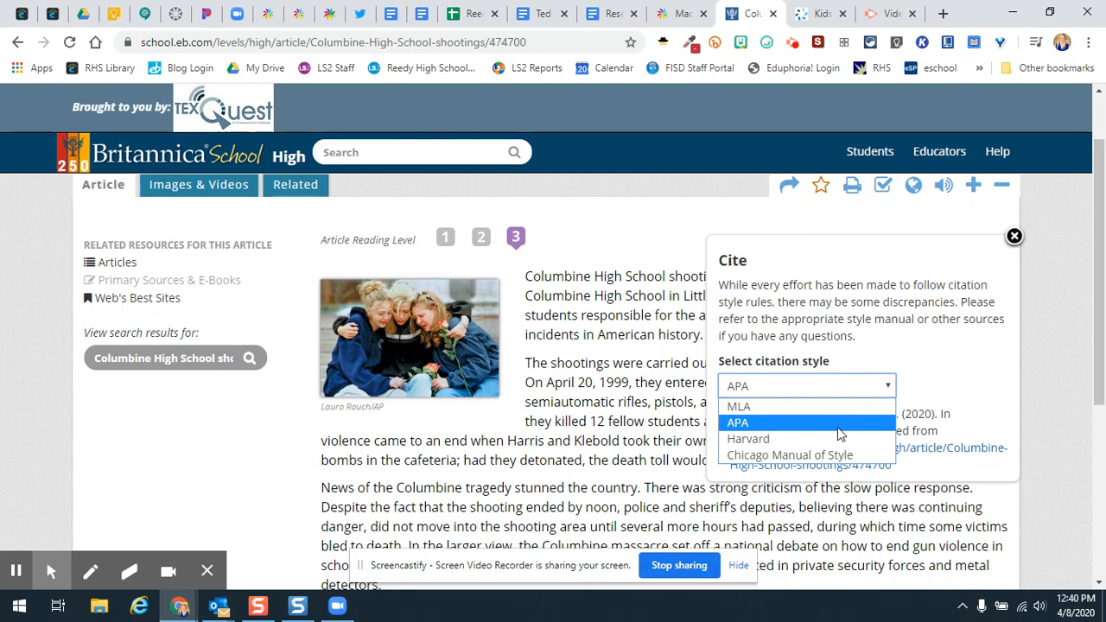
left_click(740, 406)
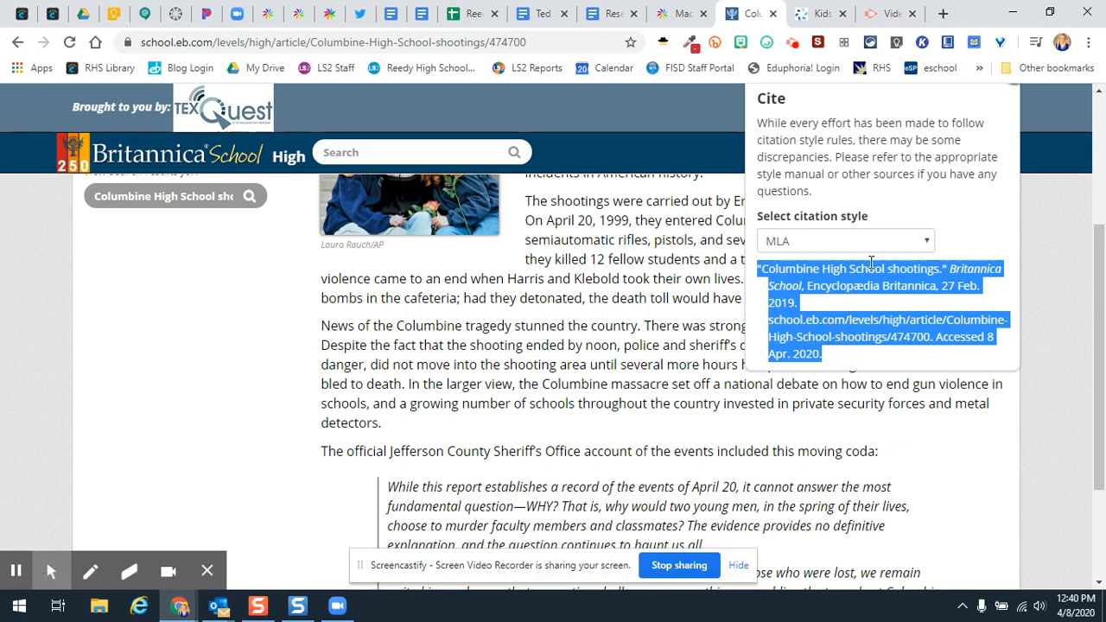
scroll("down", 3)
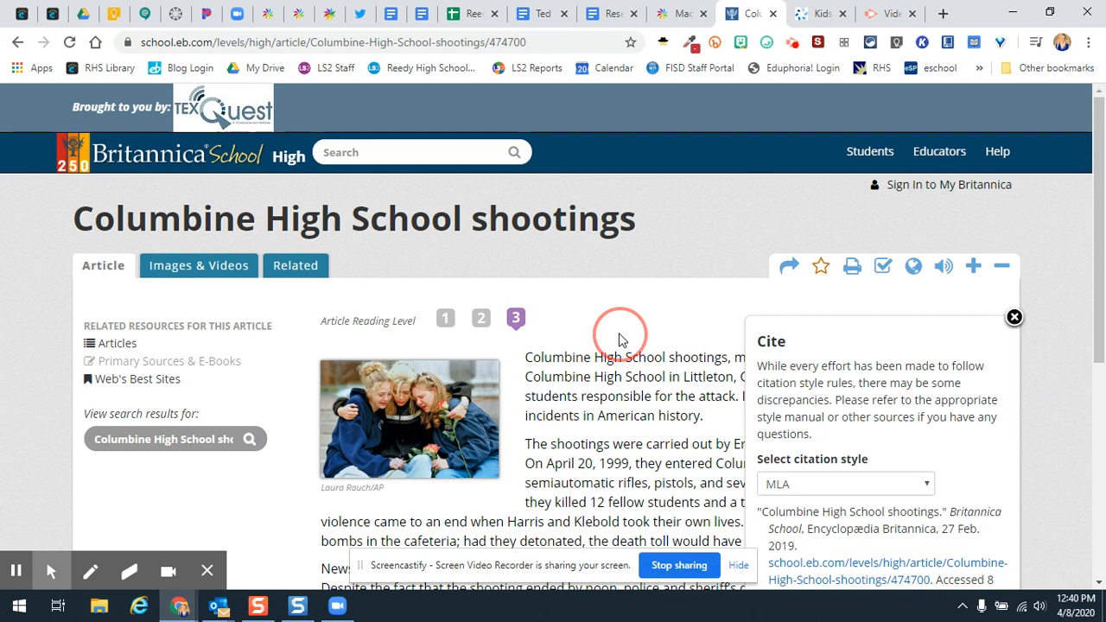
mouse_move(1013, 319)
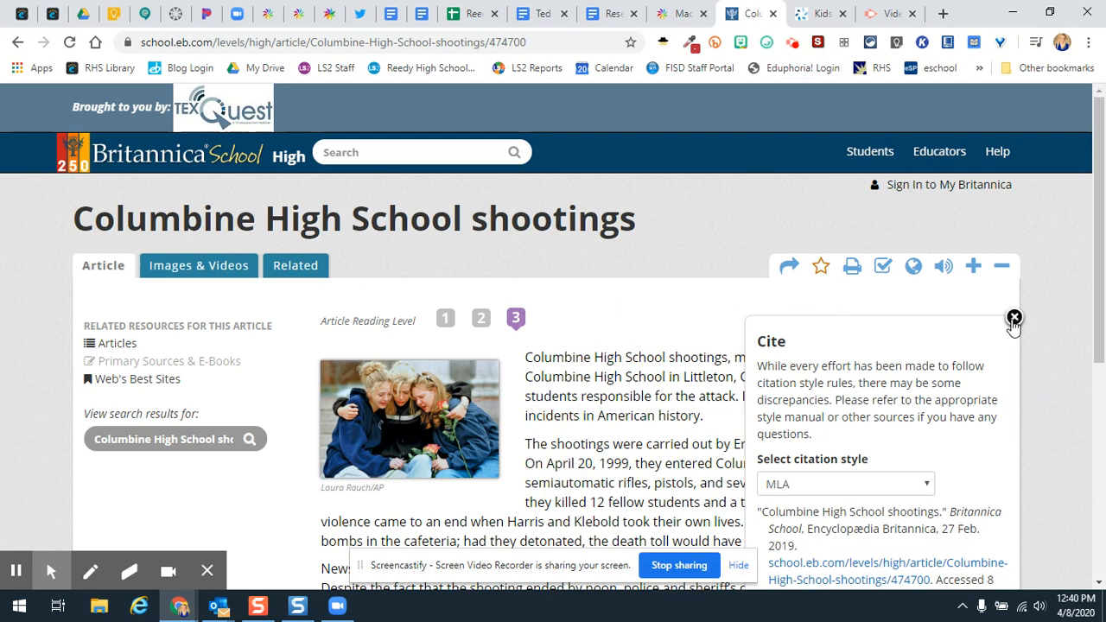
left_click(1013, 318)
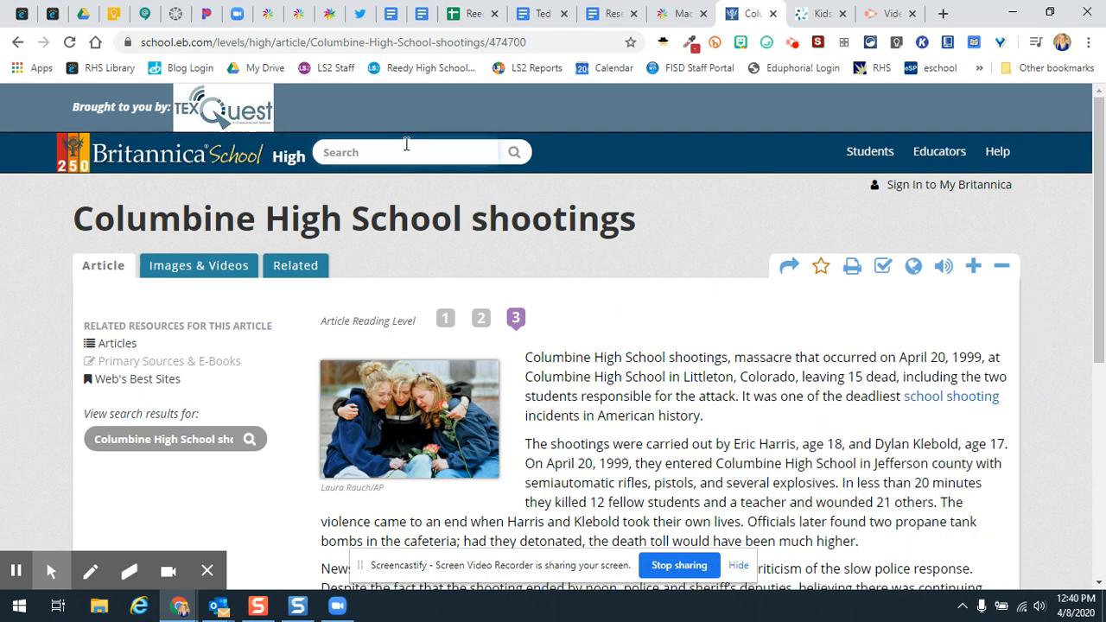
type("AIDS")
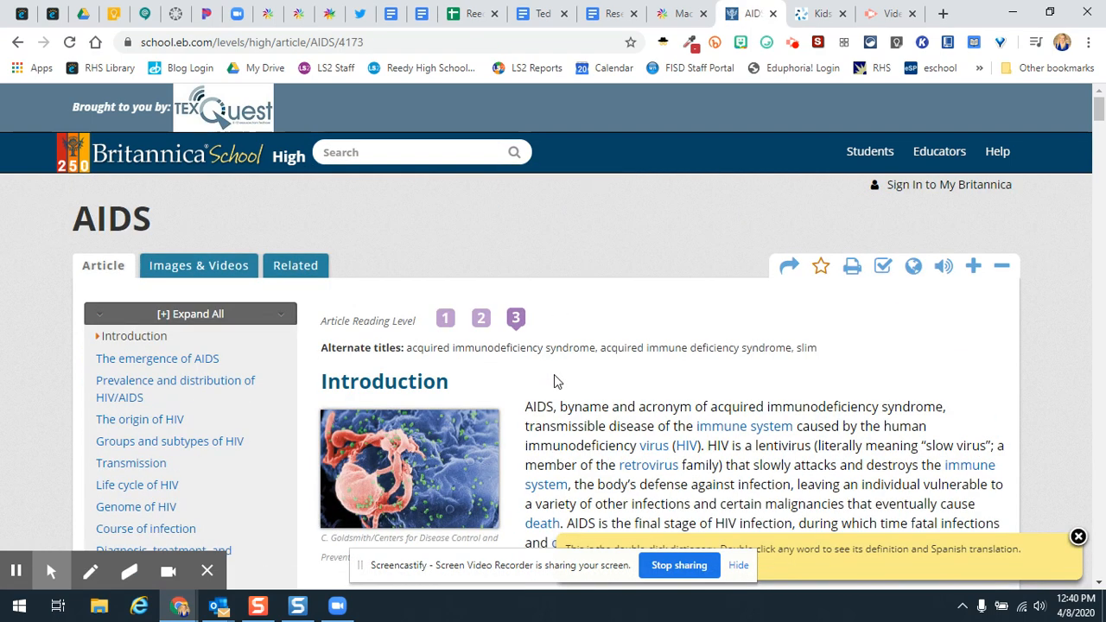
Dismiss the tip banner and view the AIDS article at reading level 2.
scroll("down", 3)
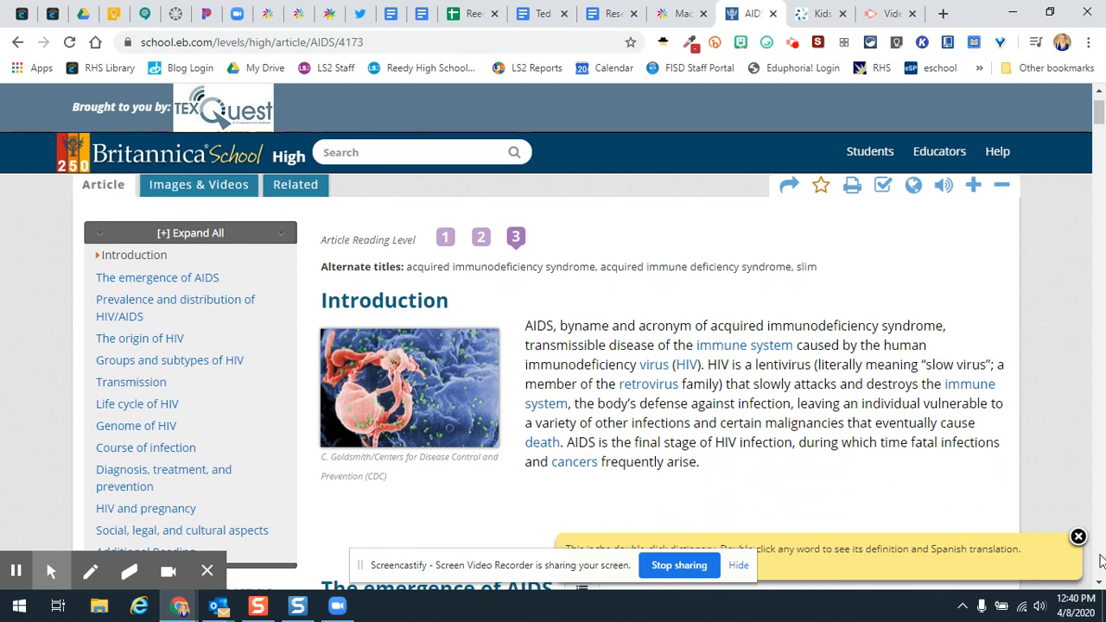
left_click(1079, 536)
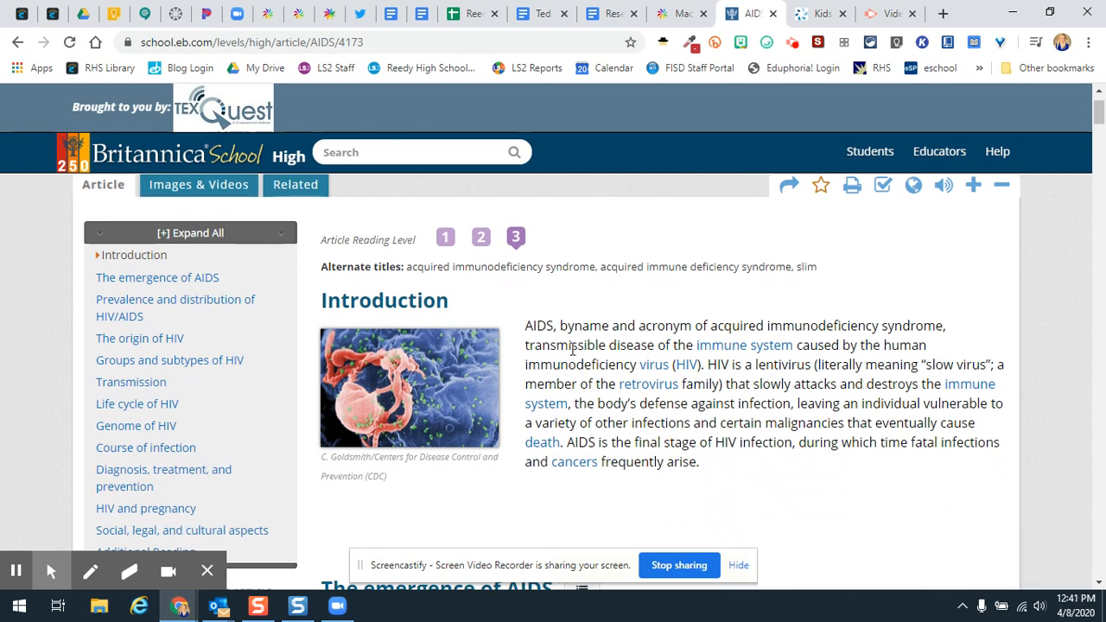
left_click(444, 237)
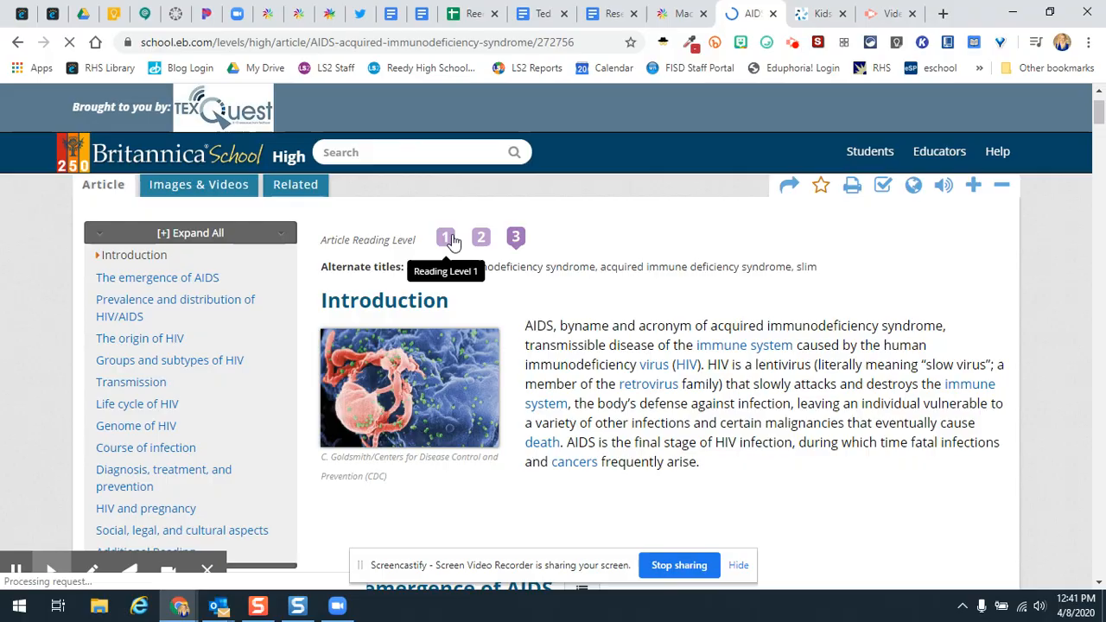
scroll("down", 3)
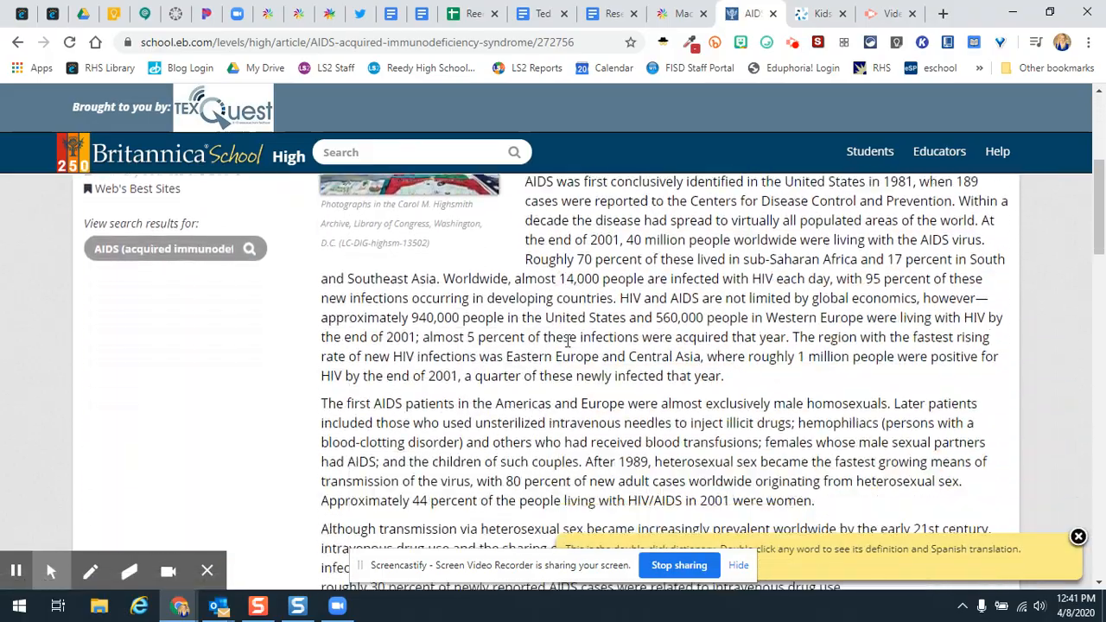
scroll("down", 3)
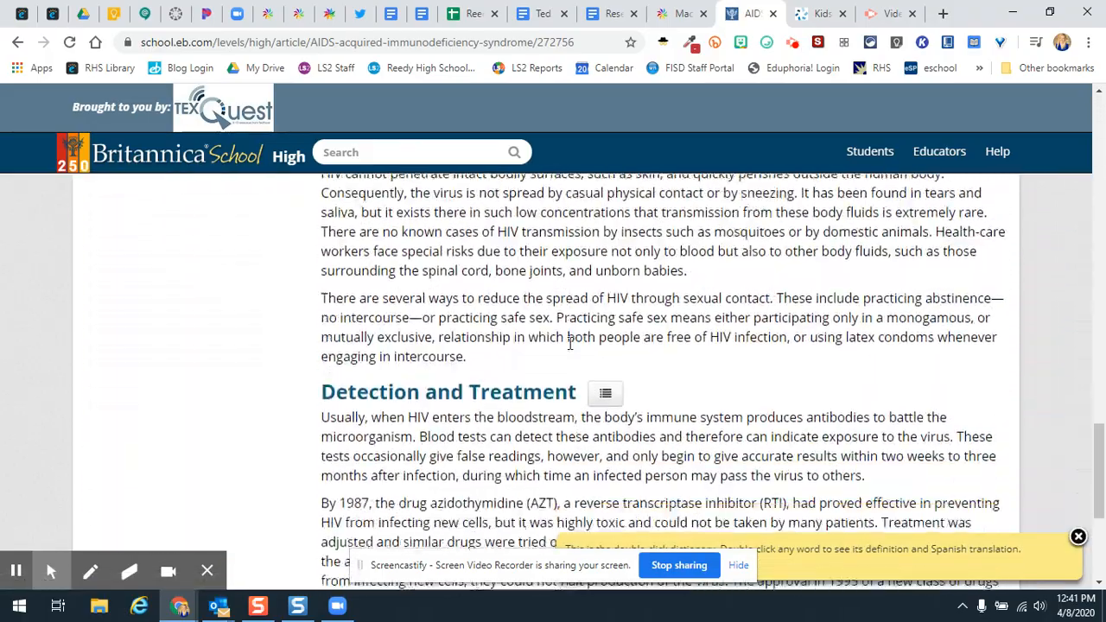
scroll("up", 3)
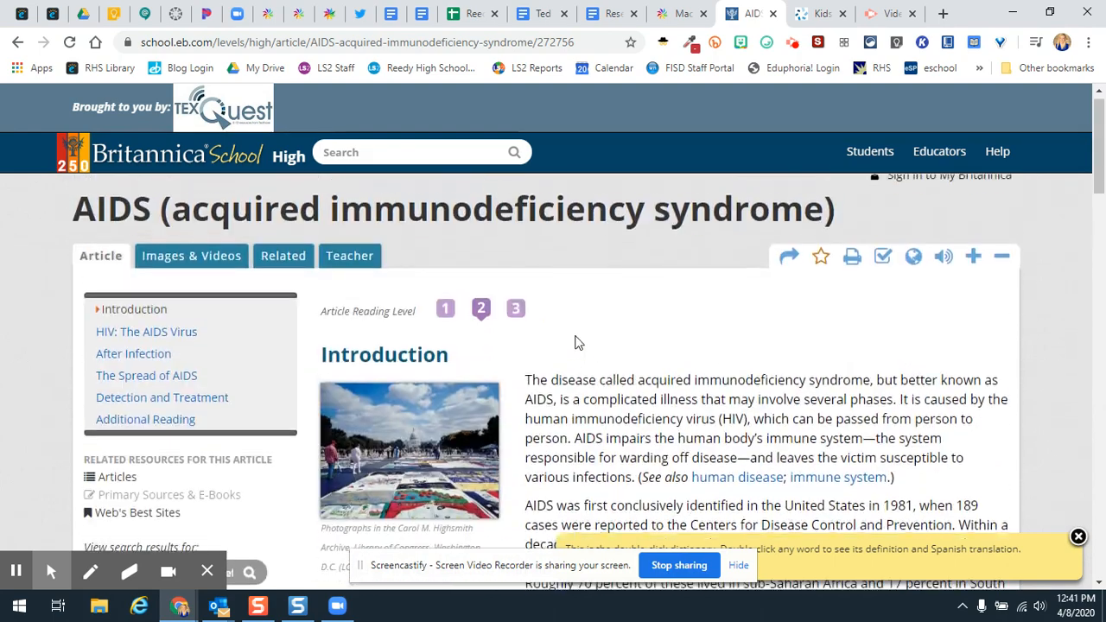
Lower the AIDS article to reading level 1.
left_click(446, 318)
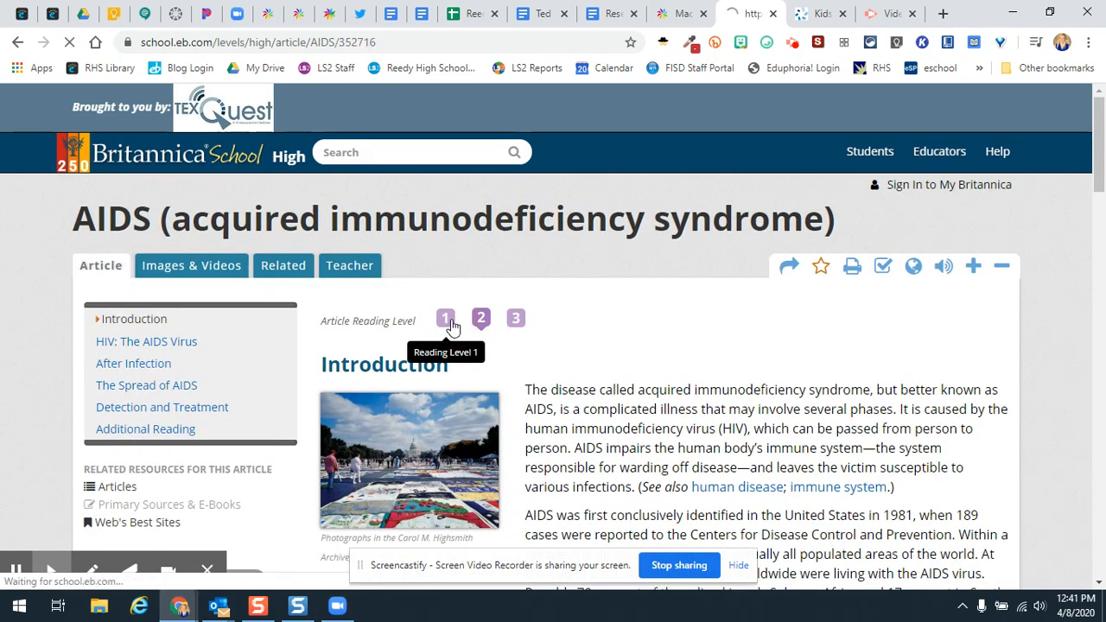
left_click(446, 319)
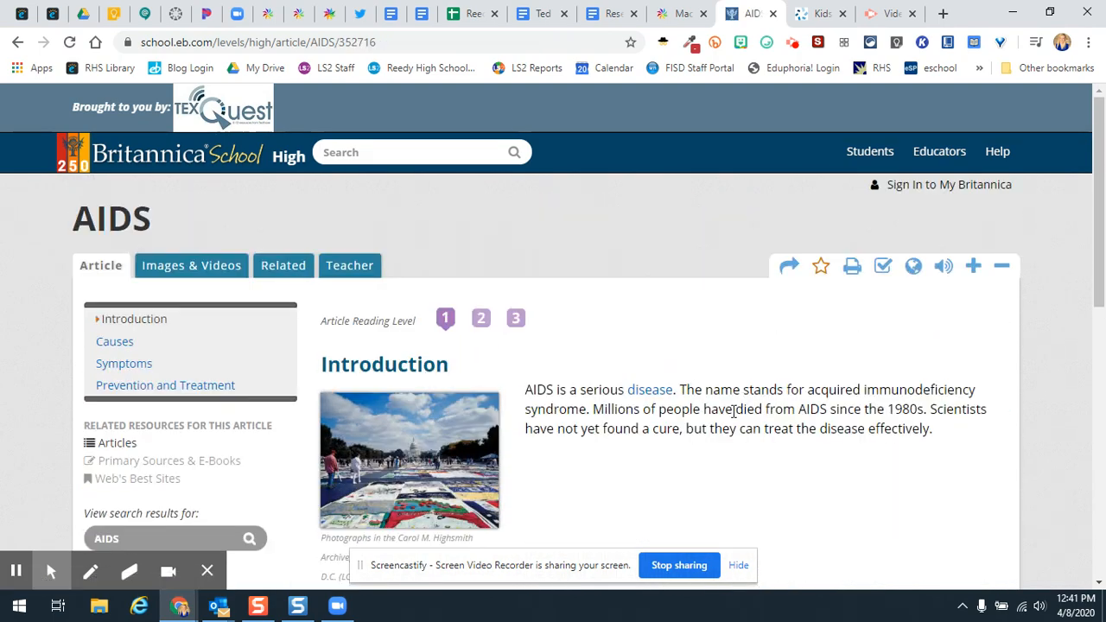
mouse_move(822, 266)
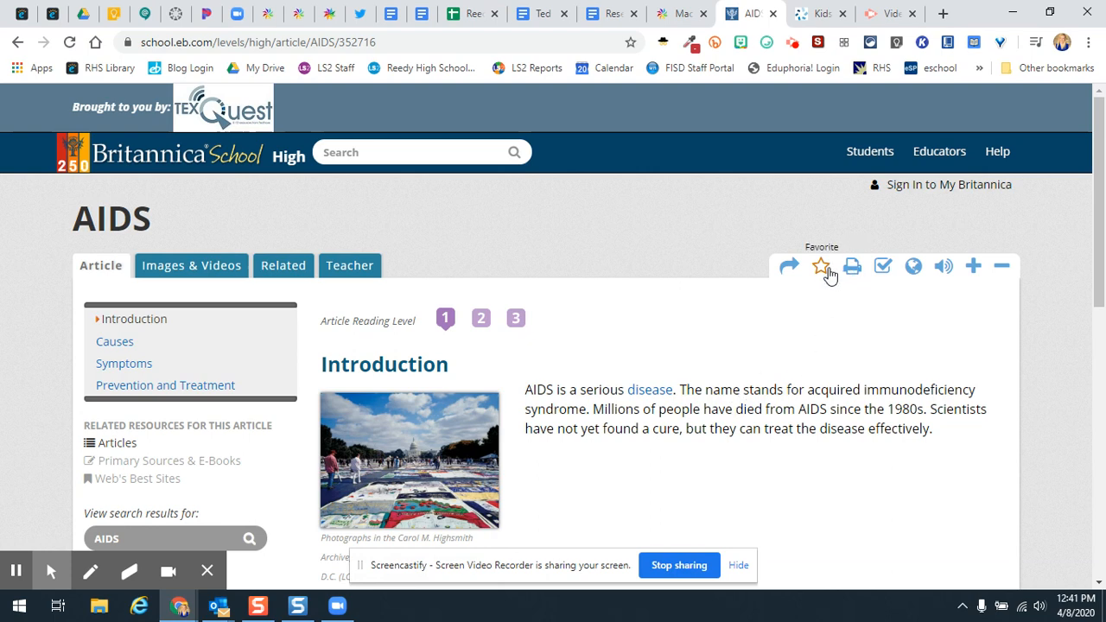
mouse_move(913, 266)
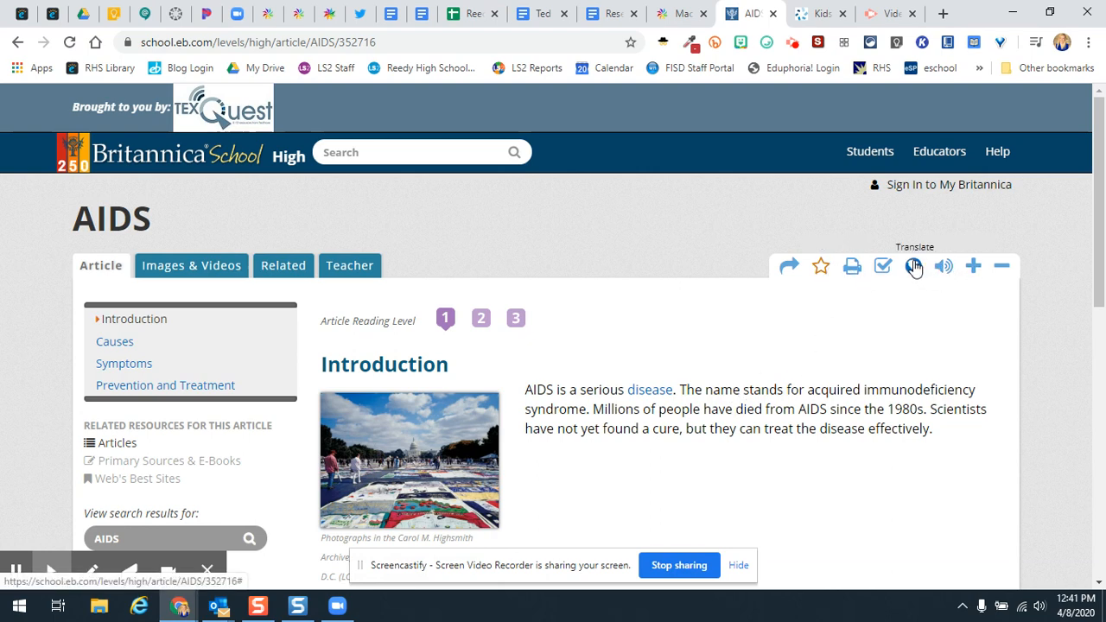
Translate the level 1 AIDS article into Chinese (Simplified) and dismiss the Translate panel.
left_click(913, 266)
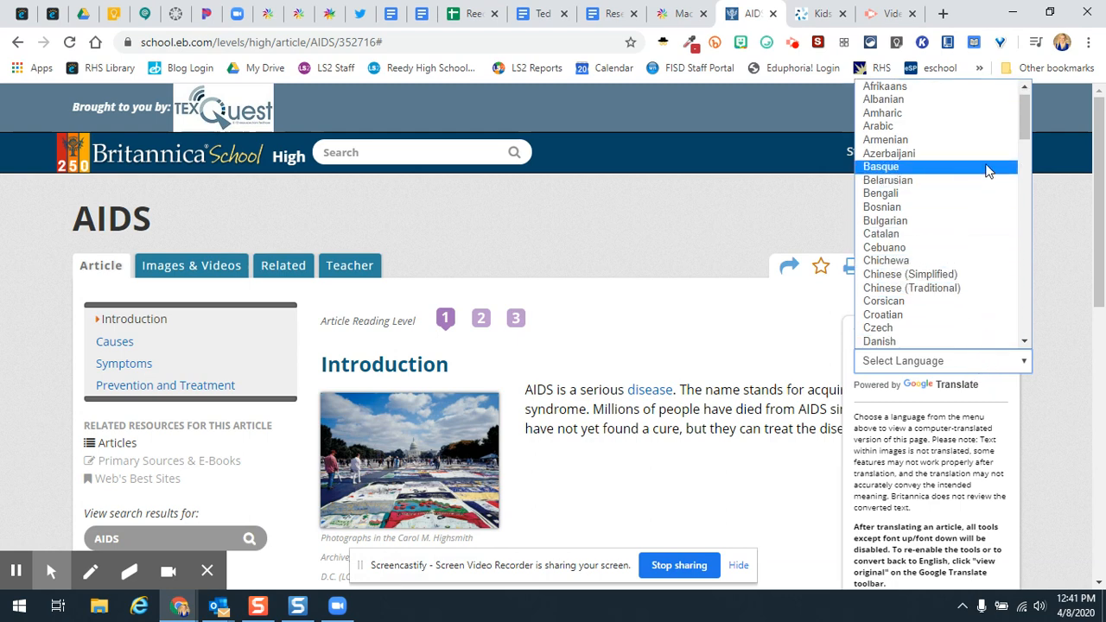
mouse_move(937, 287)
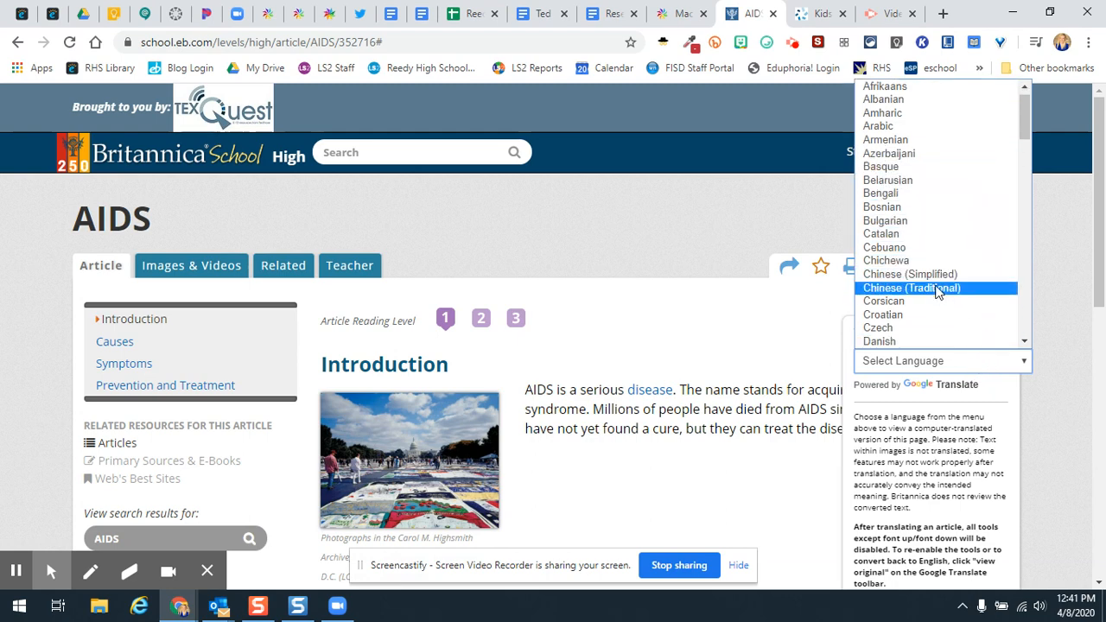
left_click(909, 274)
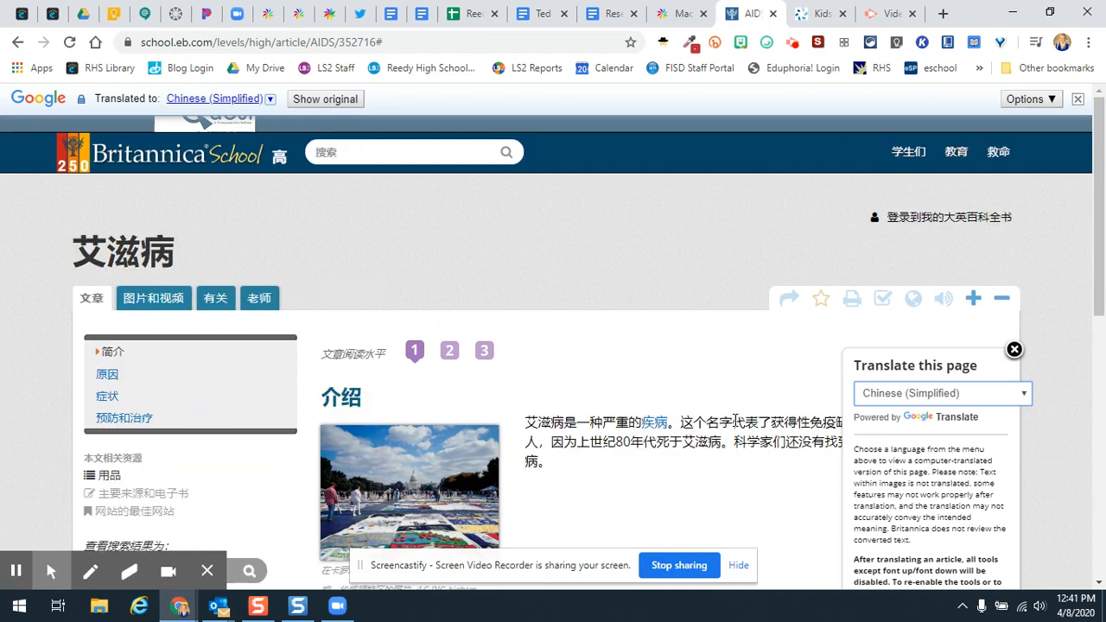
left_click(1017, 349)
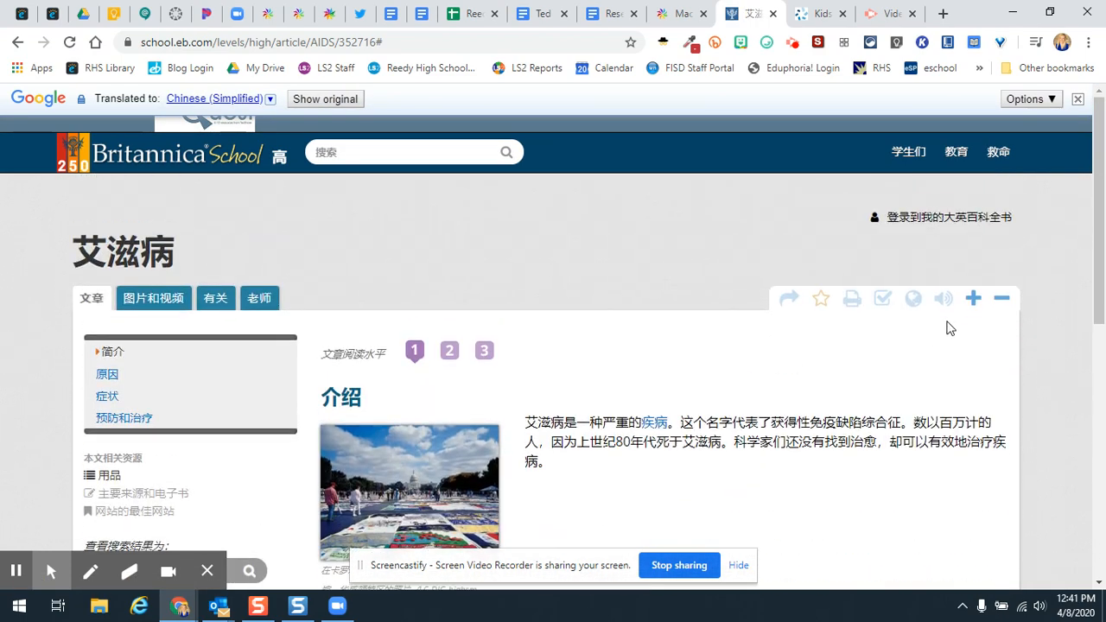
mouse_move(915, 304)
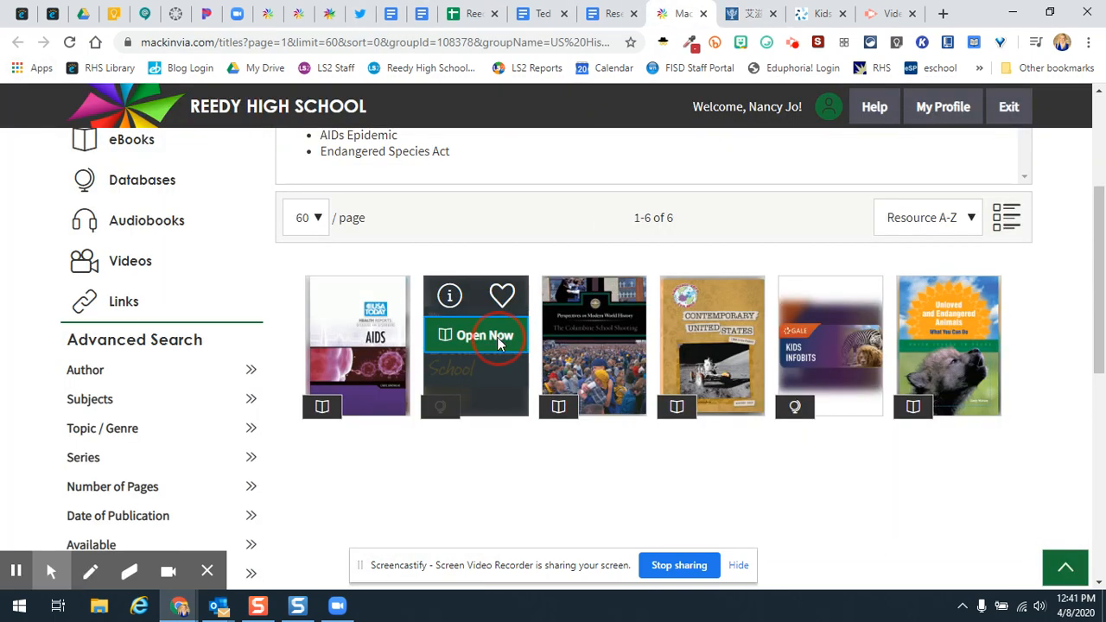
Reopen Britannica School High and bring up the full AIDS article introduction.
left_click(486, 335)
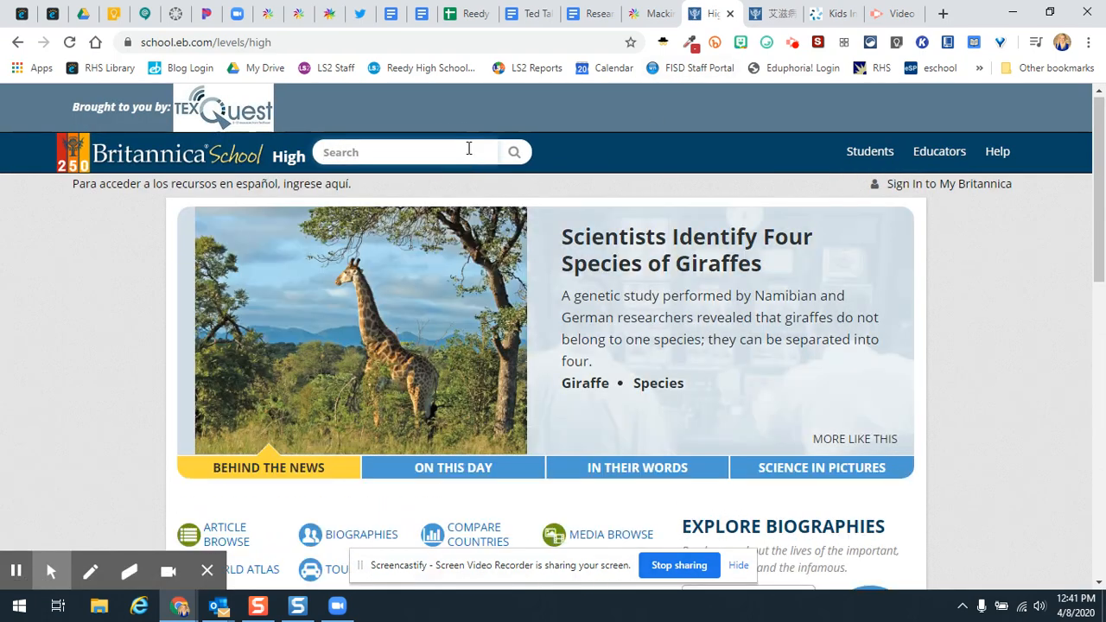
type("AI")
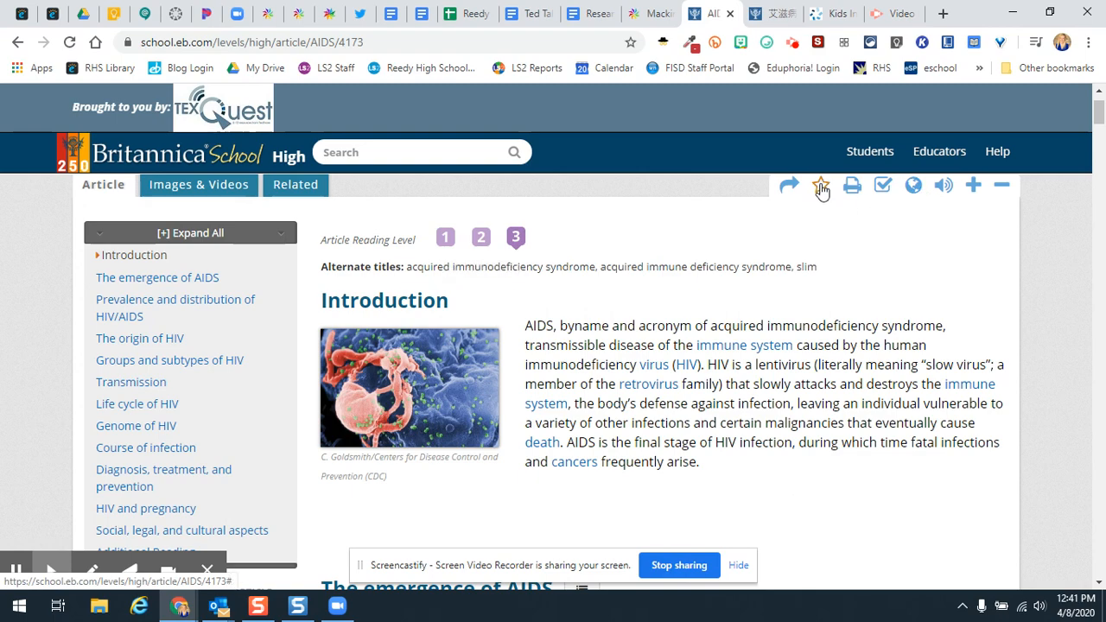
mouse_move(882, 187)
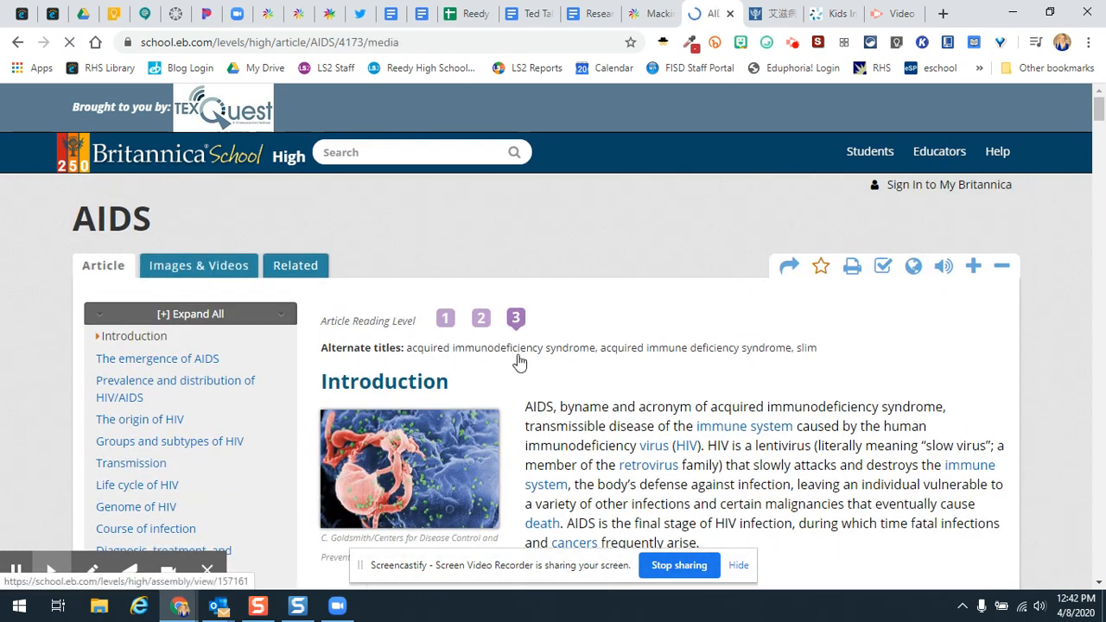
Browse the AIDS article's Images & Videos gallery to the enzyme-linked immunosorbent assay test image.
left_click(197, 266)
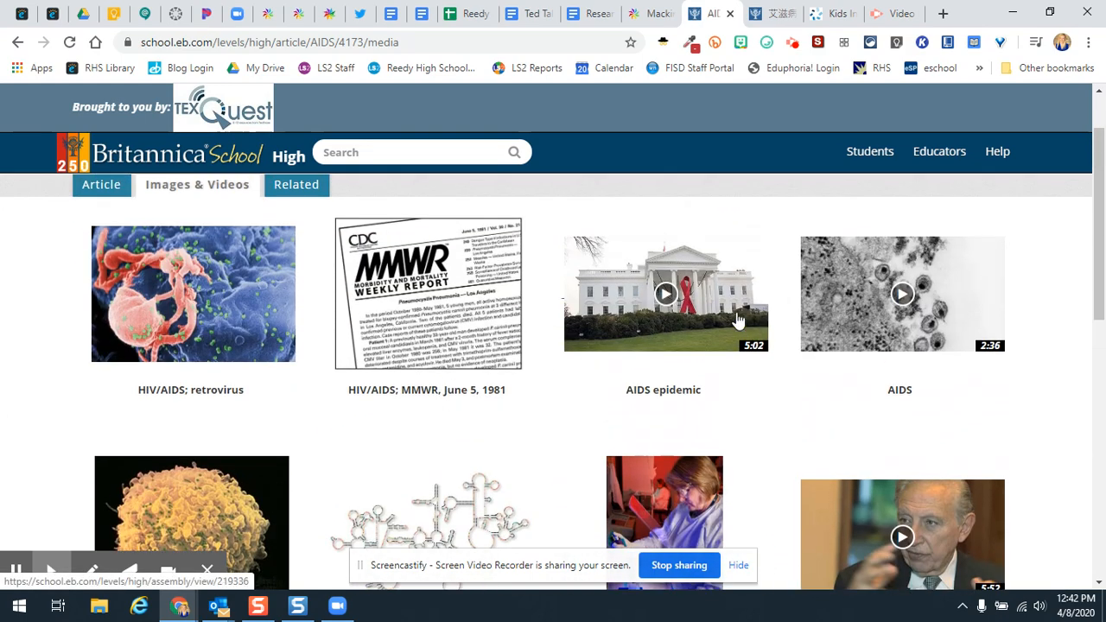
scroll("down", 3)
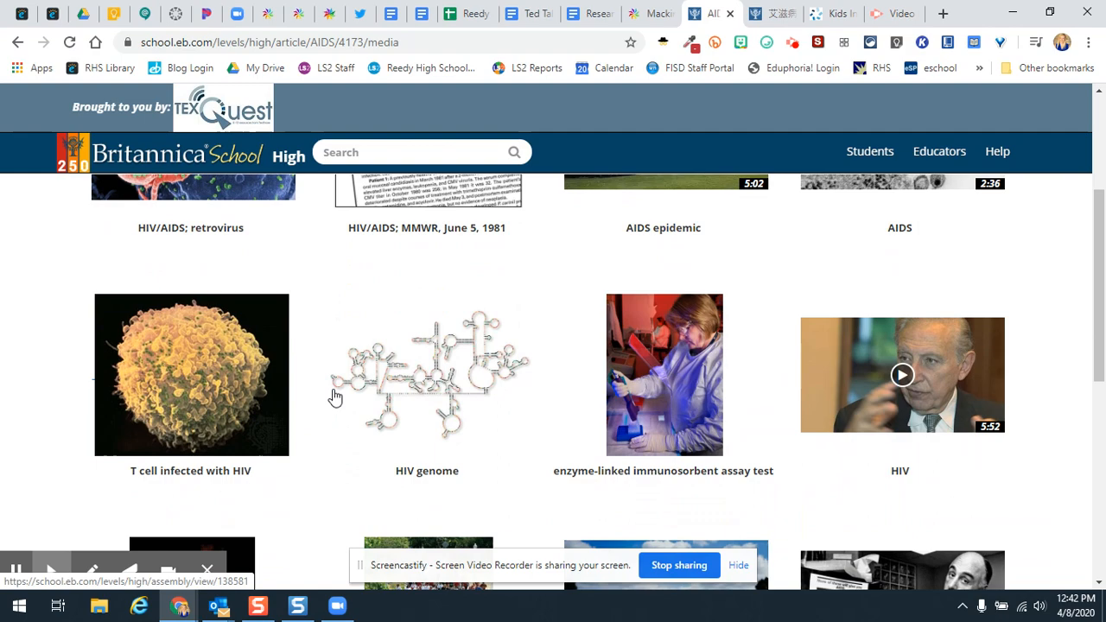
scroll("down", 3)
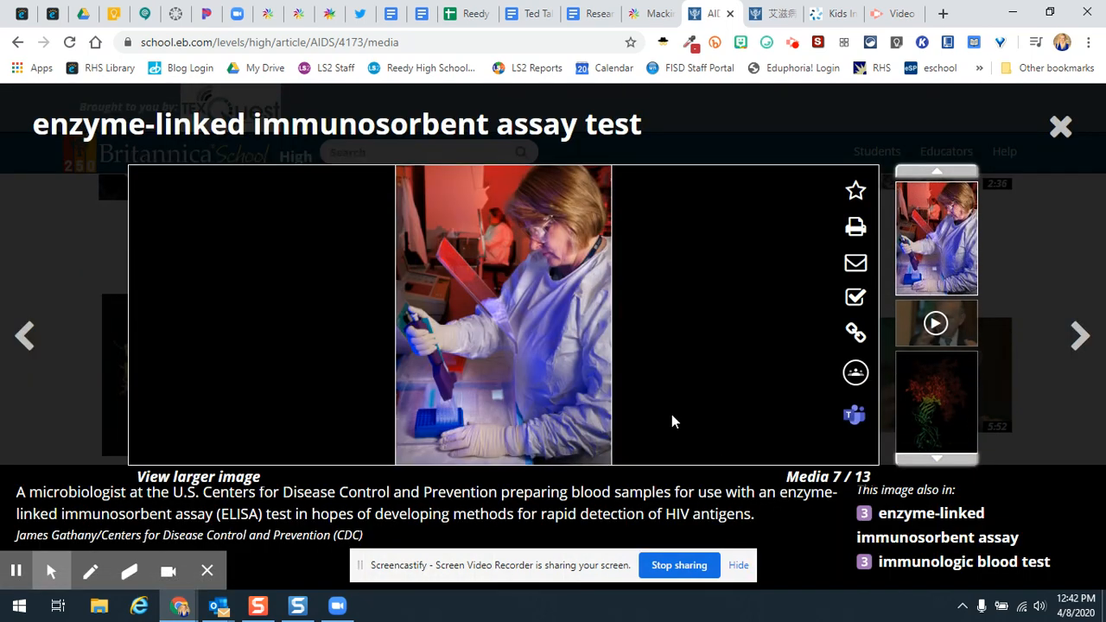
mouse_move(854, 263)
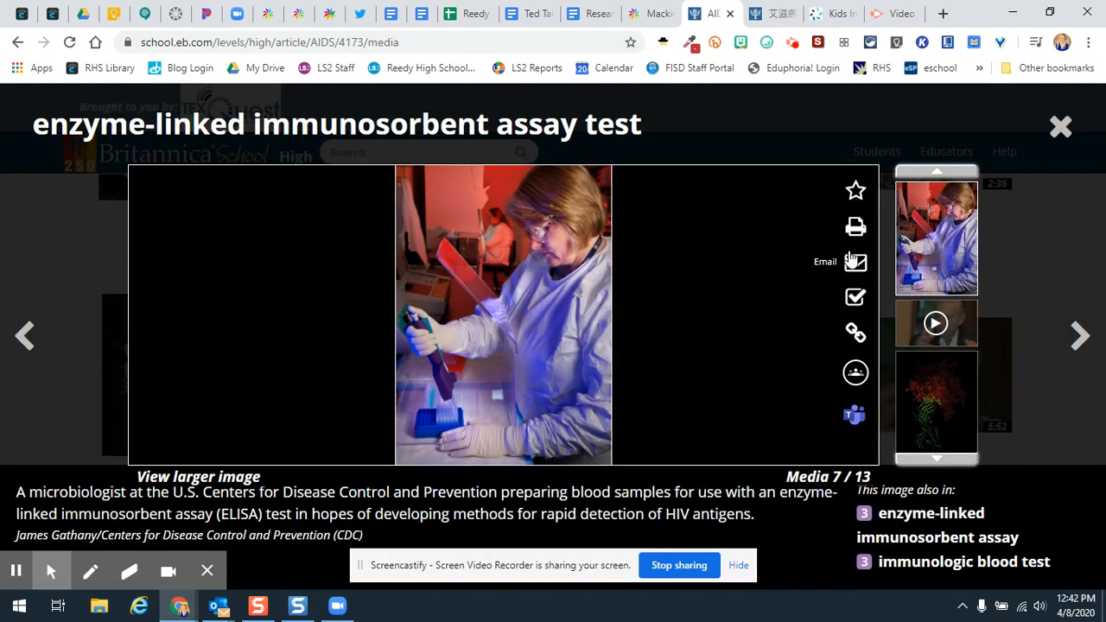
View the MLA citation for the ELISA test photo and return to the AIDS media gallery.
left_click(854, 297)
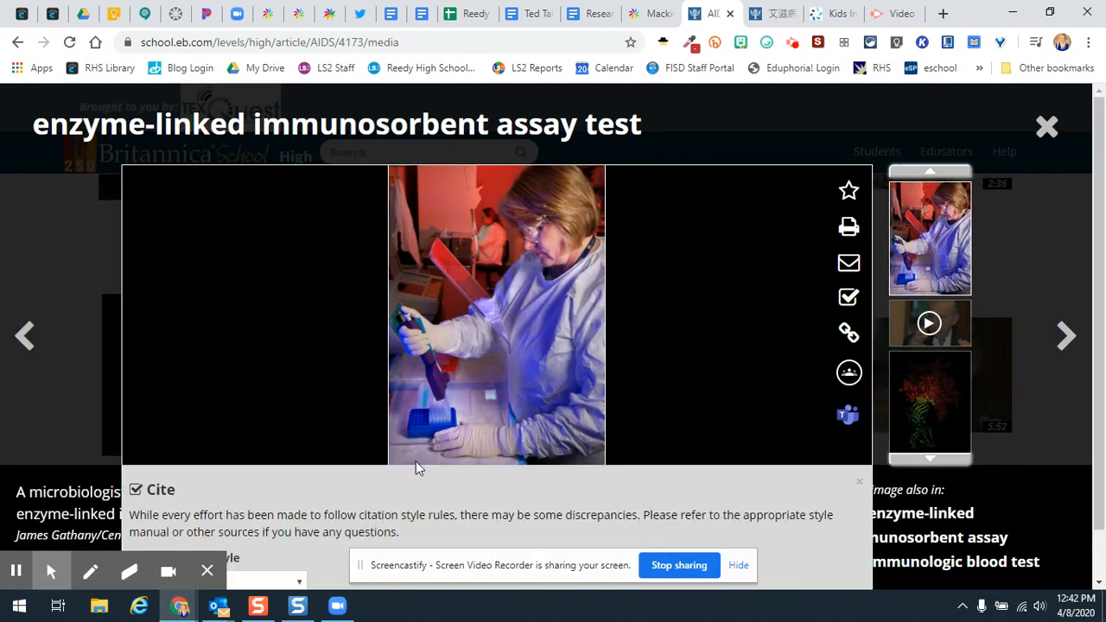
scroll("down", 3)
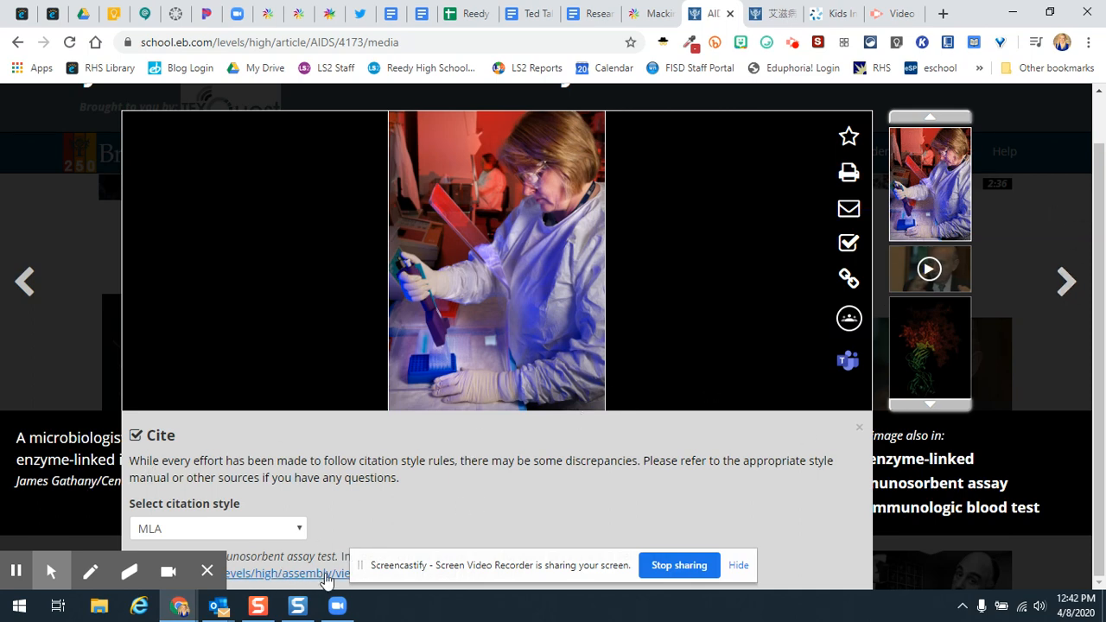
mouse_move(730, 159)
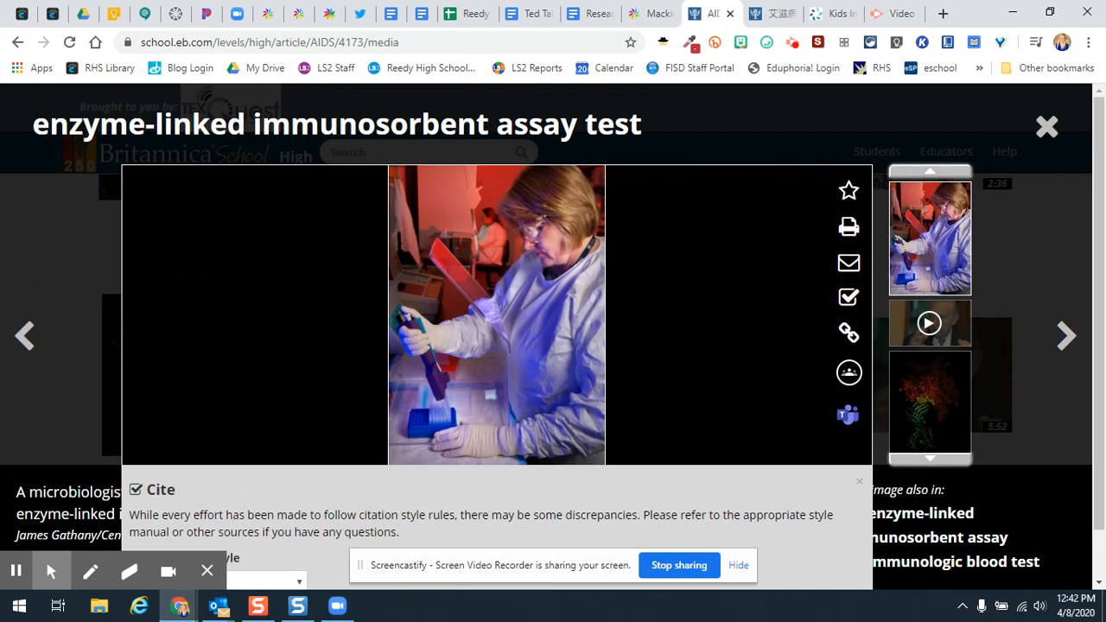
left_click(1044, 125)
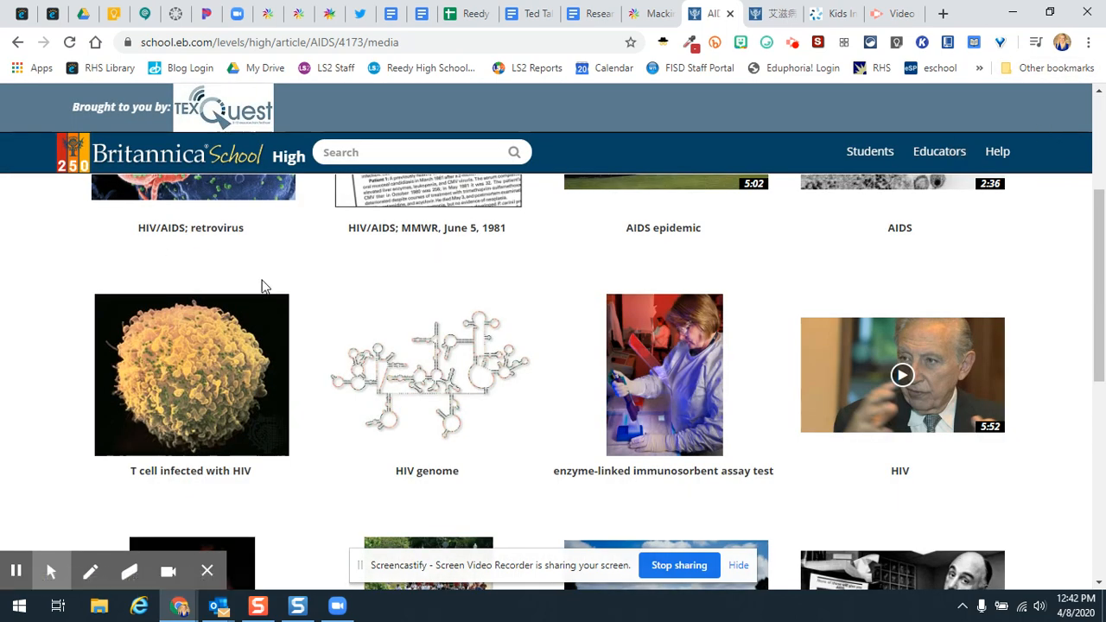
mouse_move(818, 13)
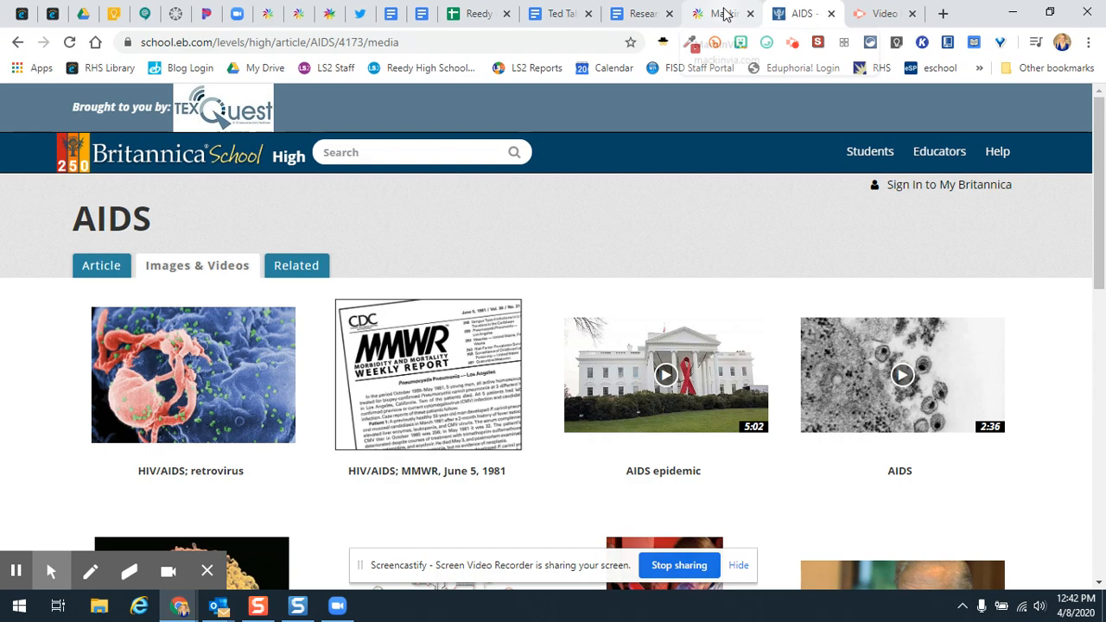
In MackinVIA, view the AIDS eBook's MLA, APA and Chicago citations, then launch it in the reader.
left_click(722, 14)
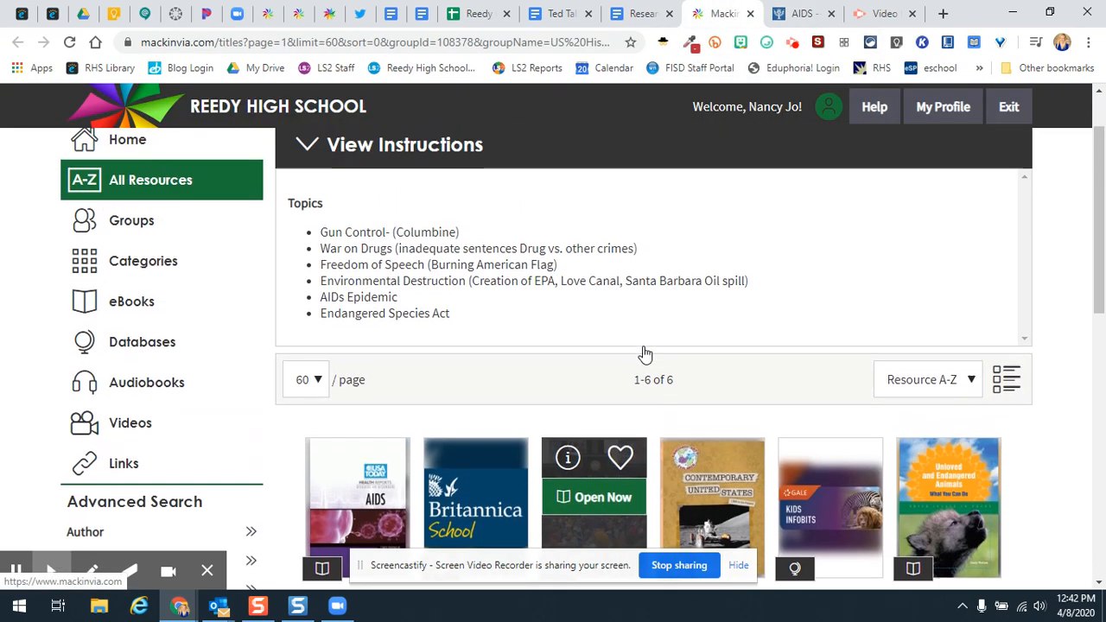
scroll("down", 3)
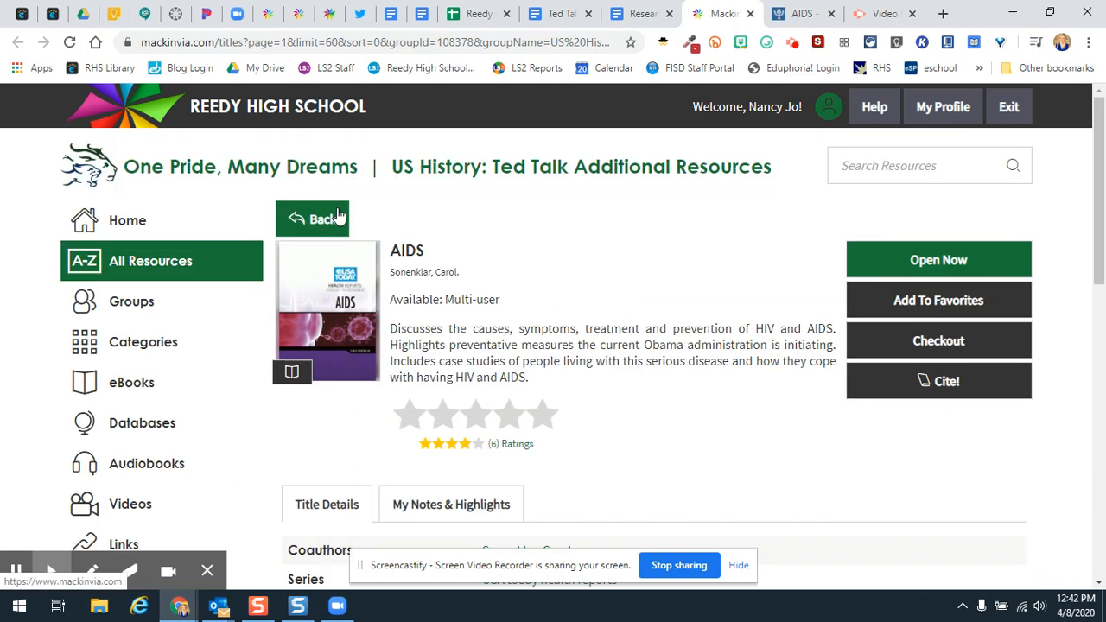
mouse_move(481, 249)
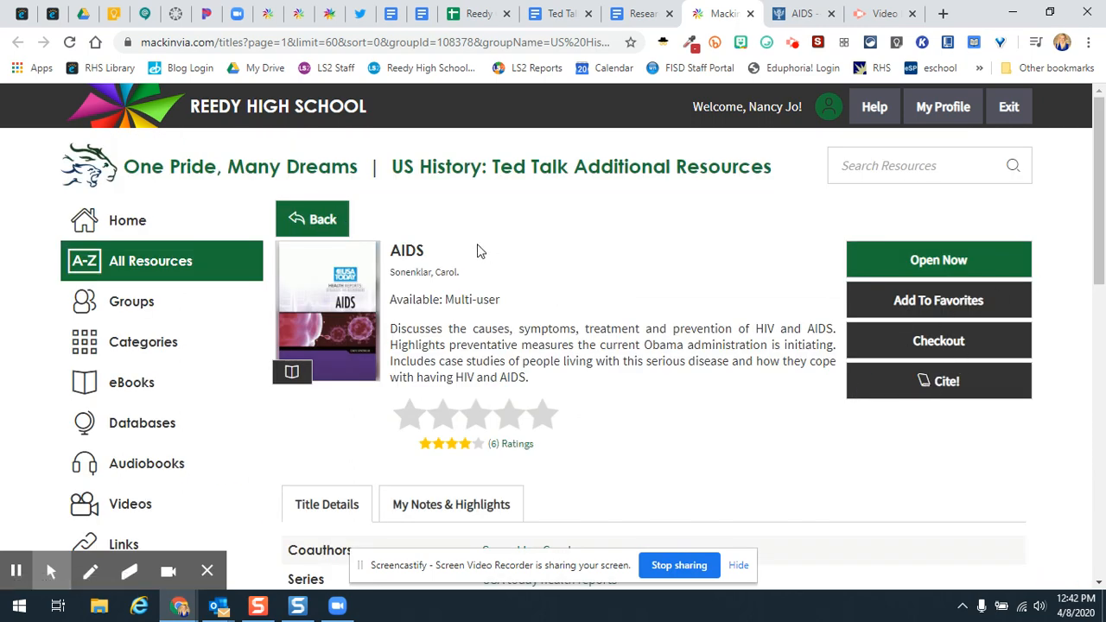
mouse_move(768, 273)
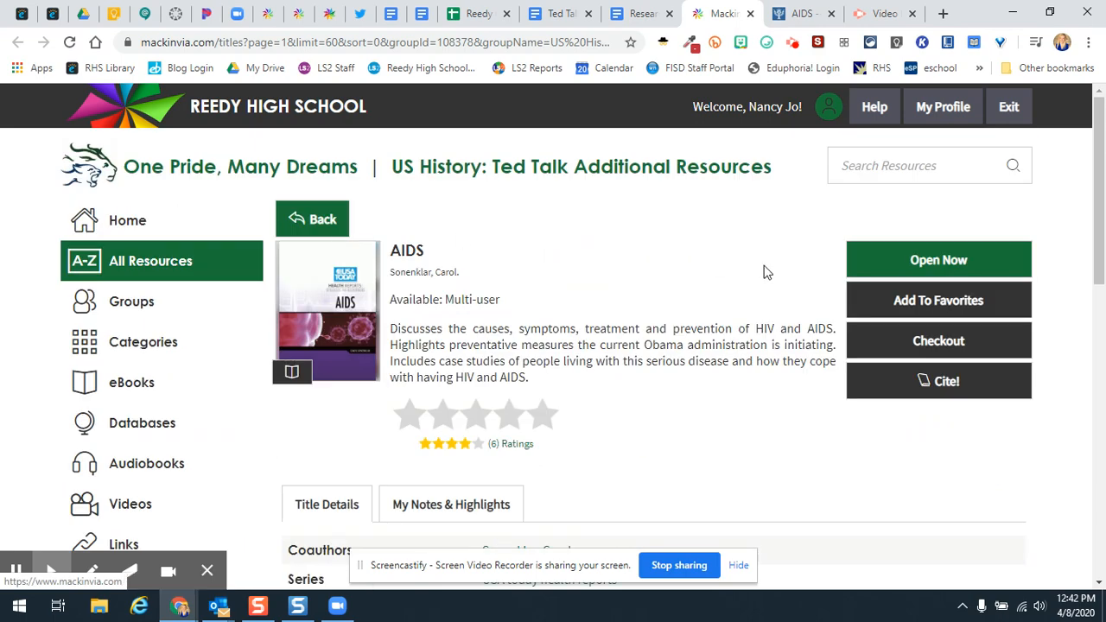
left_click(937, 382)
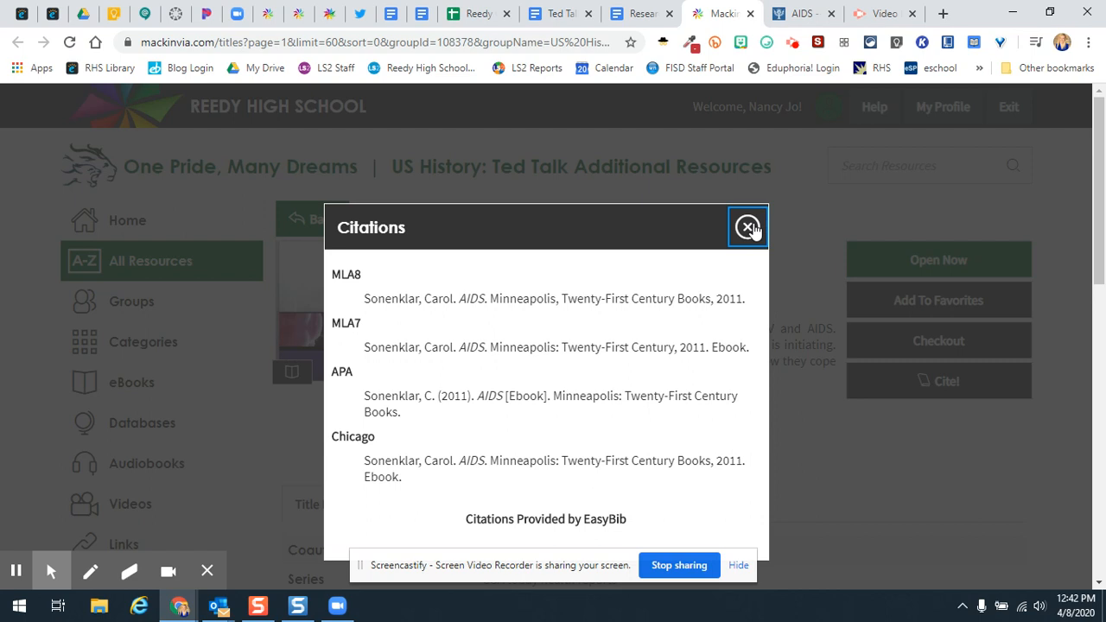
left_click(747, 226)
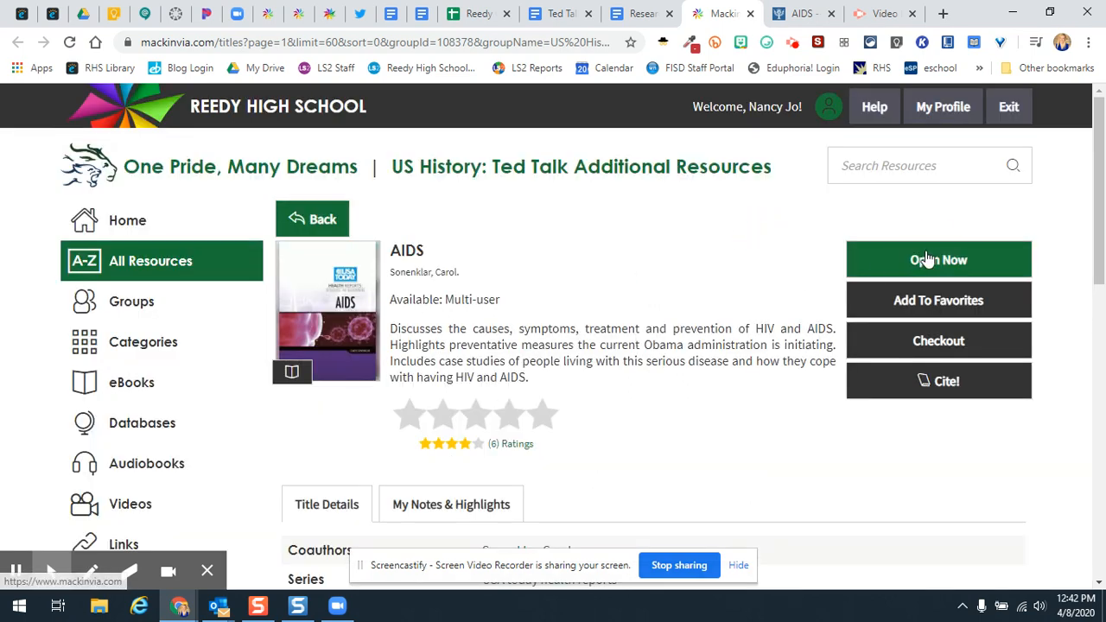
left_click(939, 260)
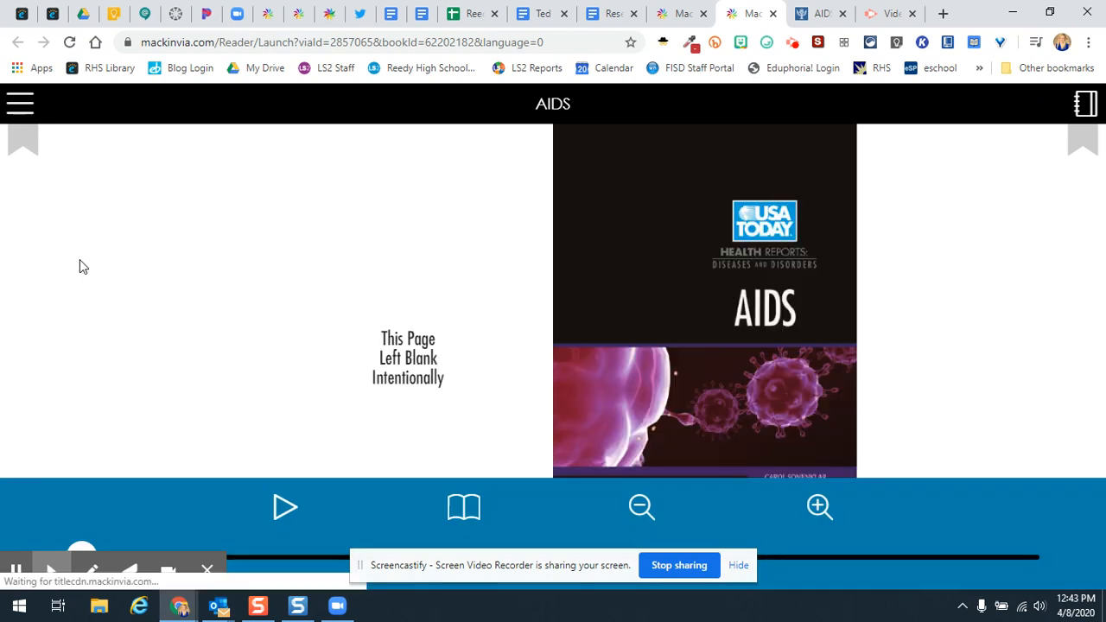
Use the reader's table of contents to jump to Chapter Three, "What HIV Does to the Body".
left_click(19, 103)
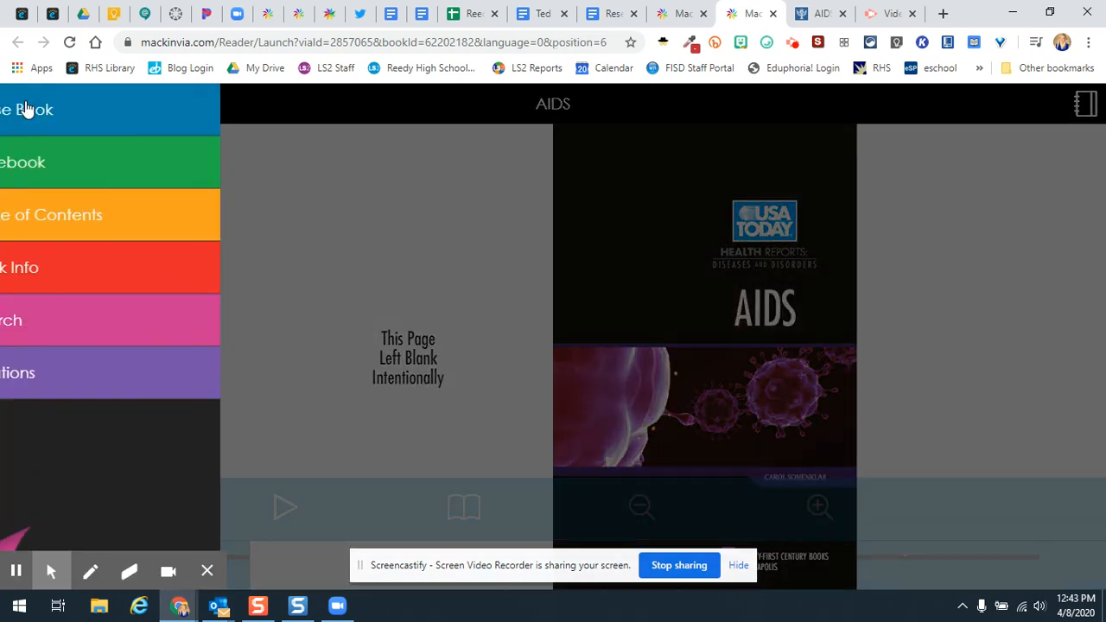
left_click(52, 214)
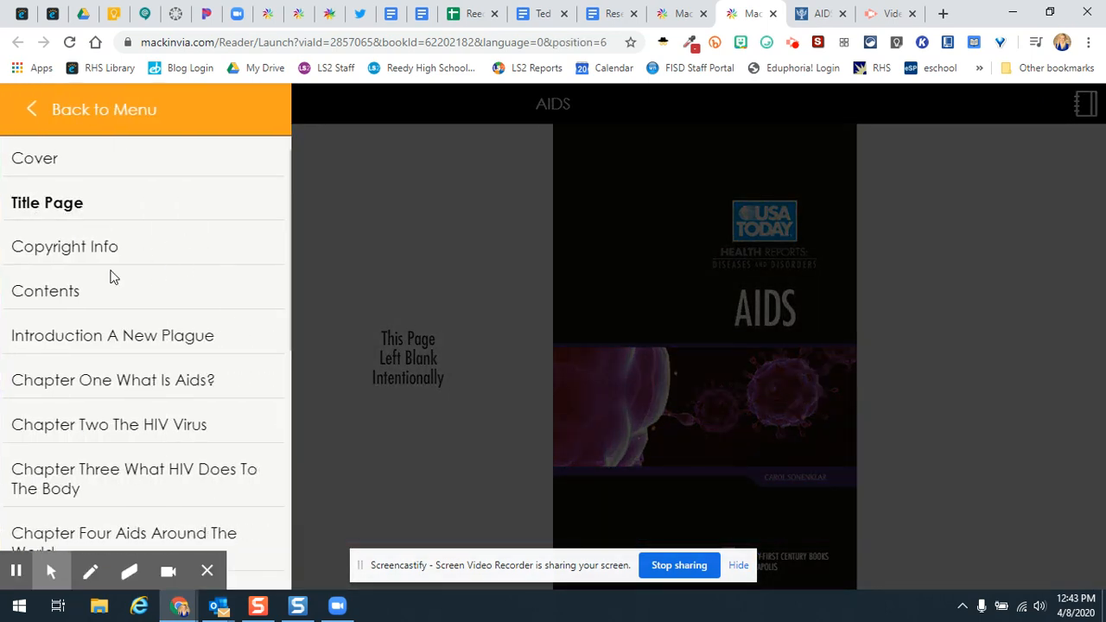
scroll("down", 3)
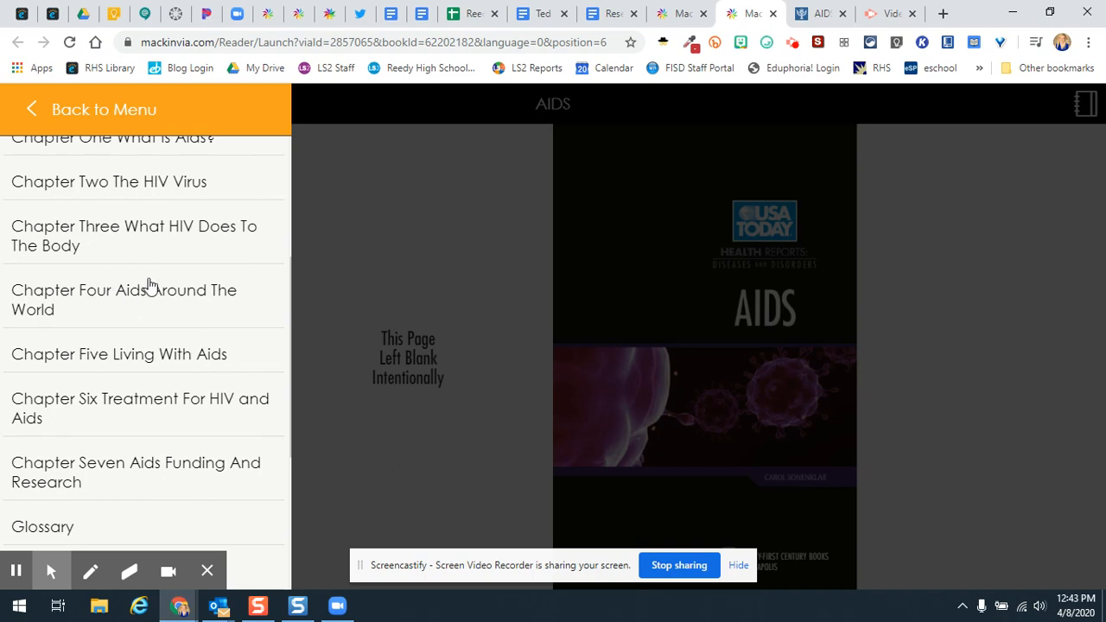
mouse_move(176, 227)
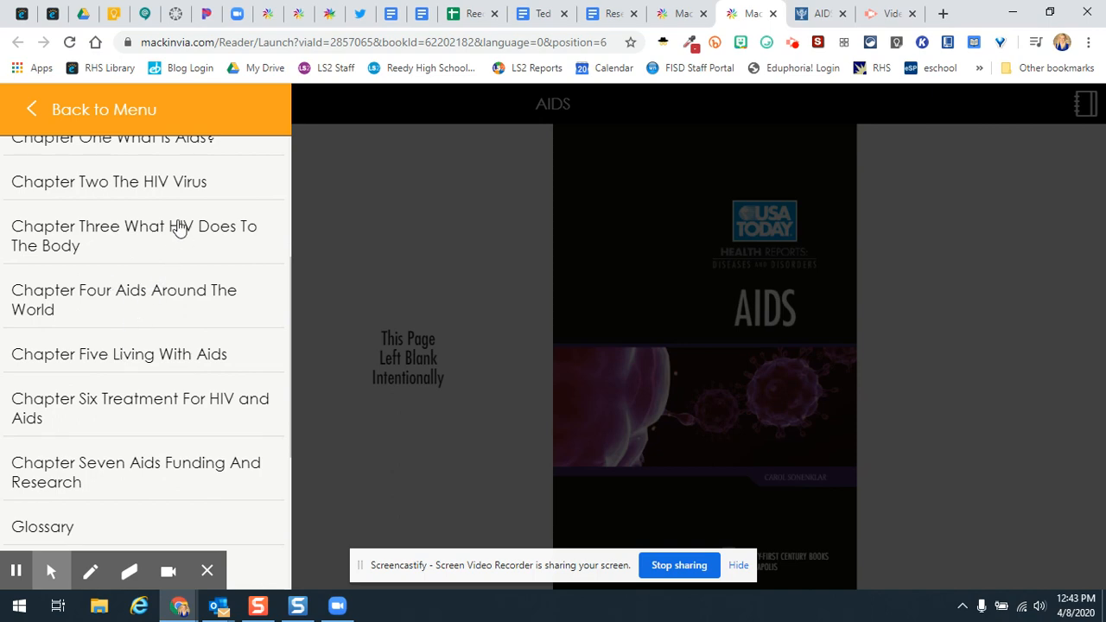
left_click(135, 235)
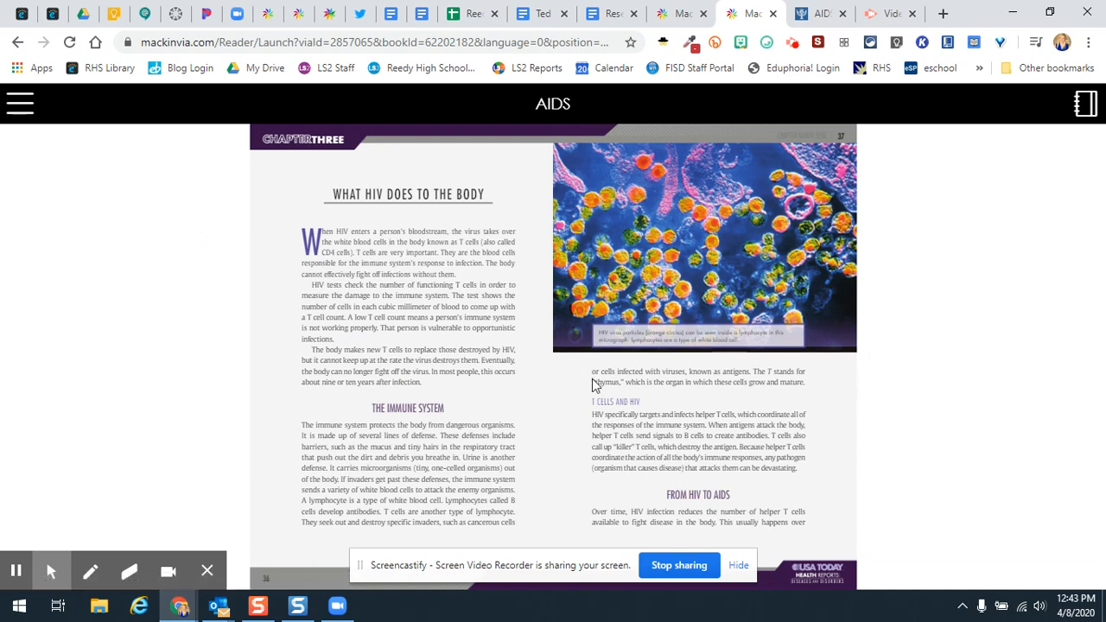
mouse_move(42, 162)
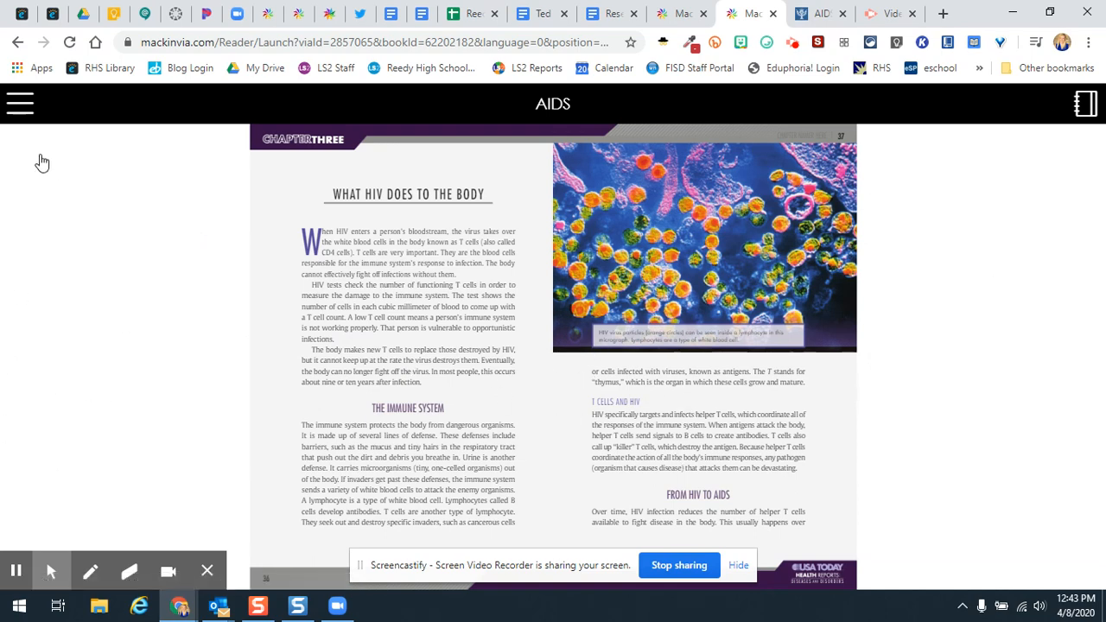
mouse_move(799, 31)
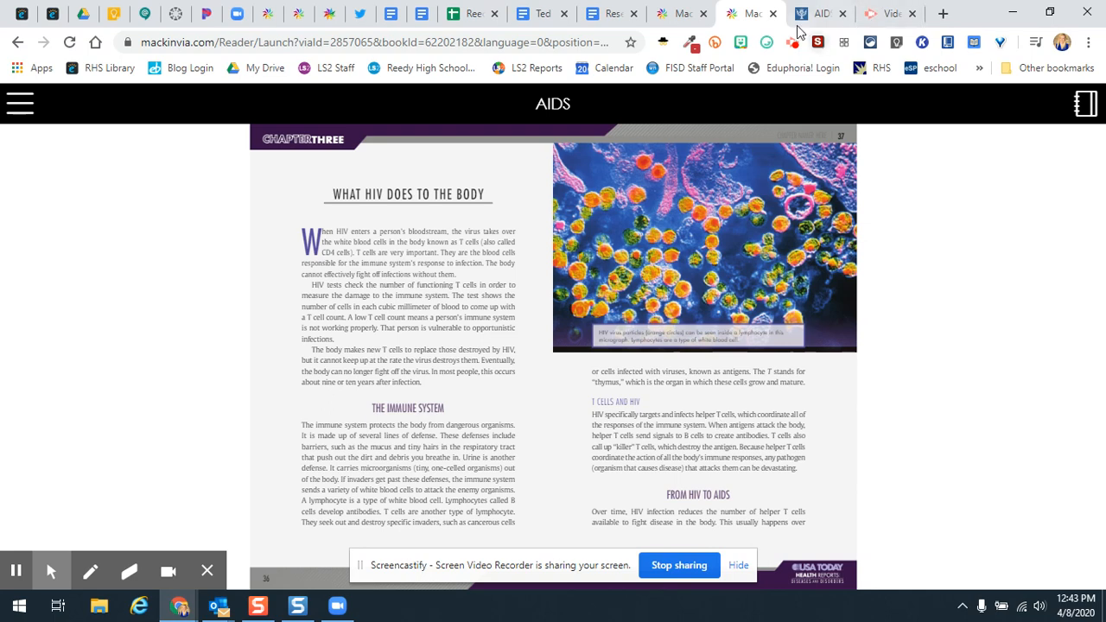
mouse_move(799, 30)
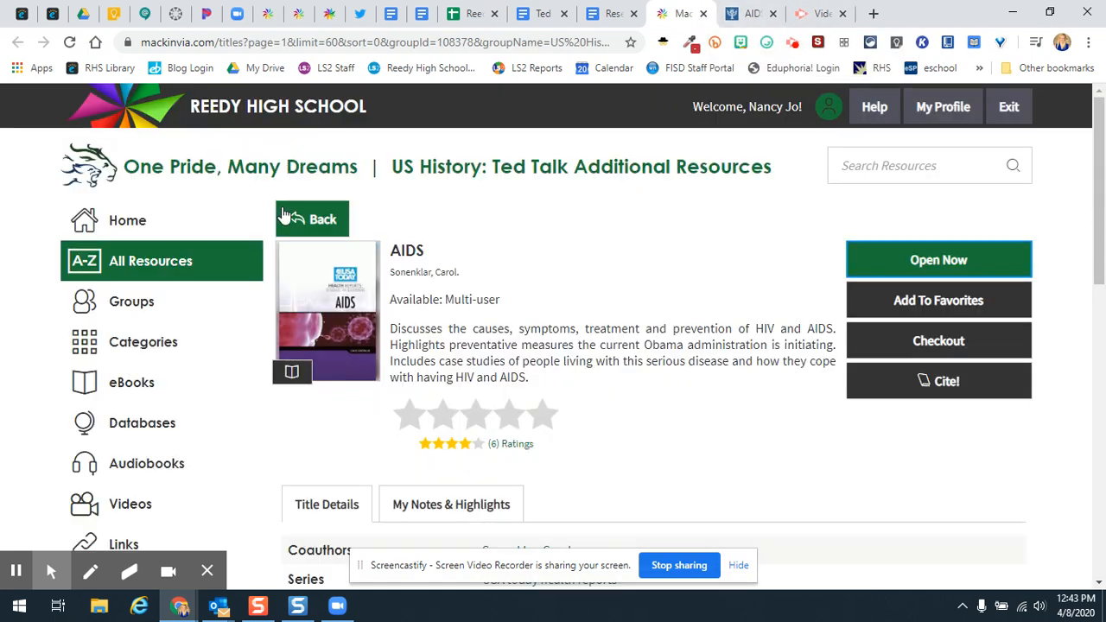
Return from the eBook to the group's six-resource collection.
left_click(313, 218)
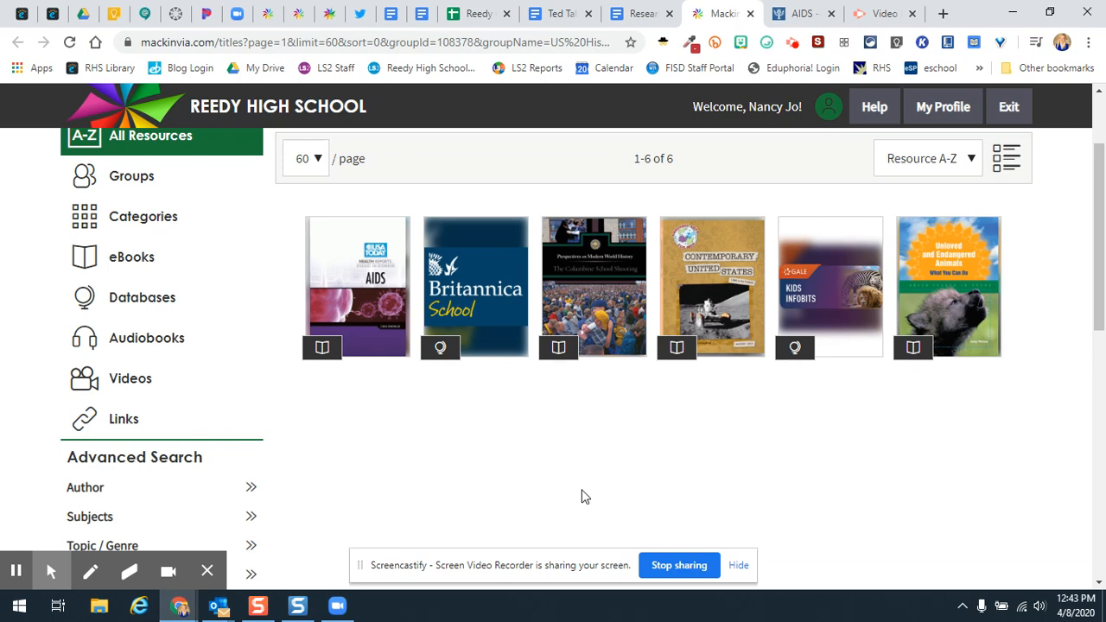
mouse_move(15, 571)
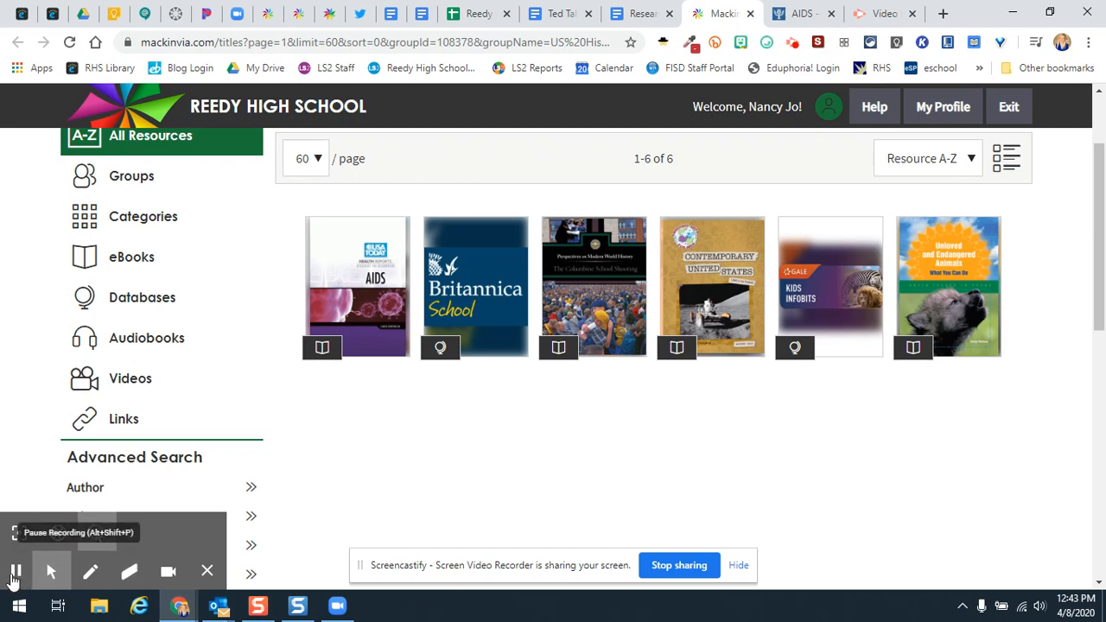